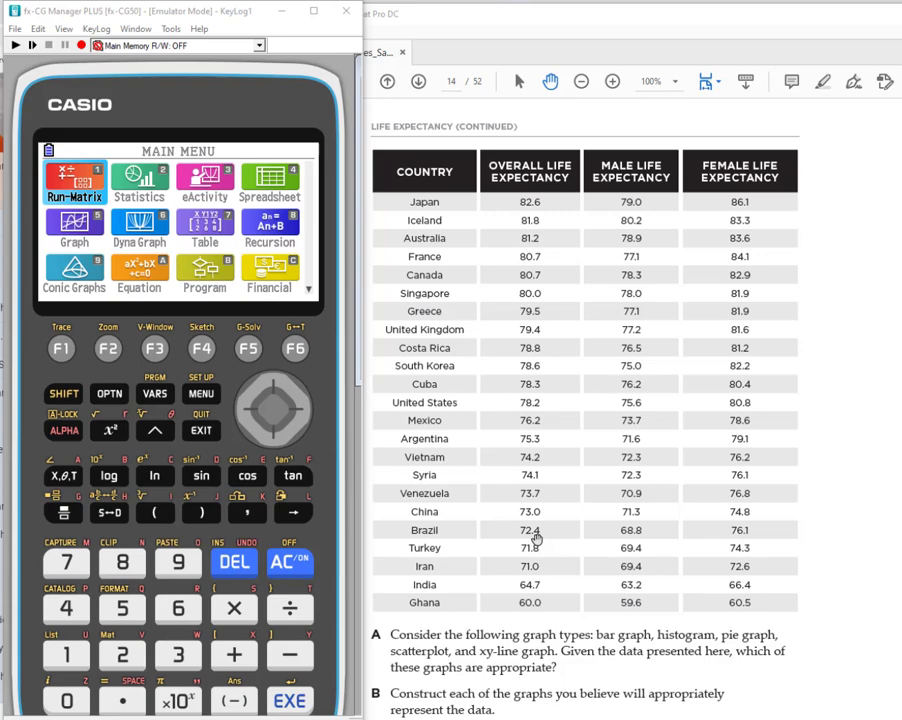
pyautogui.moveTo(405, 140)
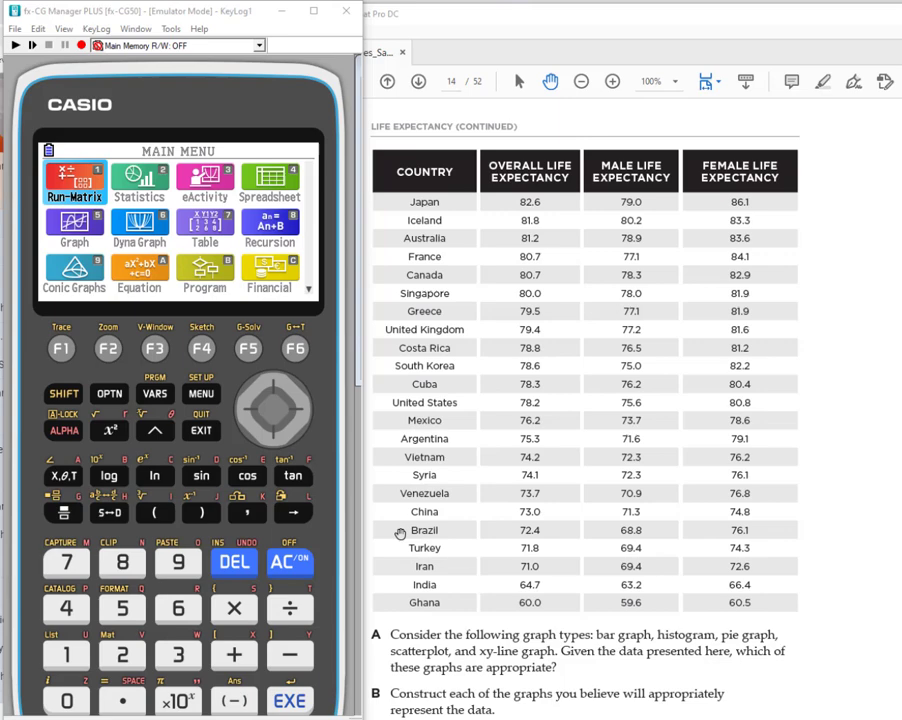
pyautogui.moveTo(573, 177)
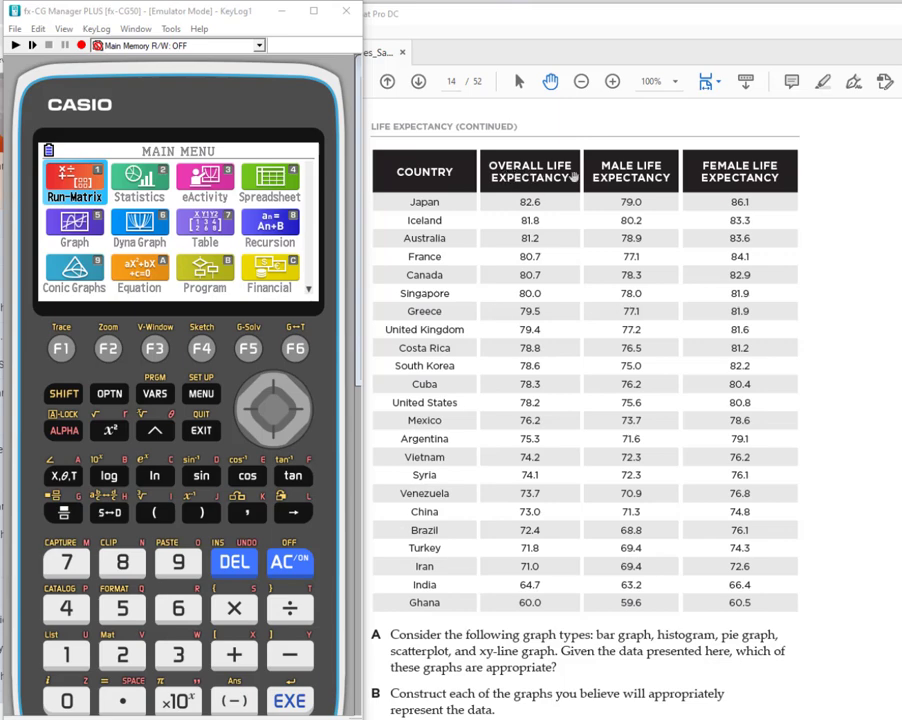
pyautogui.moveTo(595, 152)
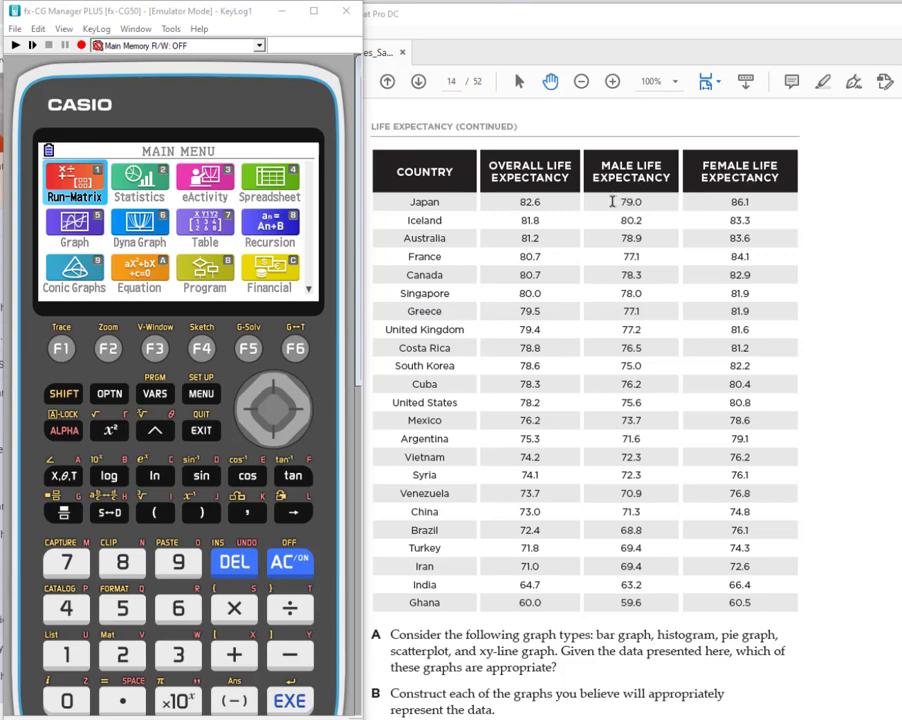
pyautogui.moveTo(695, 210)
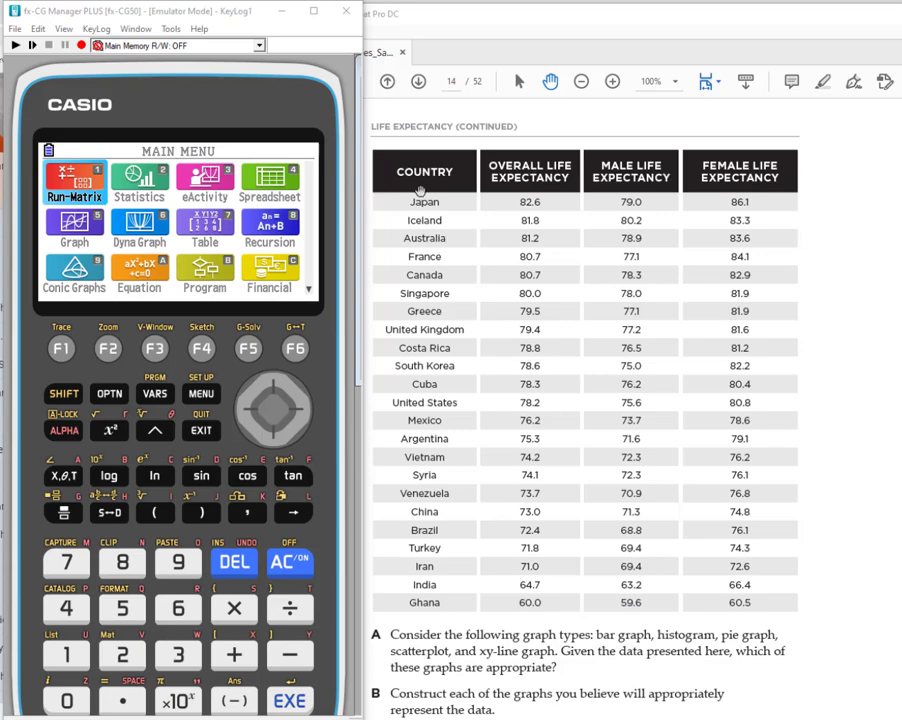
pyautogui.moveTo(310, 258)
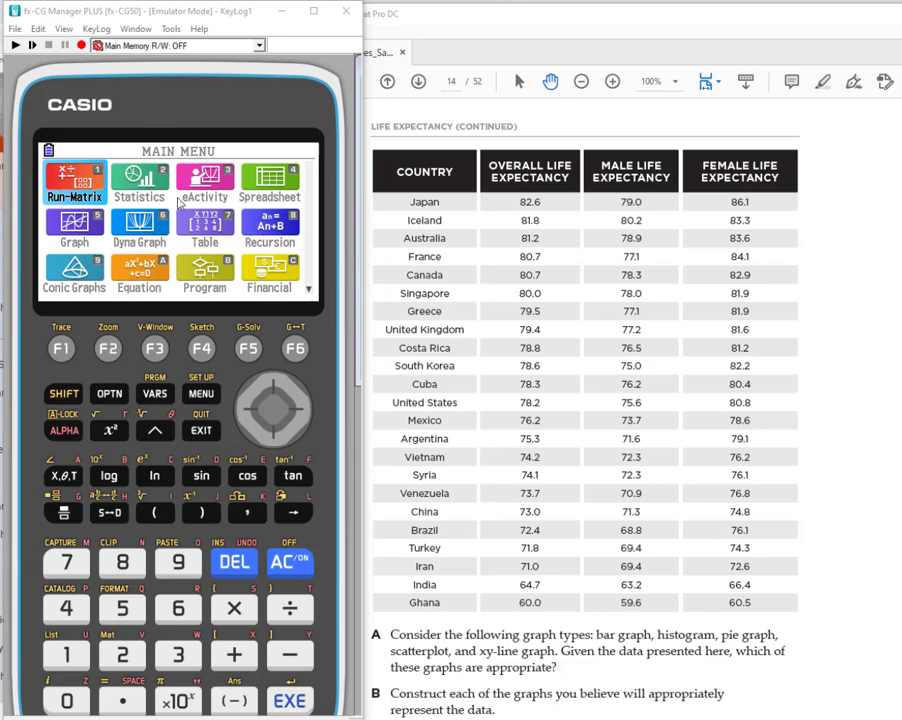
pyautogui.moveTo(143, 183)
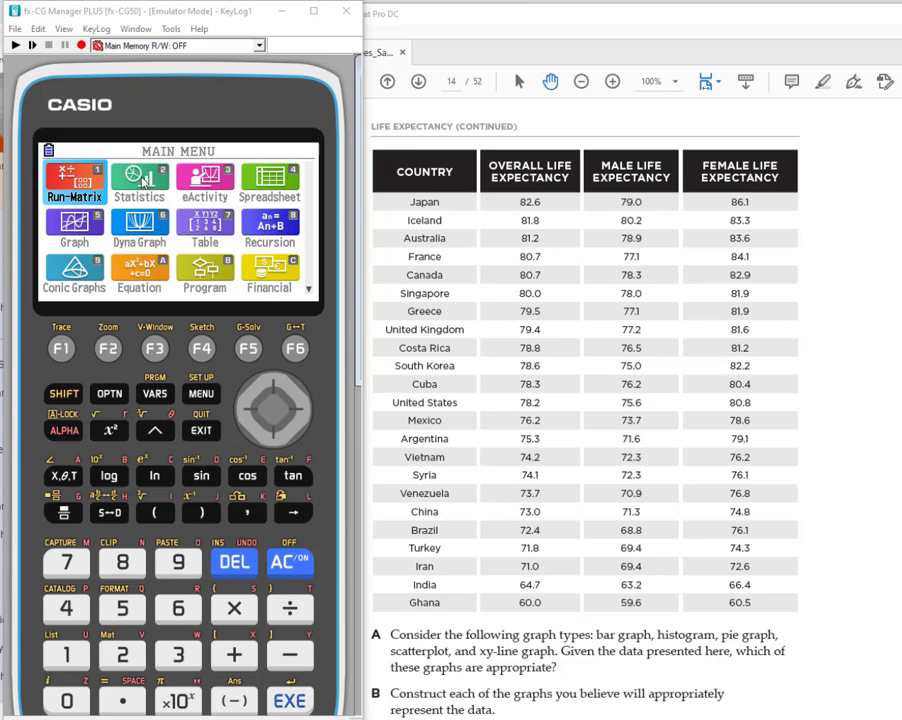
pyautogui.moveTo(163, 178)
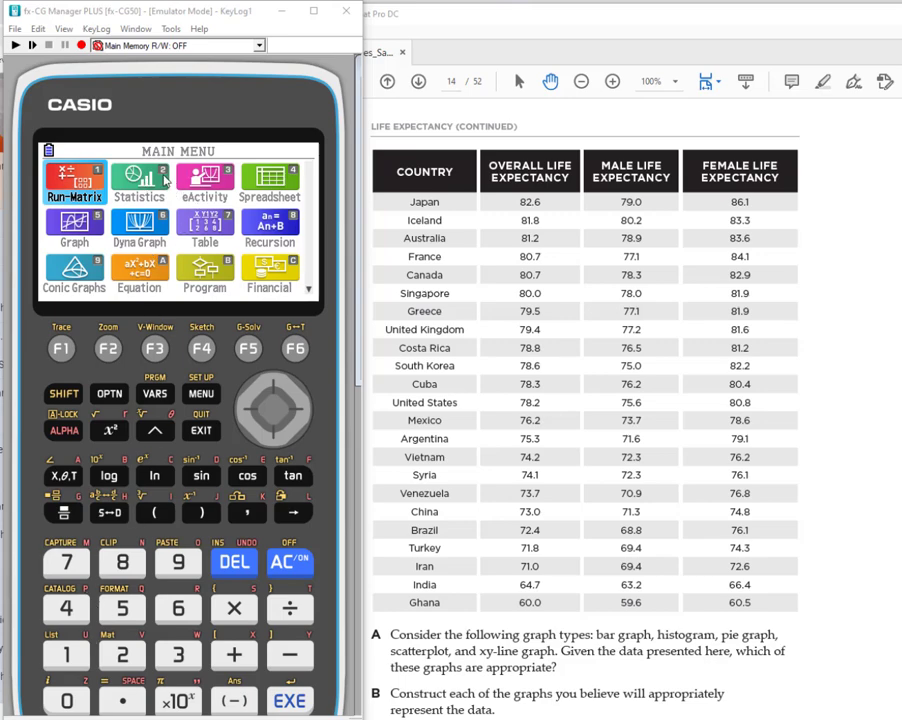
pyautogui.moveTo(155, 303)
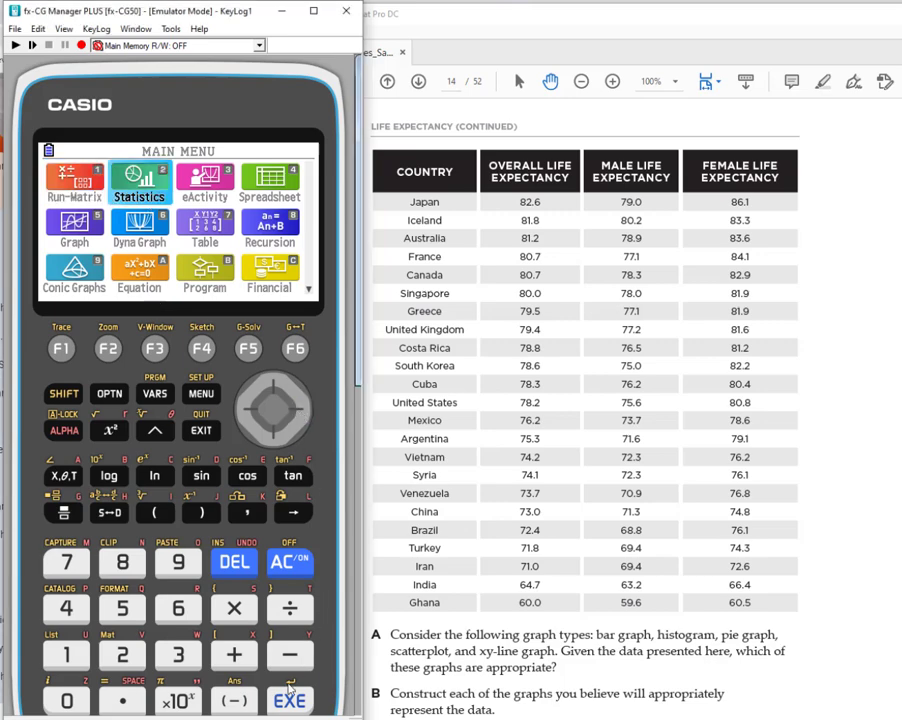
# - Open Statistics and label Lists 1–3 as OVER, MALE and FEMALE
pyautogui.click(290, 700)
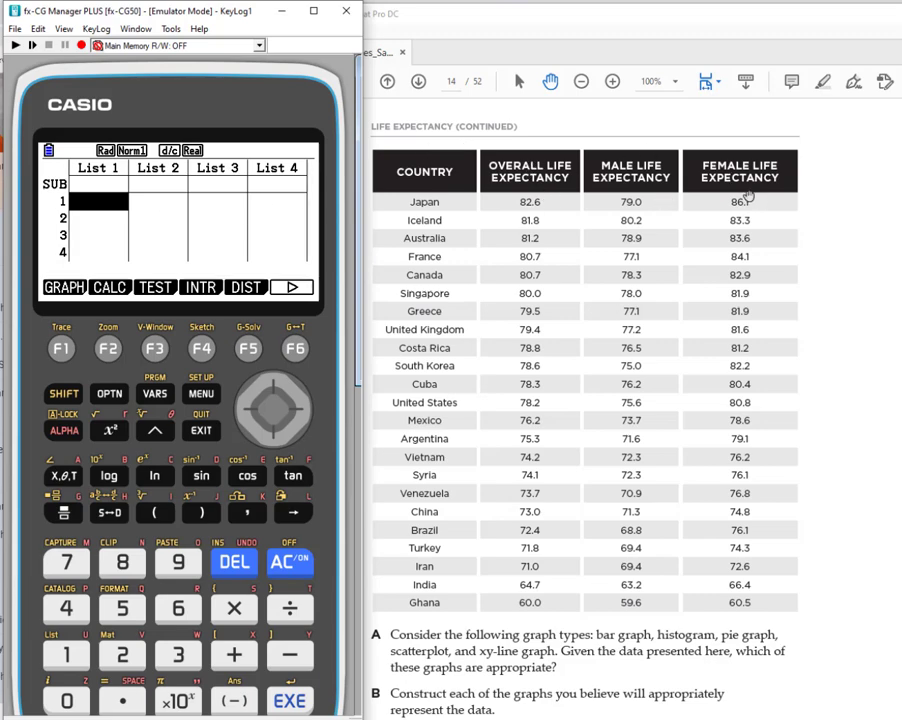
pyautogui.moveTo(240, 178)
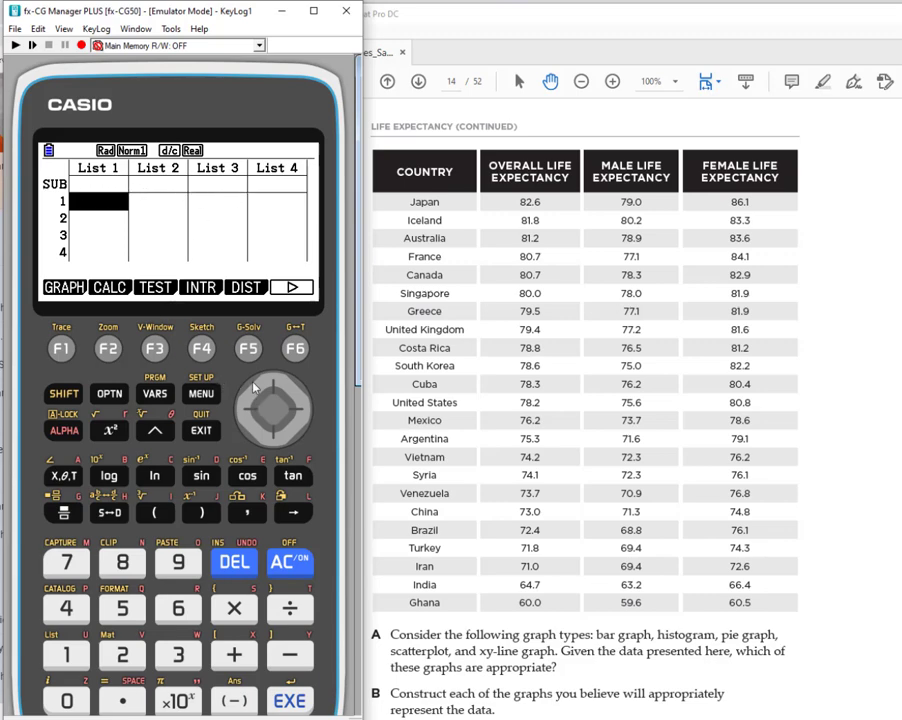
pyautogui.moveTo(273, 388)
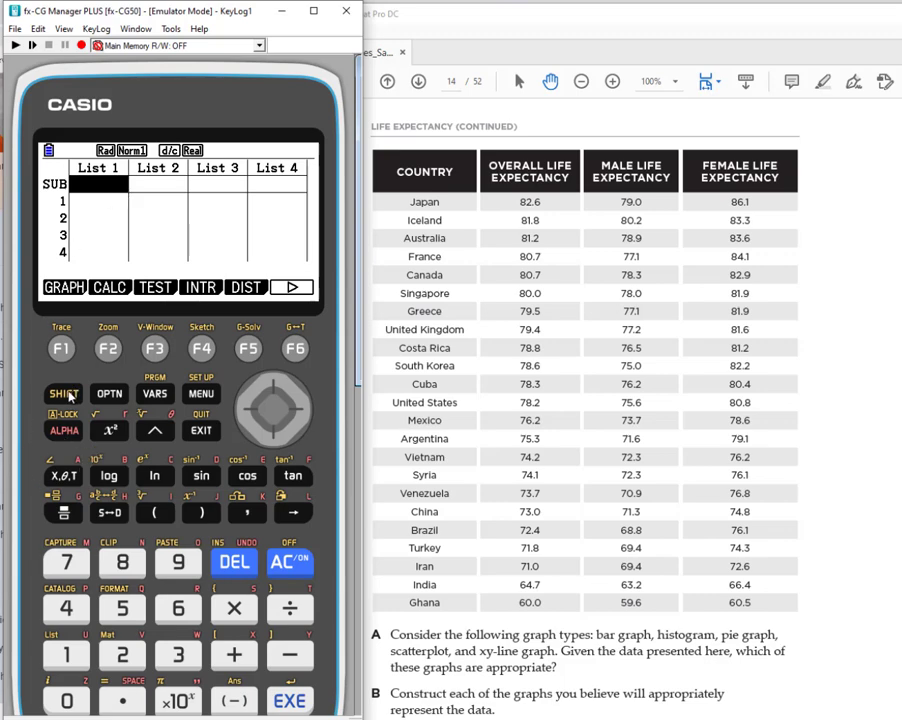
pyautogui.click(62, 393)
pyautogui.write('FEMALE')
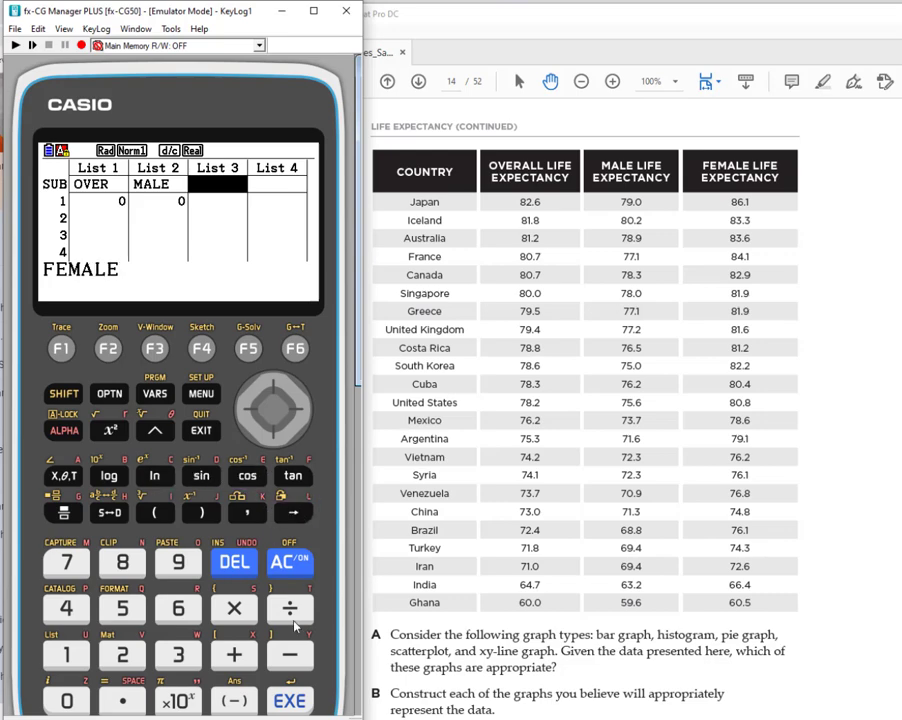
pyautogui.click(289, 700)
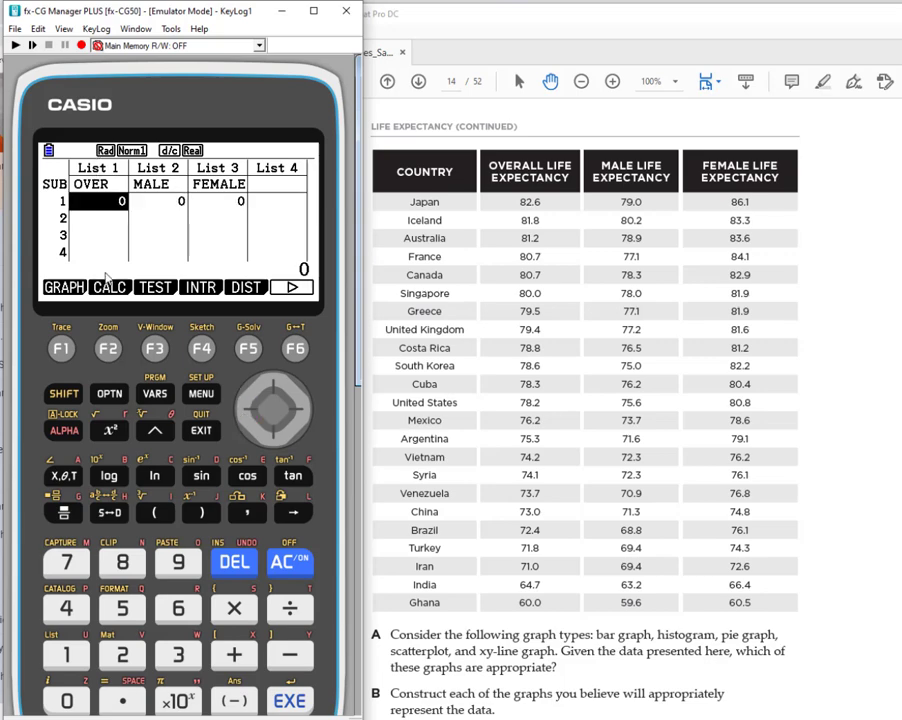
pyautogui.moveTo(173, 217)
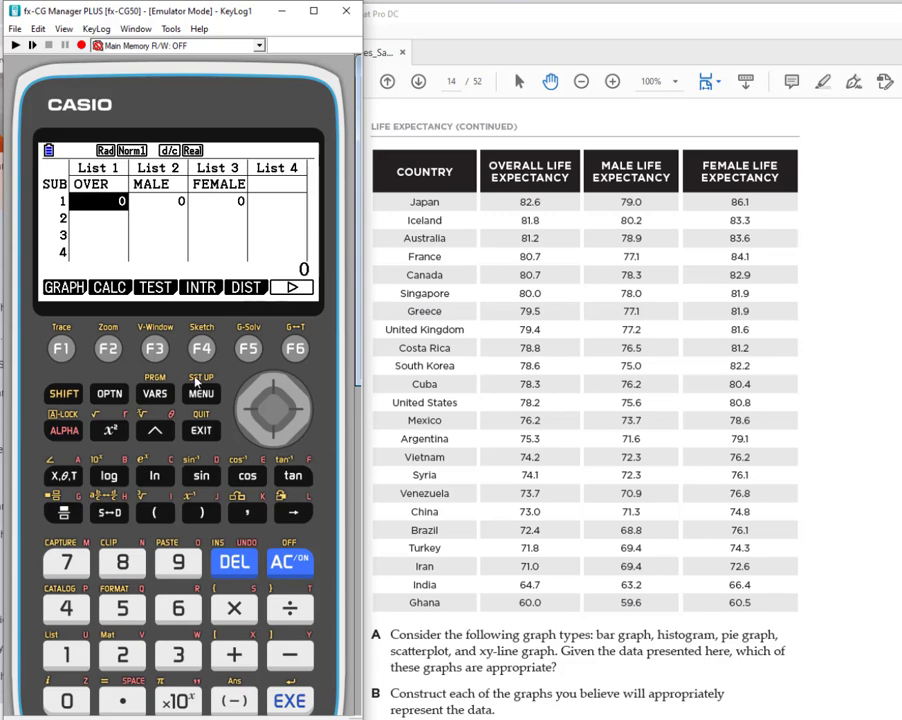
pyautogui.moveTo(332, 500)
pyautogui.write('82.6')
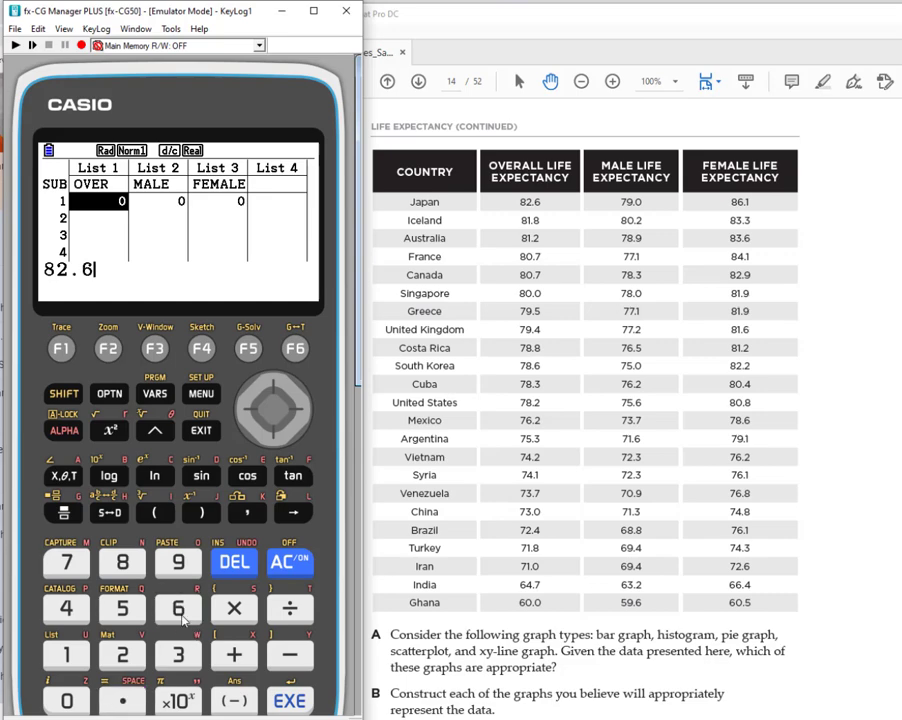
pyautogui.moveTo(122, 611)
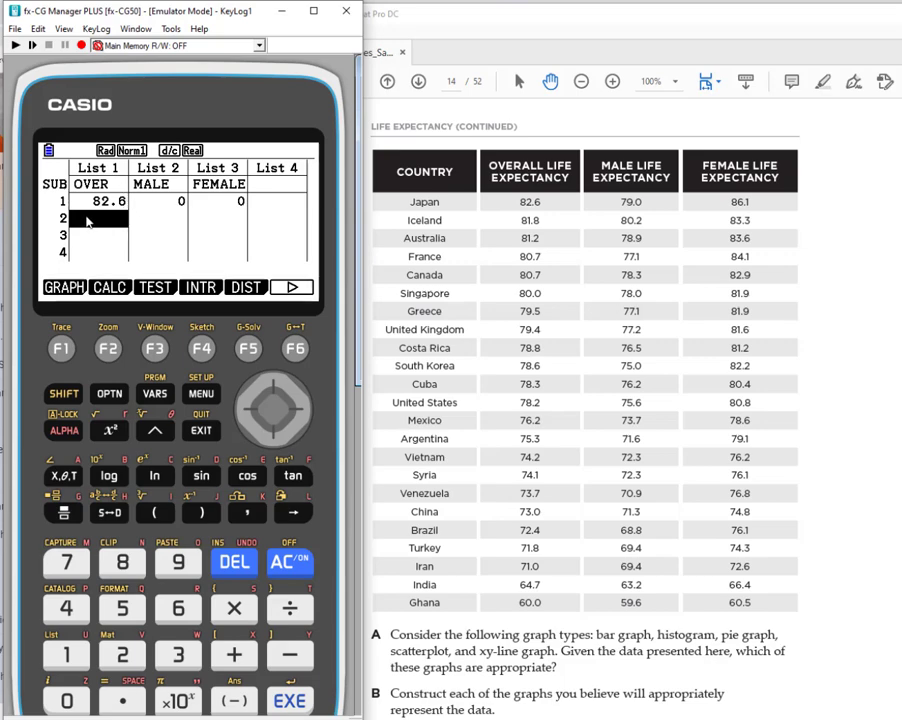
# - Type Iceland's and the other overall values into OVER, then India's male values into MALE
pyautogui.click(122, 562)
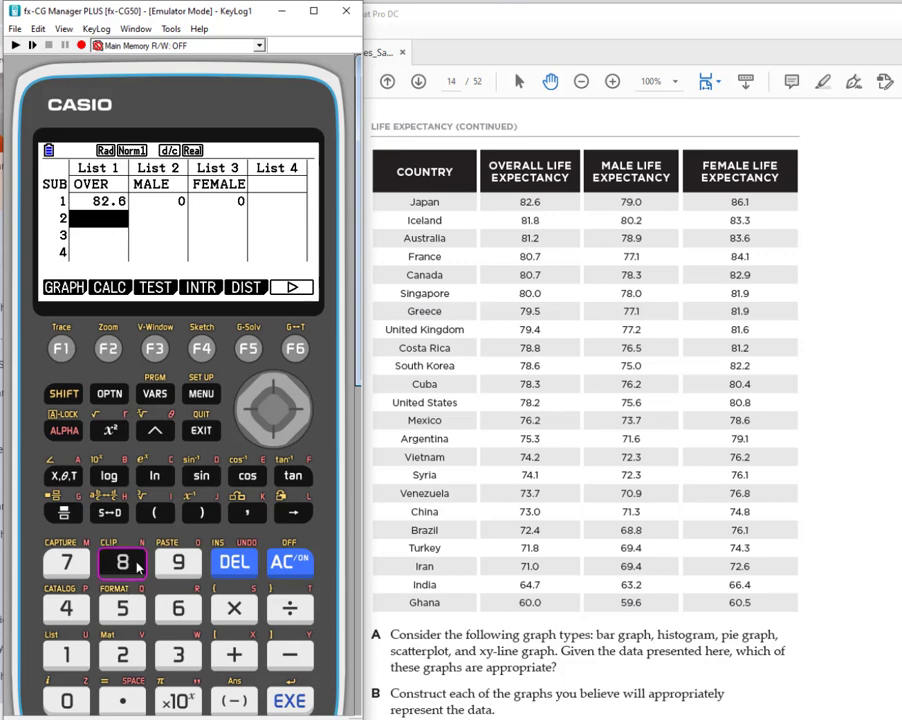
pyautogui.click(122, 562)
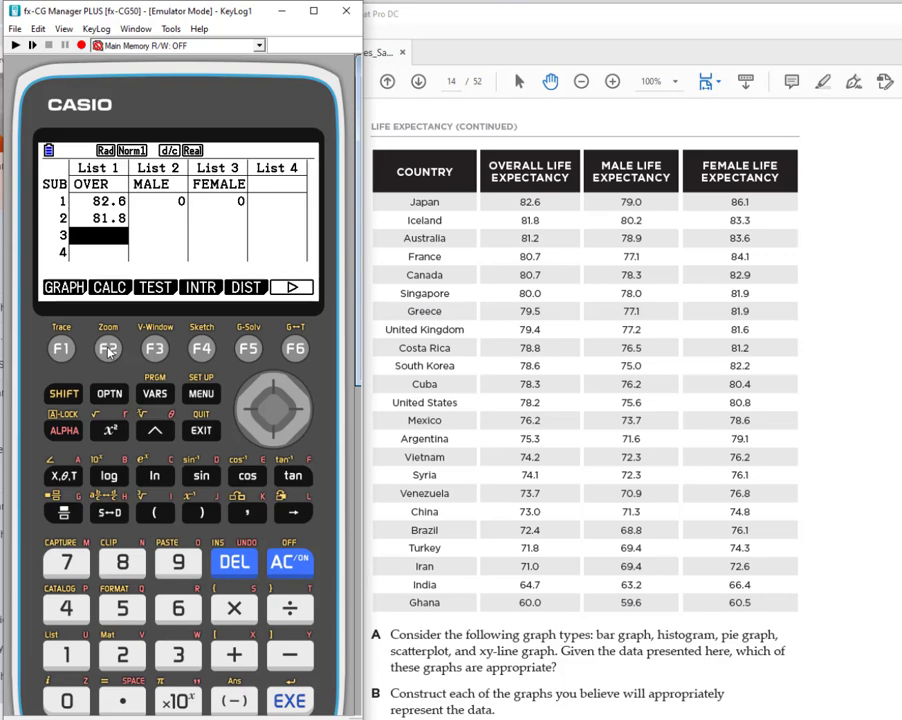
pyautogui.moveTo(108, 263)
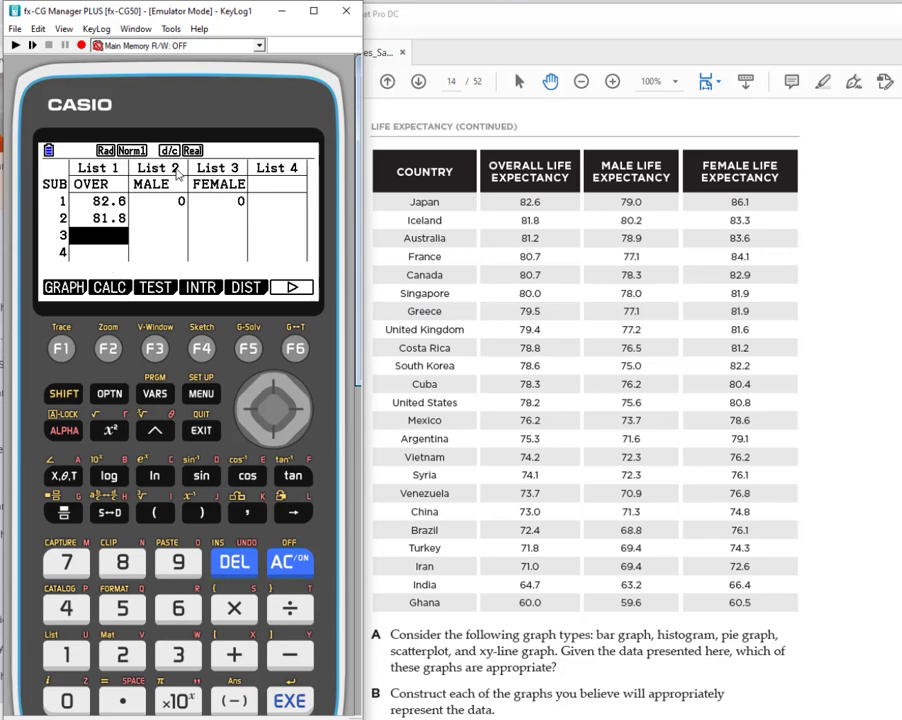
pyautogui.moveTo(308, 415)
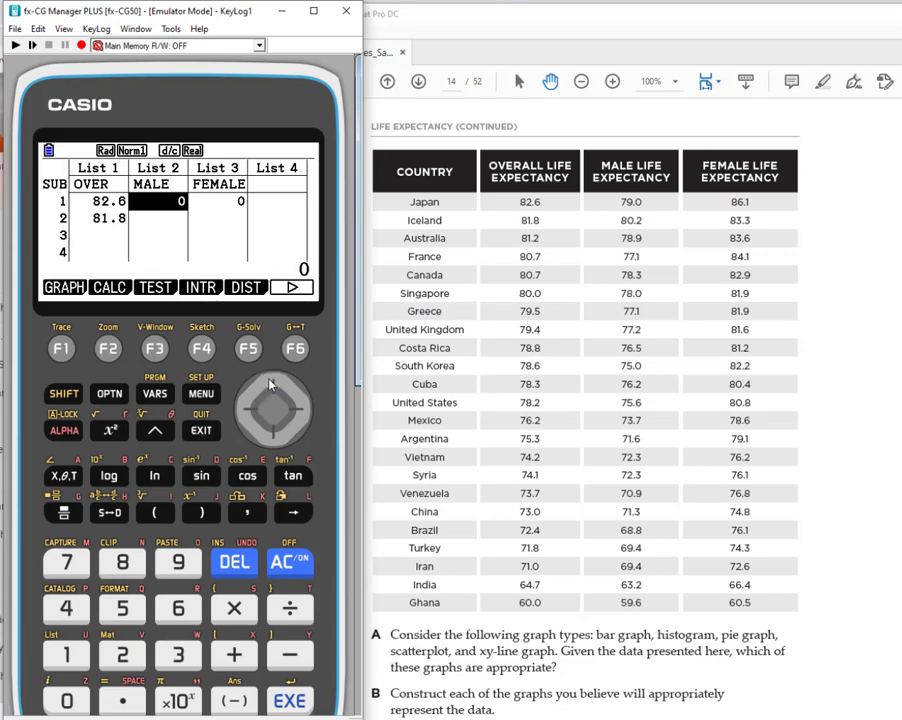
pyautogui.moveTo(561, 290)
pyautogui.write('63.')
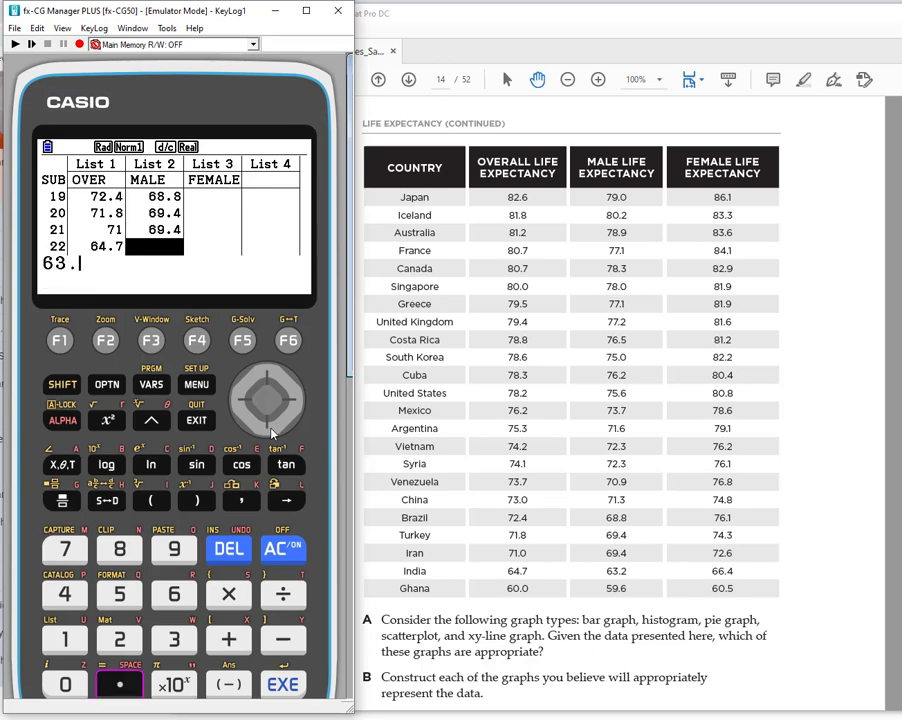
pyautogui.click(283, 684)
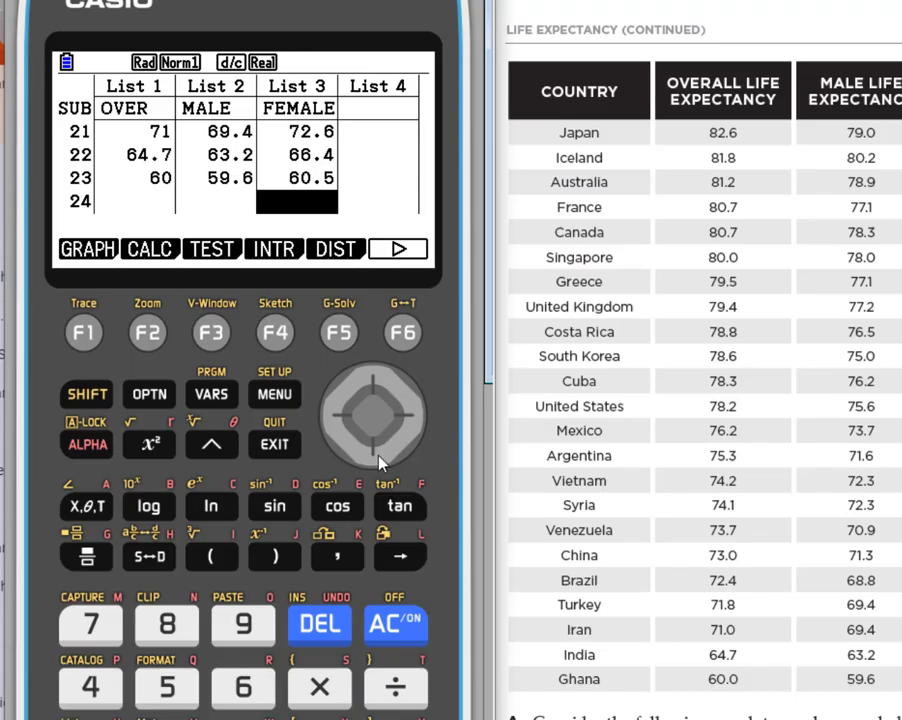
pyautogui.moveTo(378, 394)
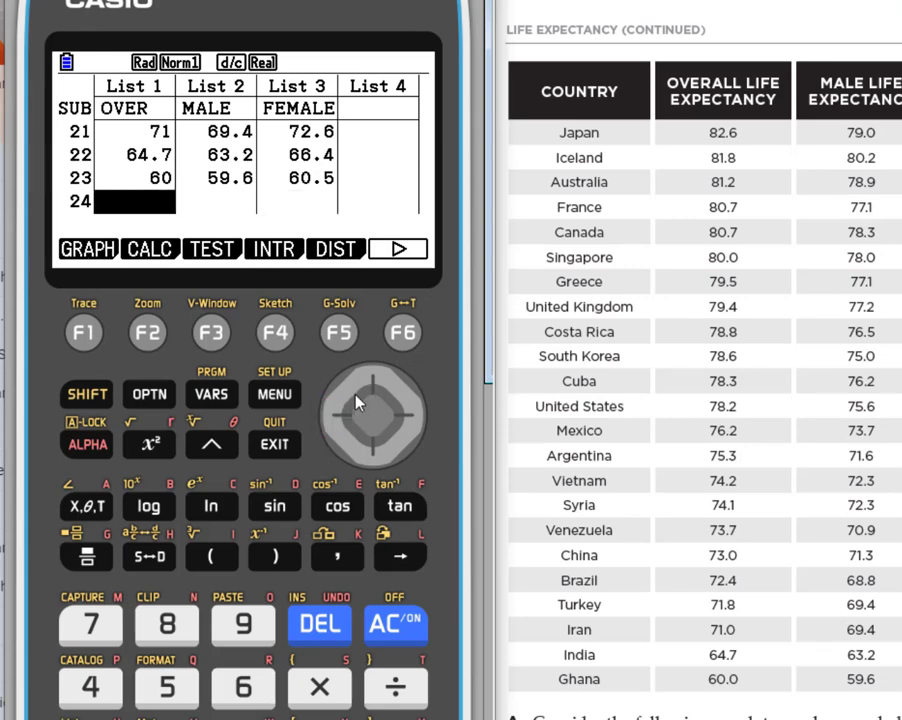
# - Step back up through the OVER and MALE values to verify entries against the table
pyautogui.click(372, 378)
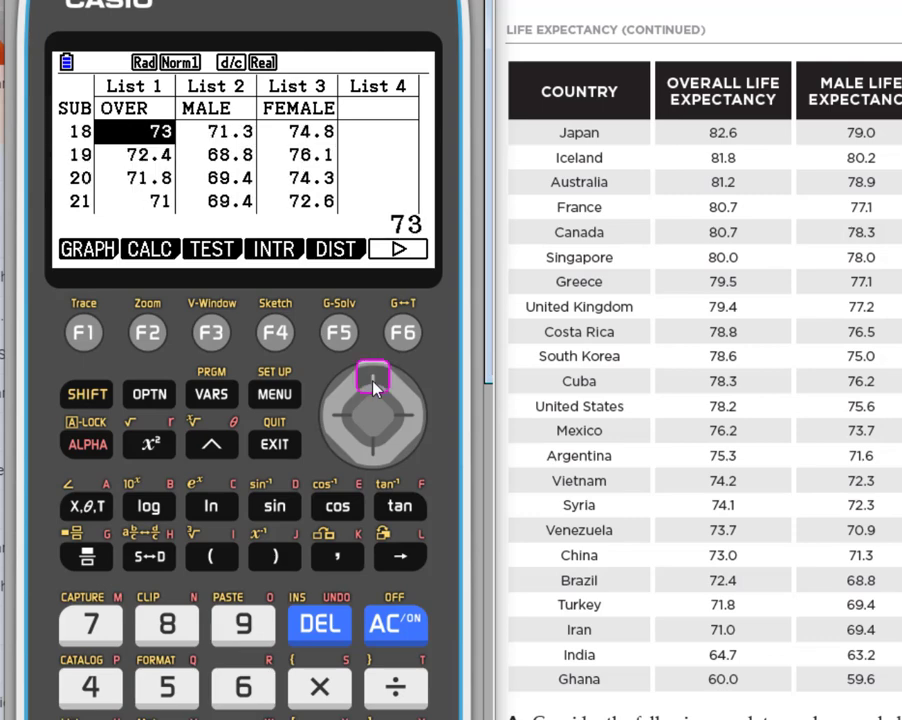
pyautogui.click(372, 378)
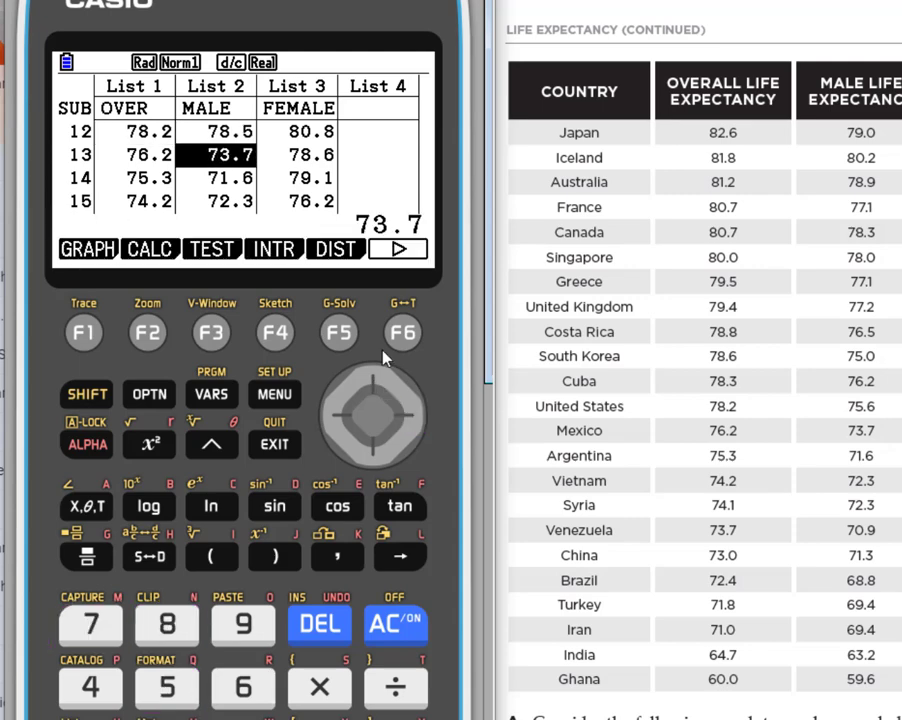
pyautogui.click(372, 380)
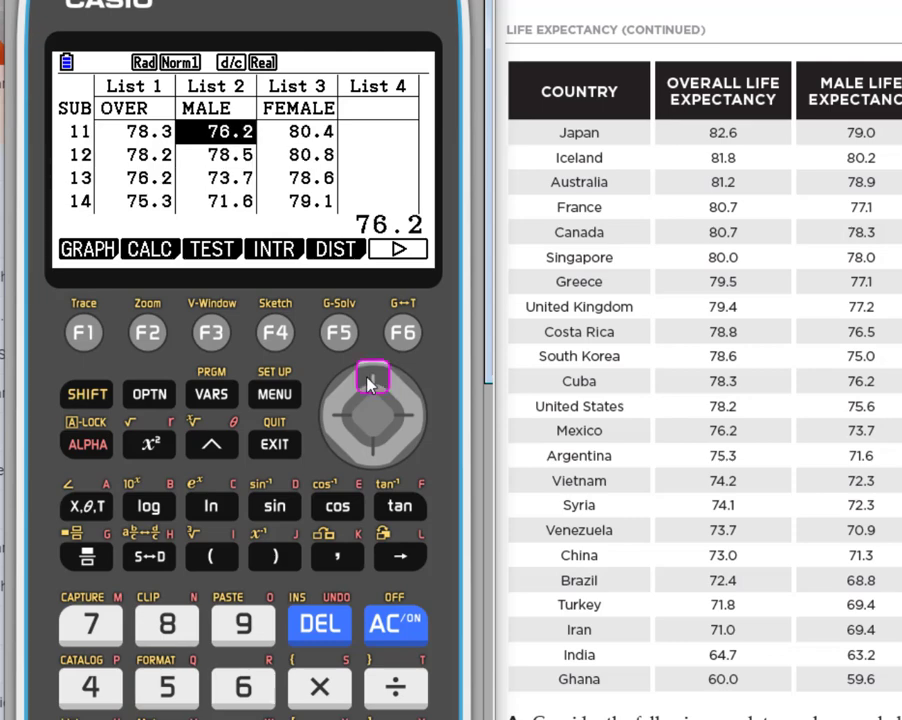
pyautogui.click(372, 383)
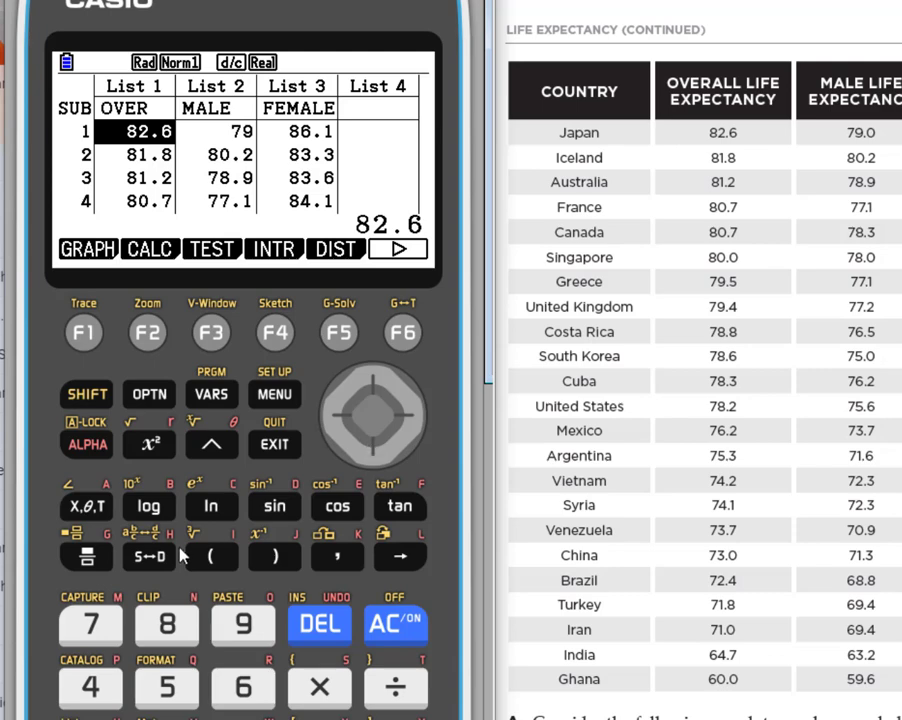
pyautogui.moveTo(145, 262)
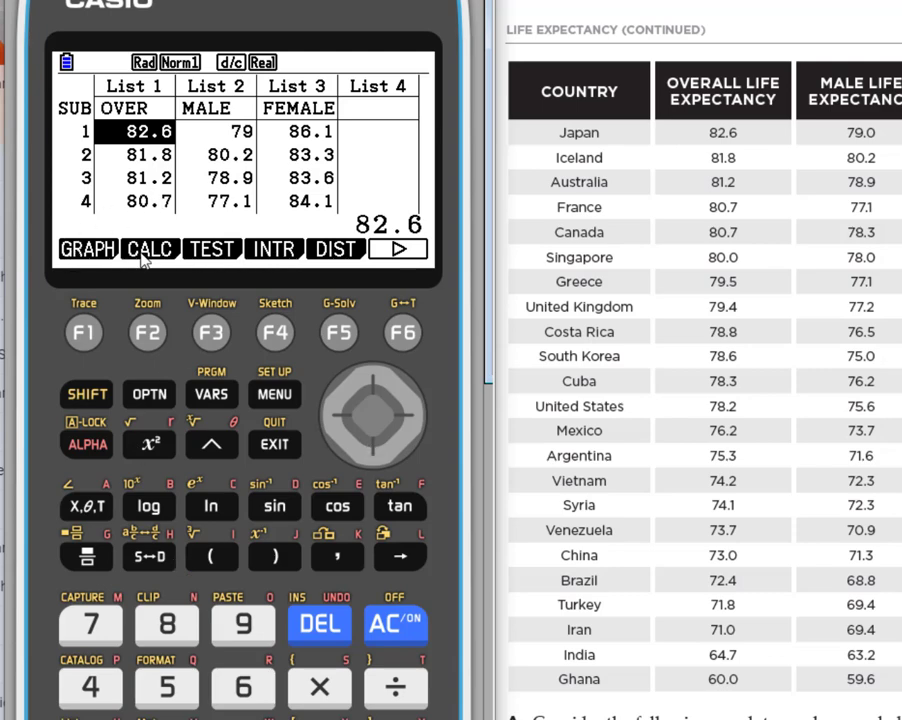
pyautogui.moveTo(213, 261)
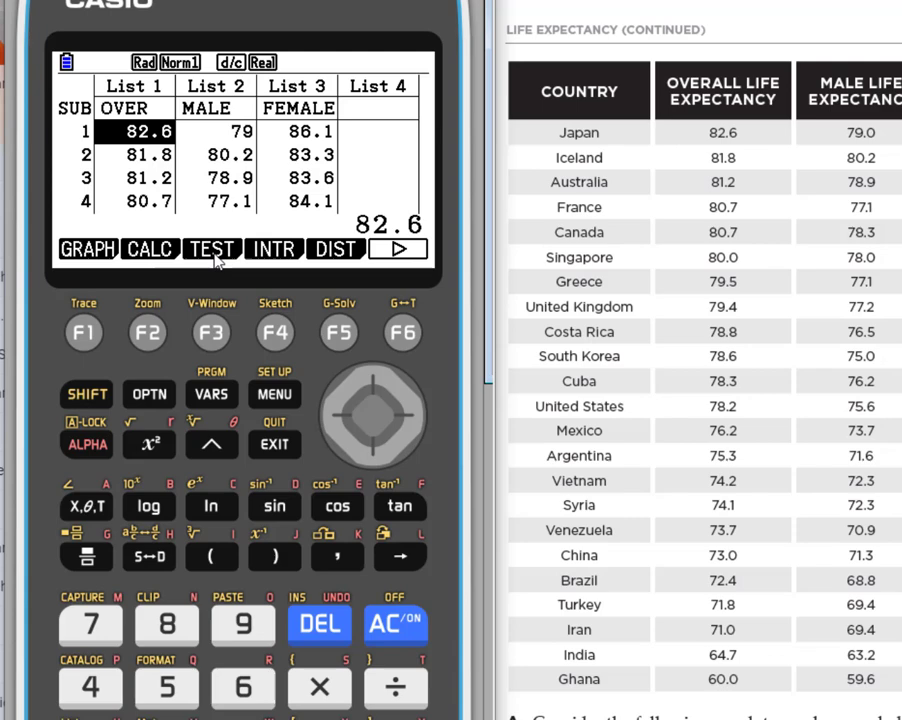
pyautogui.moveTo(248, 249)
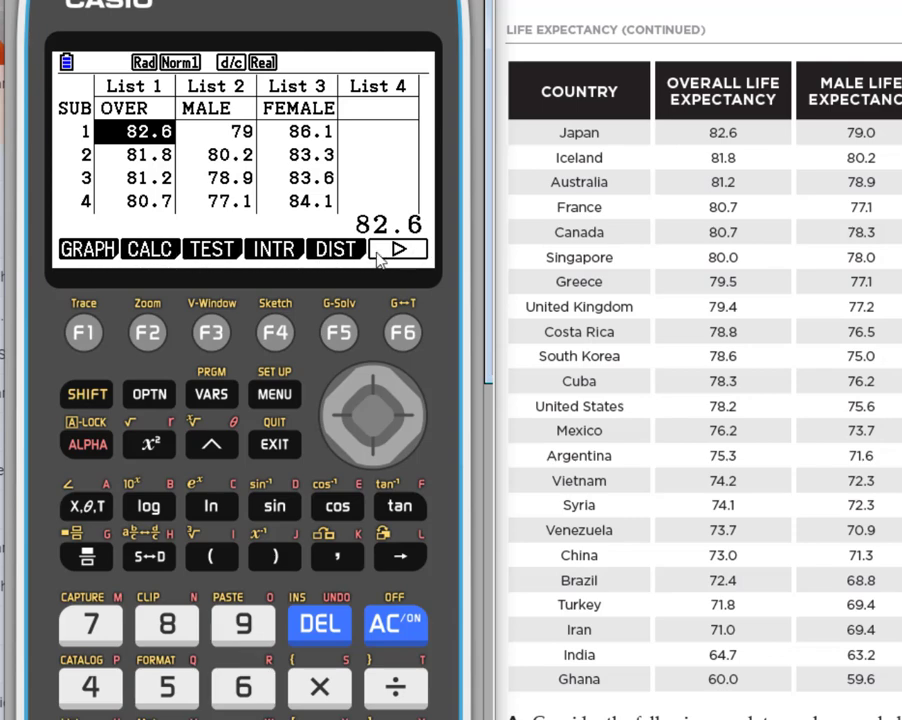
pyautogui.moveTo(148, 258)
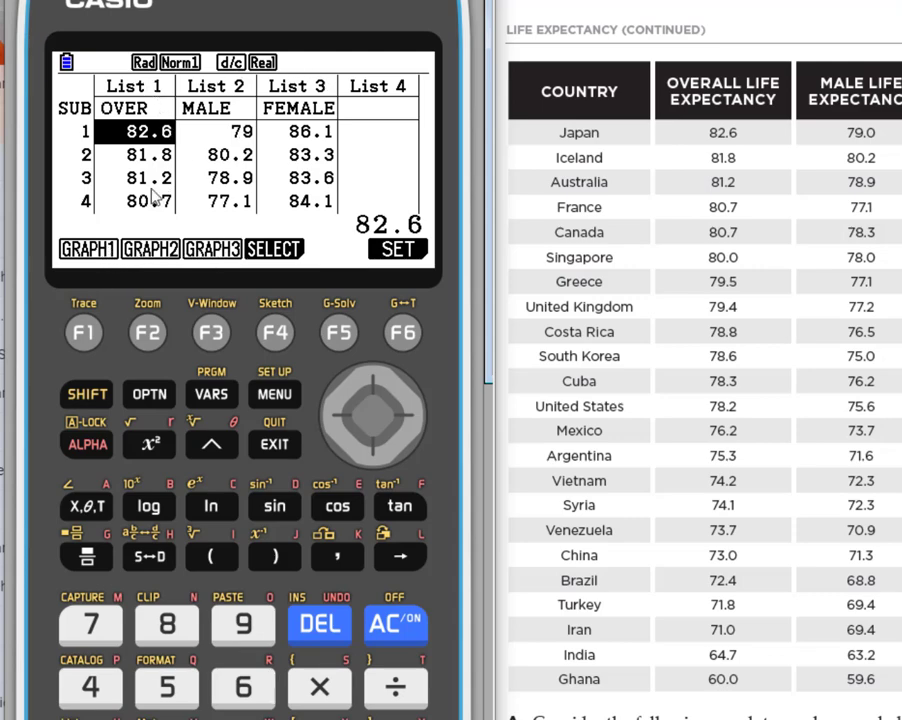
pyautogui.moveTo(205, 260)
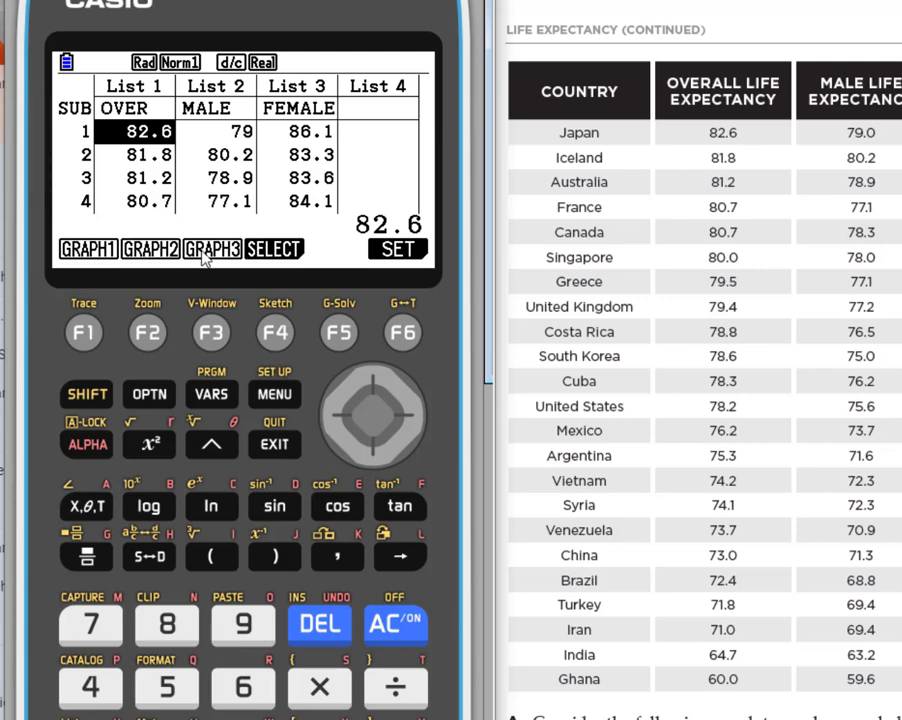
pyautogui.moveTo(258, 180)
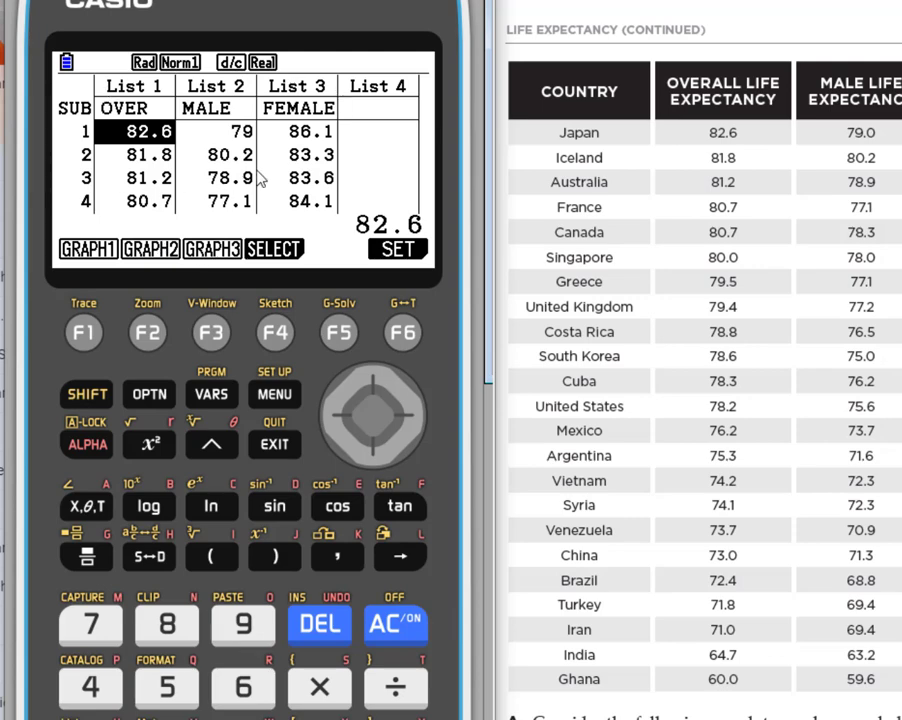
pyautogui.moveTo(245, 218)
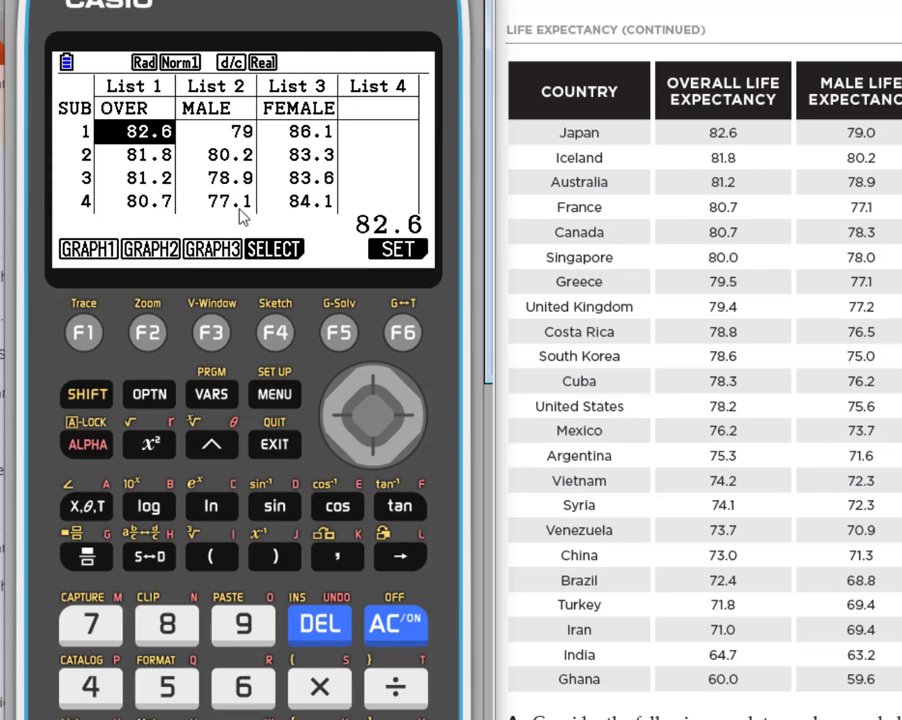
pyautogui.moveTo(257, 137)
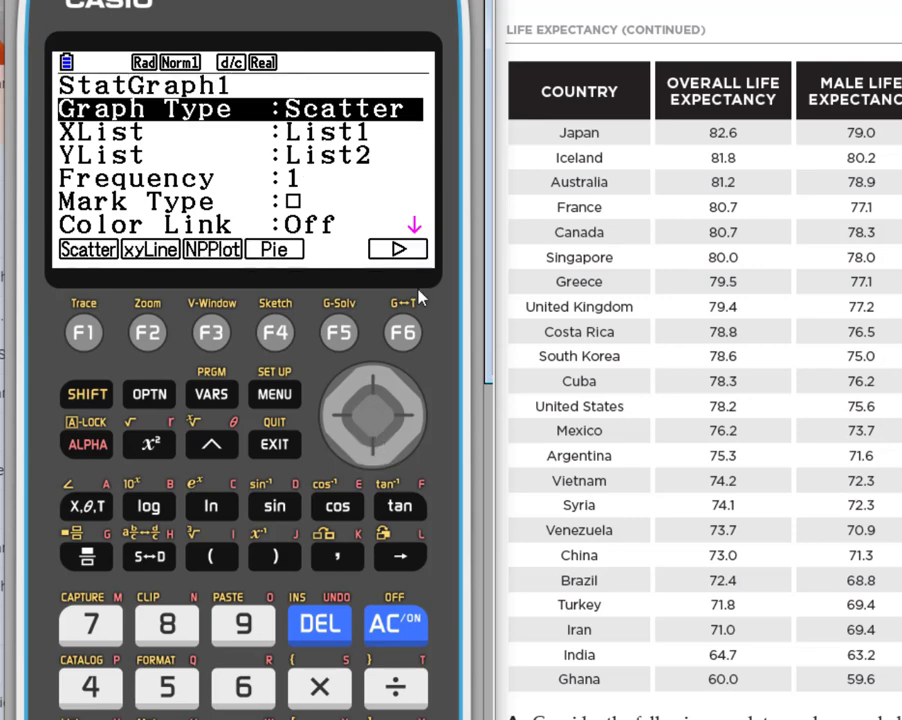
pyautogui.moveTo(343, 110)
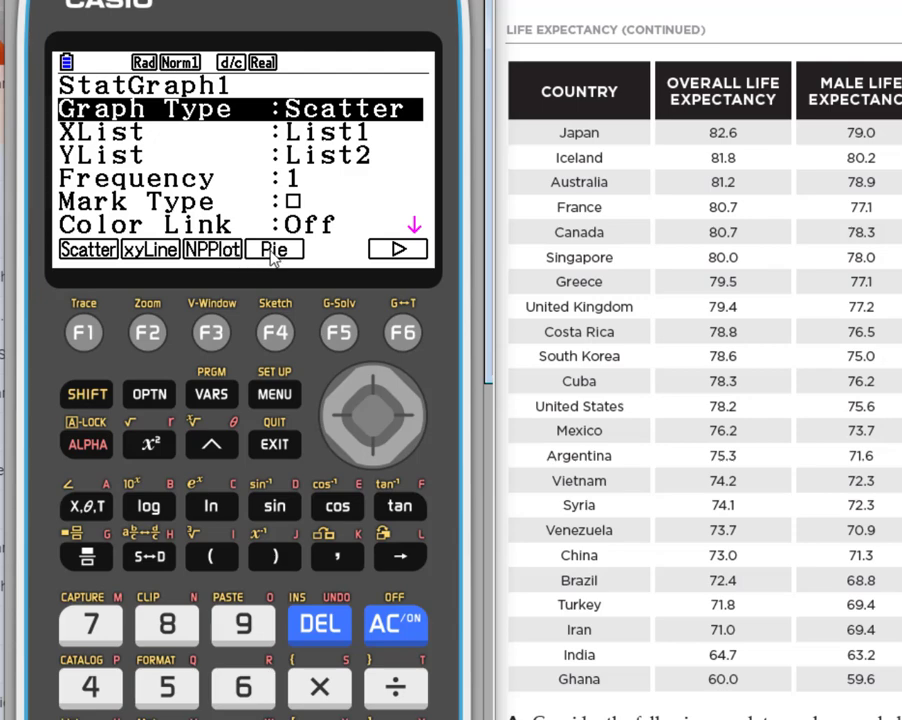
pyautogui.moveTo(403, 353)
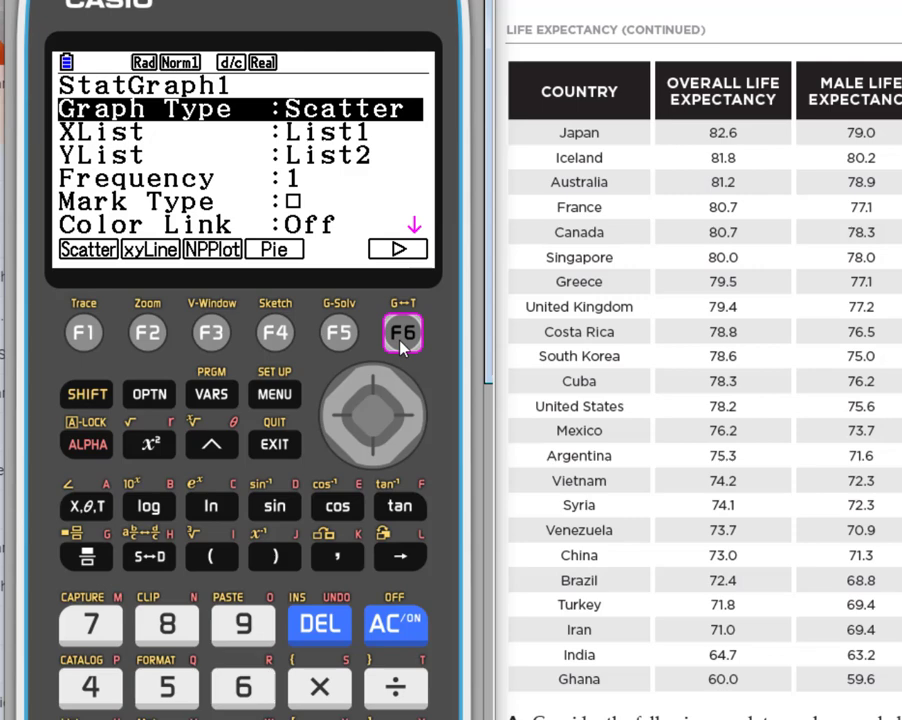
# - View more graph types, keep Scatter for StatGraph1, and return to the list editor
pyautogui.click(402, 332)
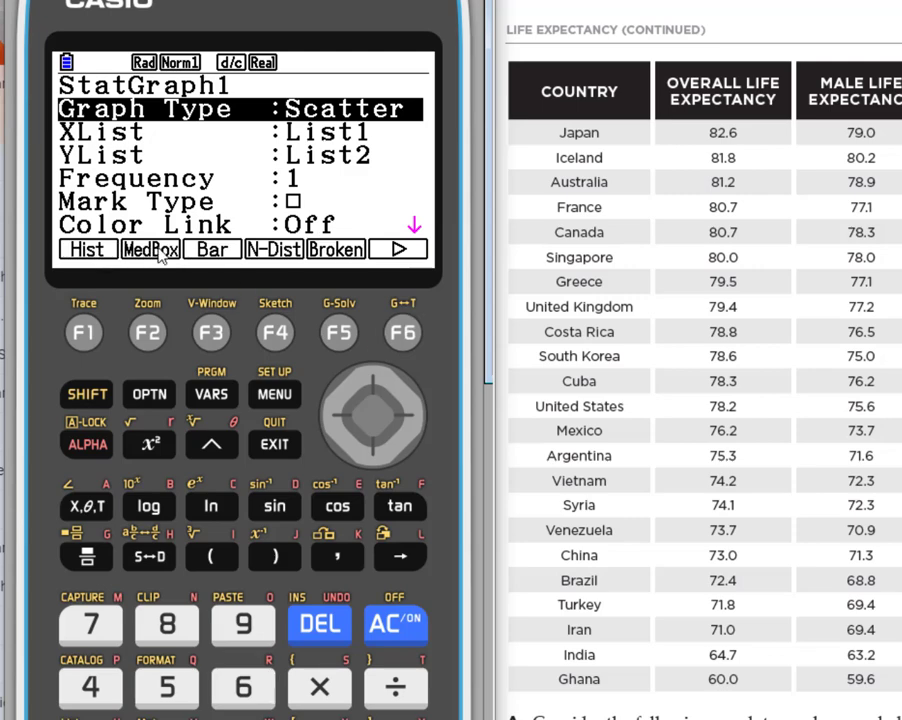
pyautogui.moveTo(401, 331)
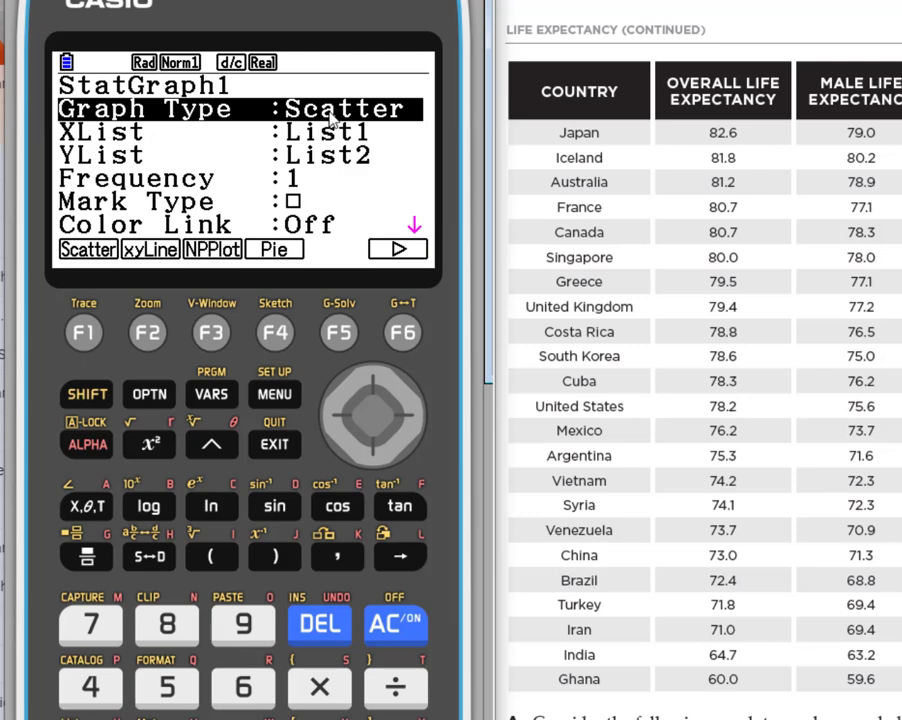
pyautogui.moveTo(791, 85)
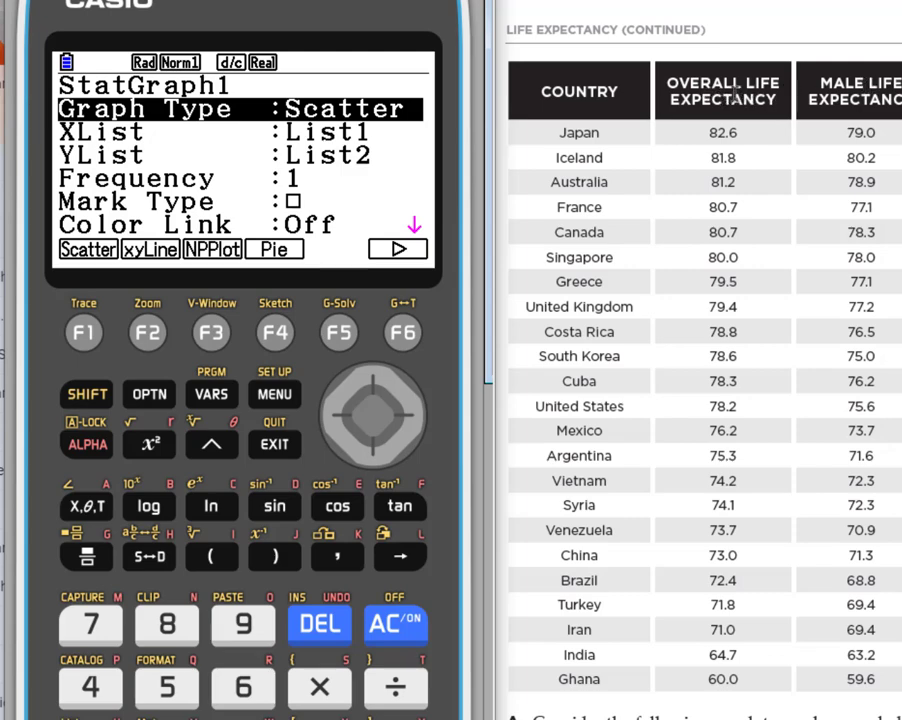
pyautogui.moveTo(755, 118)
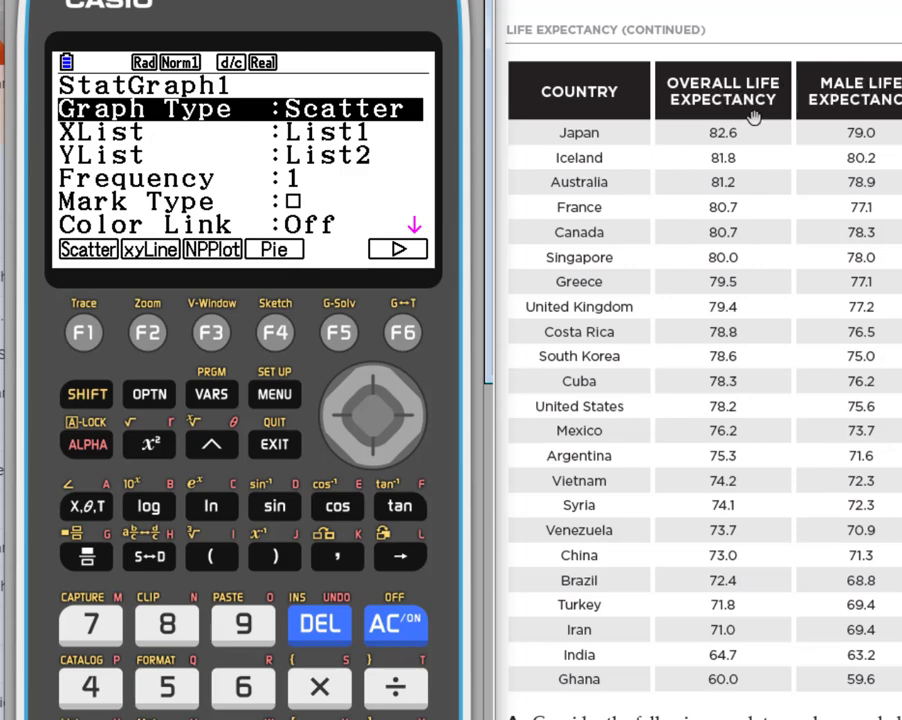
pyautogui.moveTo(398, 139)
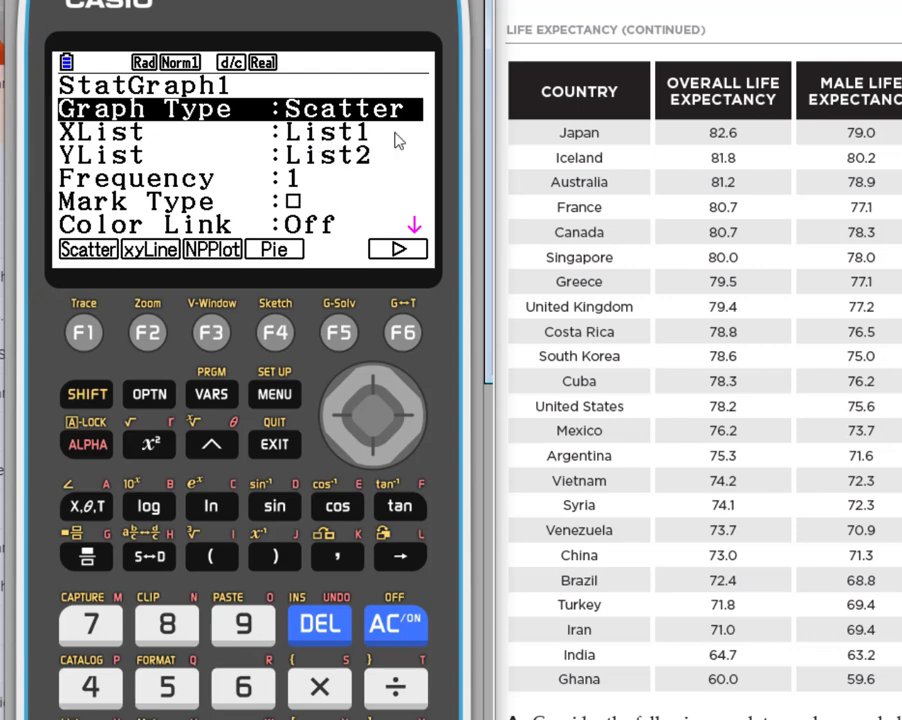
pyautogui.moveTo(399, 139)
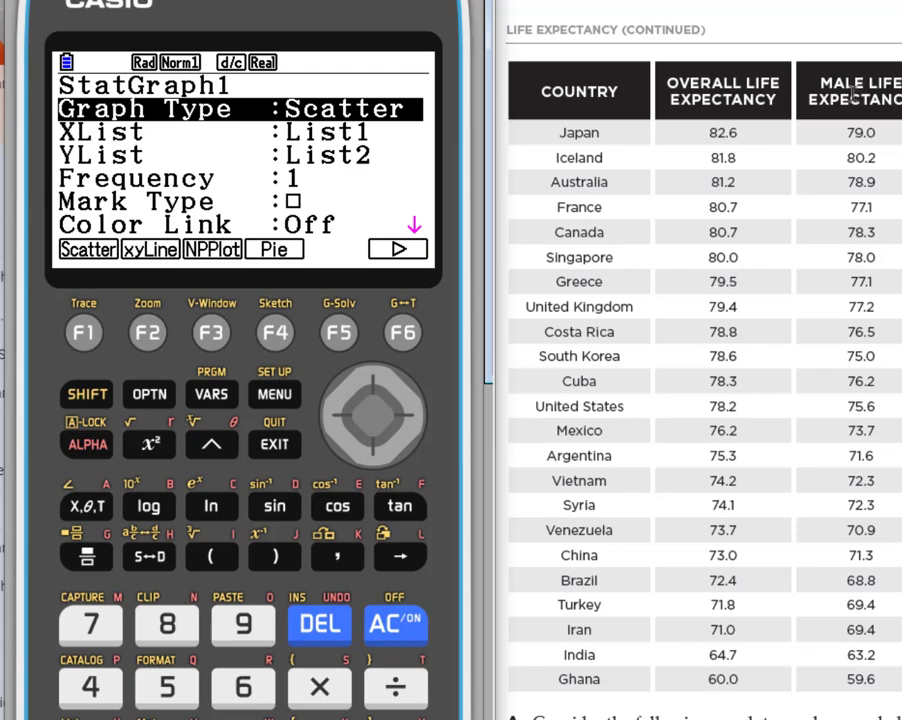
pyautogui.moveTo(375, 220)
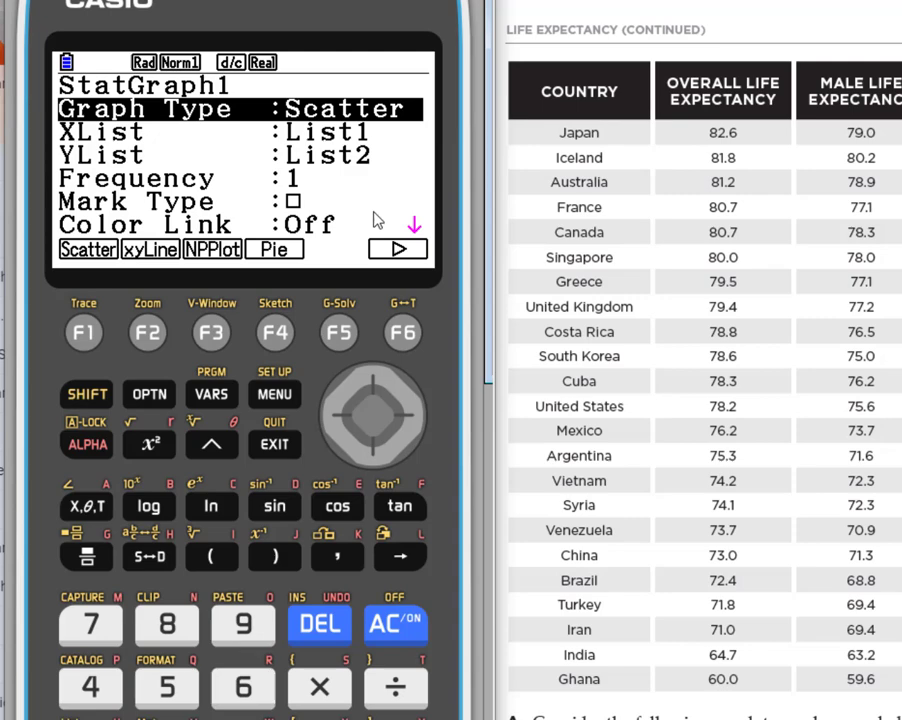
pyautogui.moveTo(285, 452)
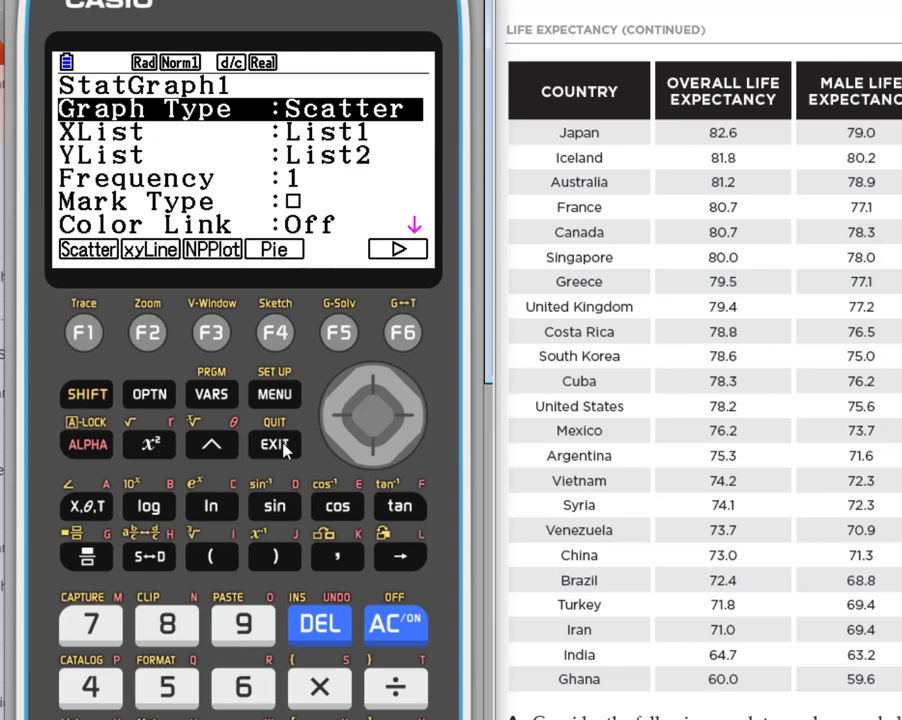
pyautogui.moveTo(148, 432)
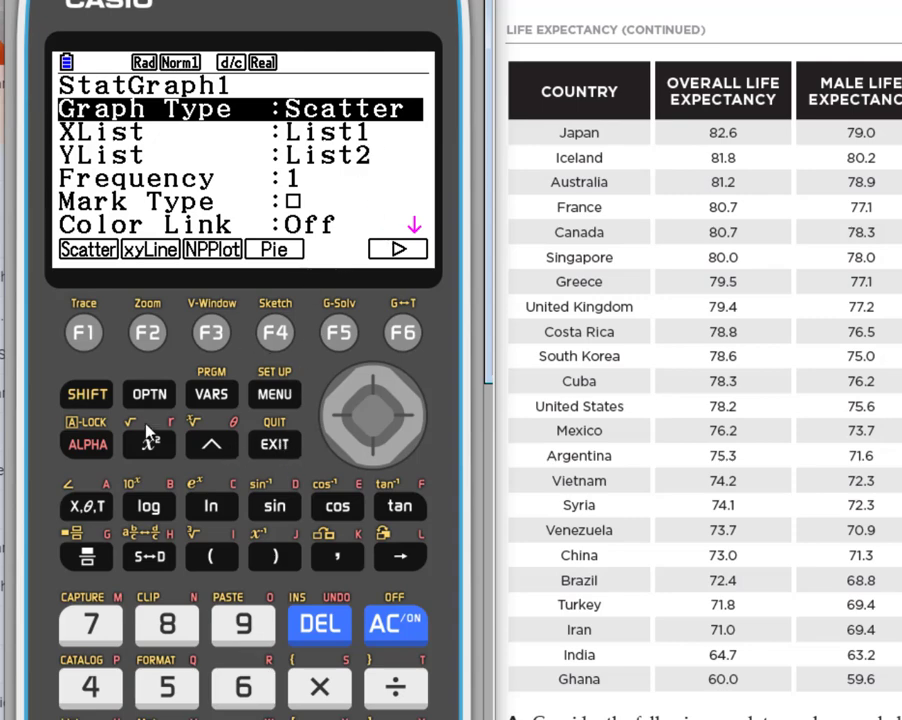
pyautogui.click(274, 444)
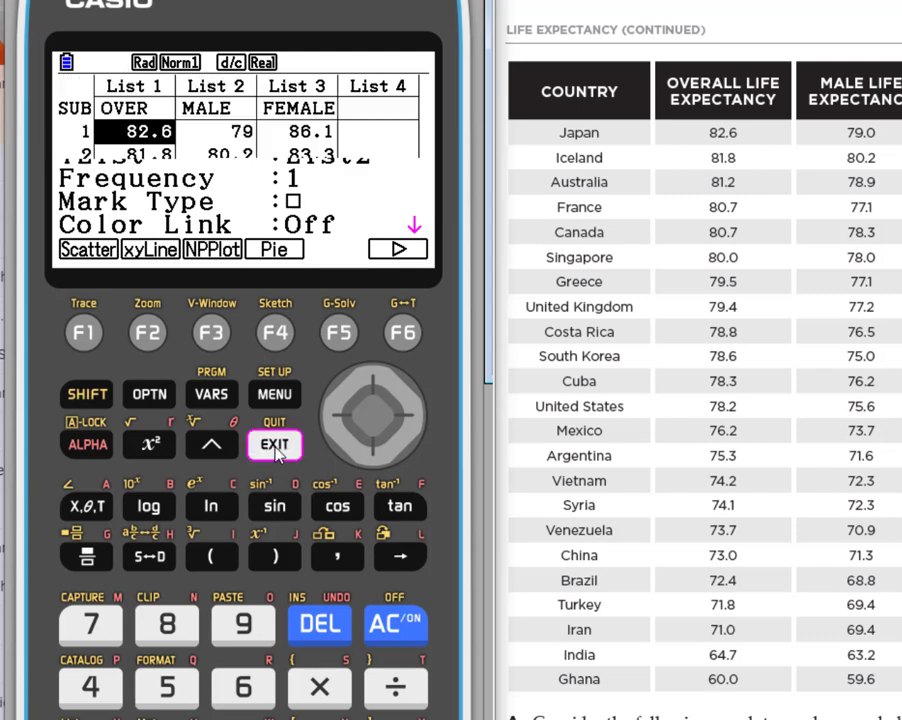
pyautogui.click(274, 444)
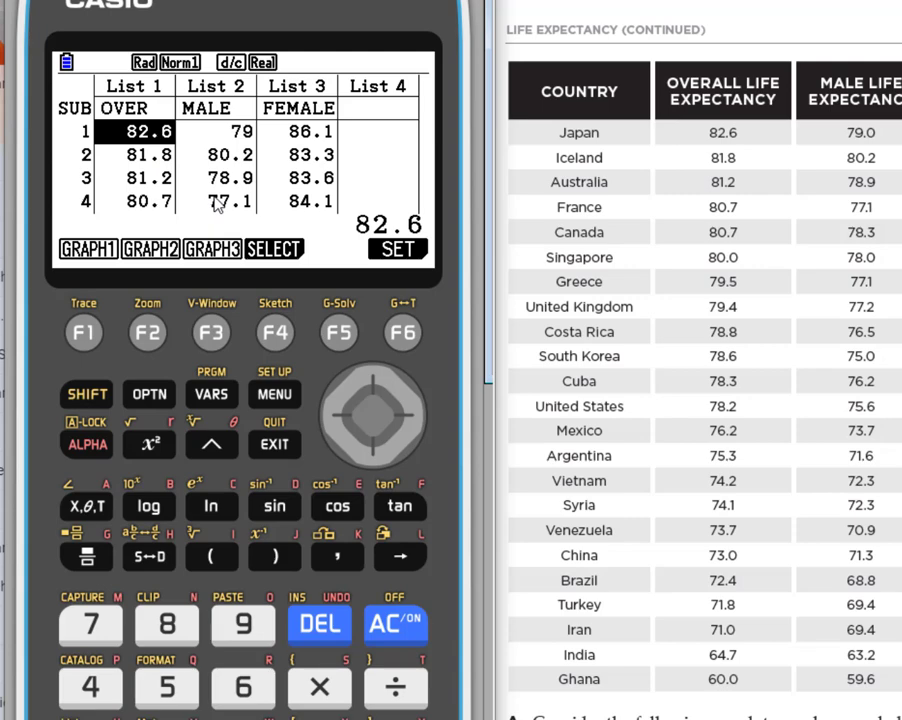
pyautogui.moveTo(320, 85)
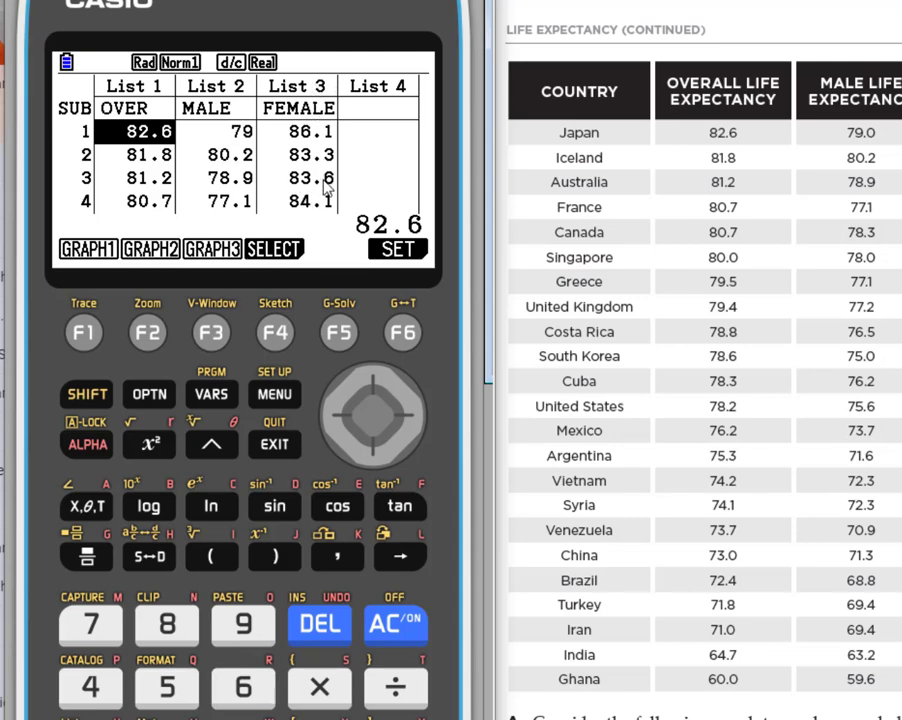
pyautogui.moveTo(238, 92)
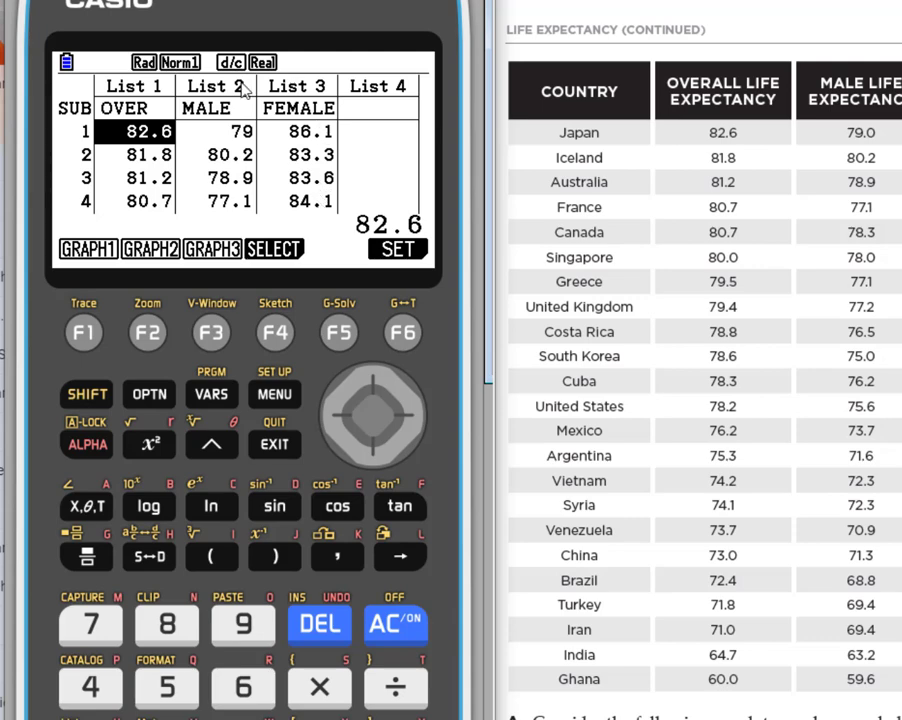
pyautogui.moveTo(310, 150)
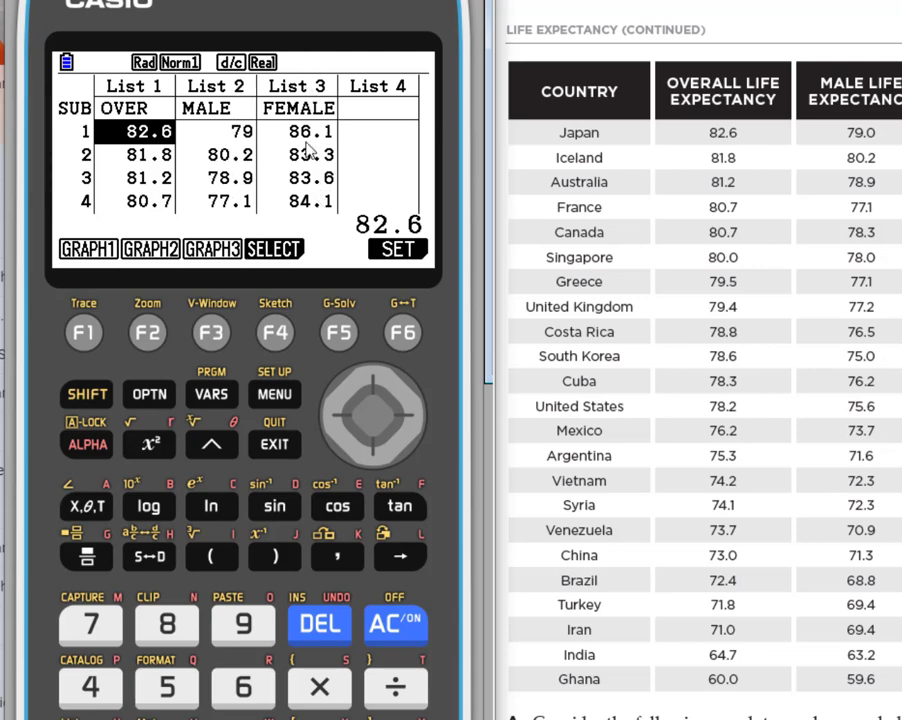
# - Set StatGraph1's XList to List2 and YList to List3
pyautogui.click(88, 248)
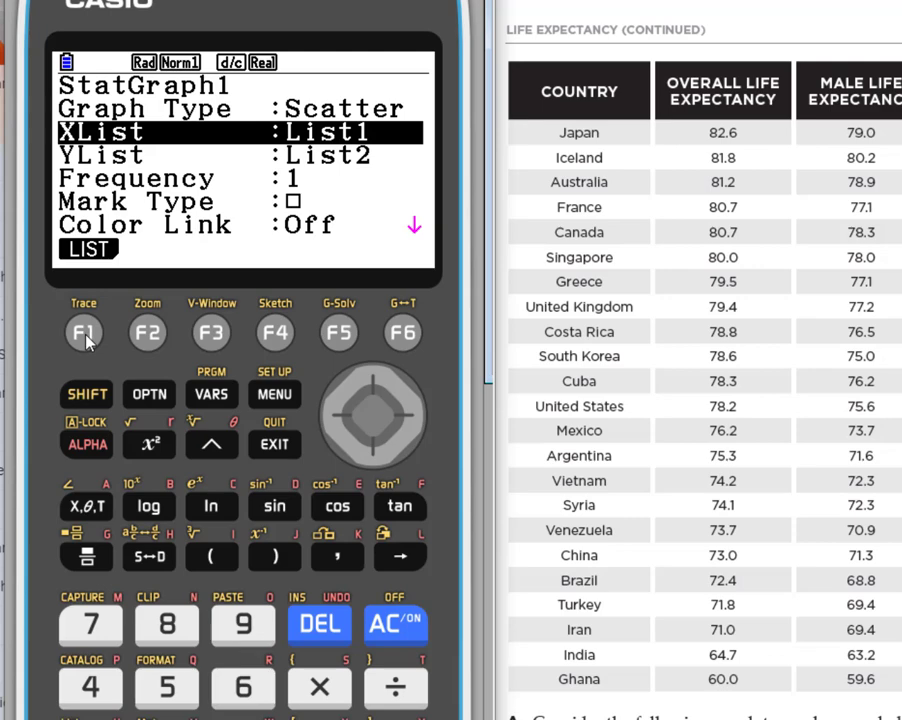
pyautogui.click(84, 333)
pyautogui.write('2')
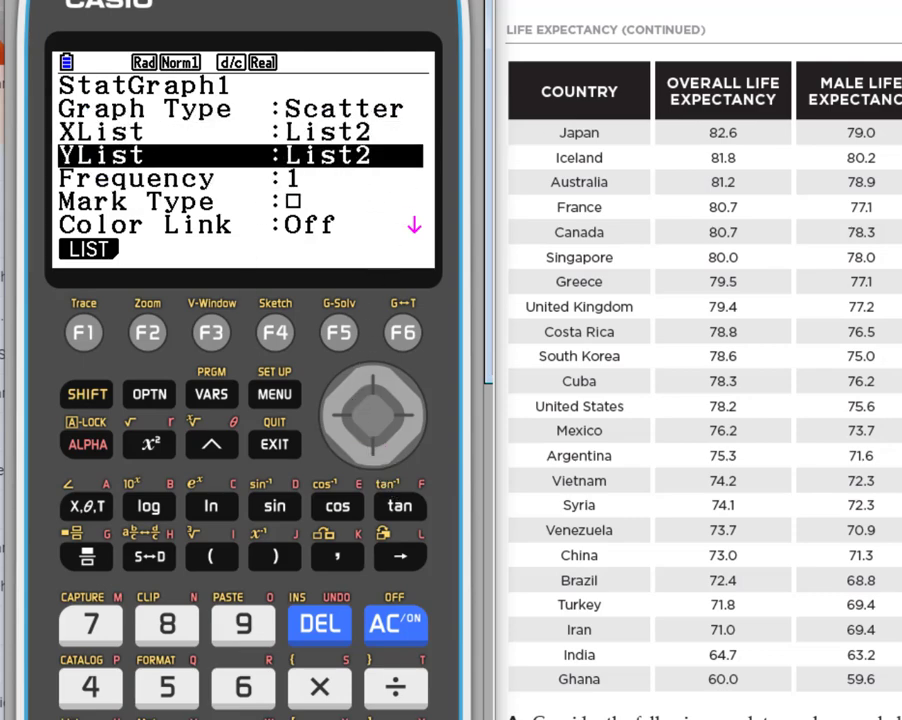
pyautogui.moveTo(138, 222)
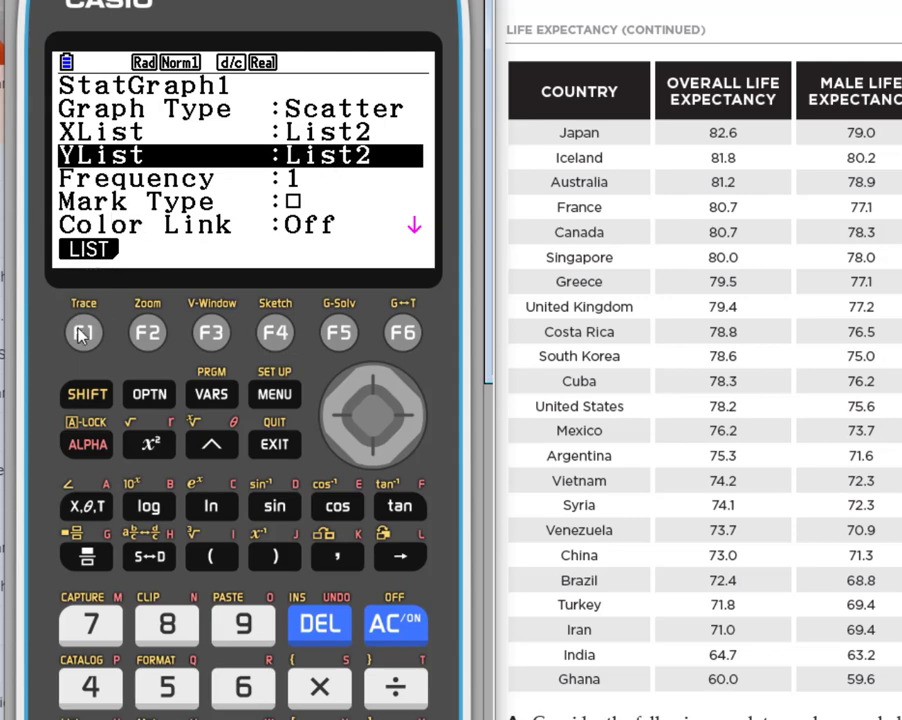
pyautogui.click(84, 332)
pyautogui.write('3')
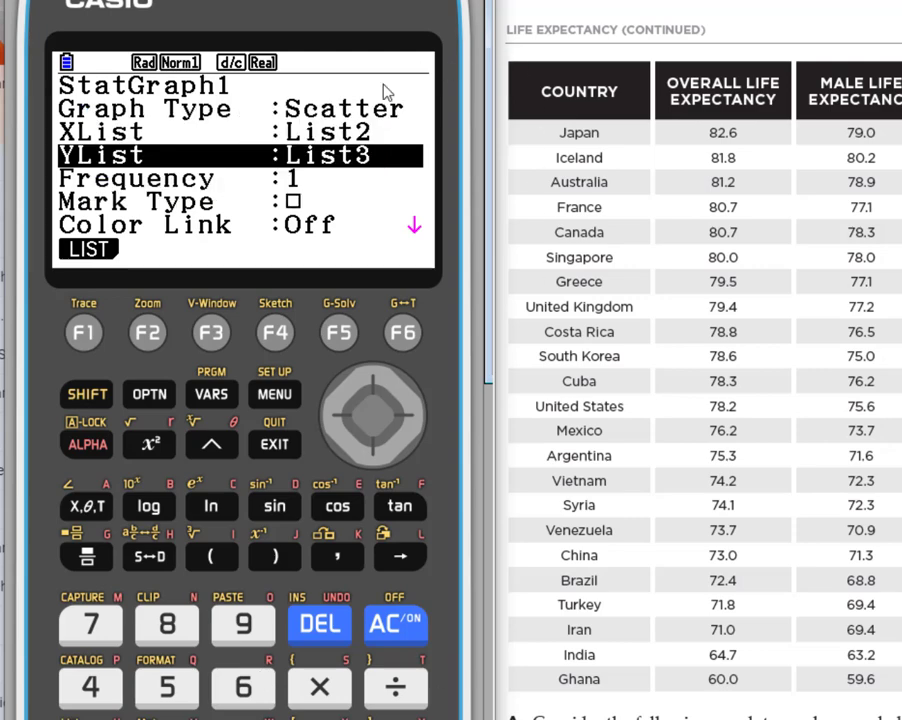
pyautogui.moveTo(300, 166)
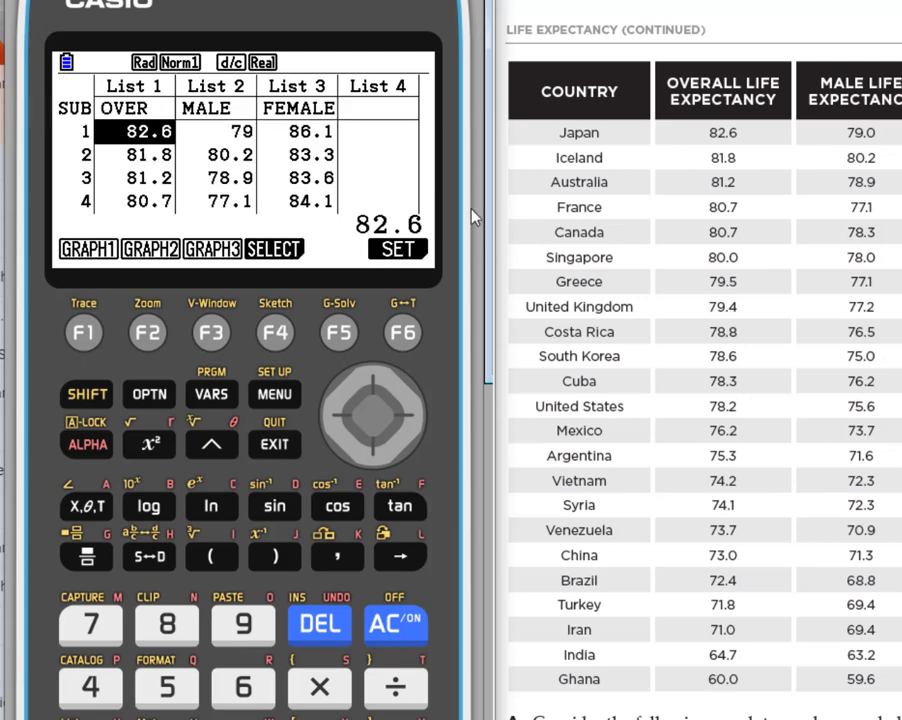
pyautogui.moveTo(157, 263)
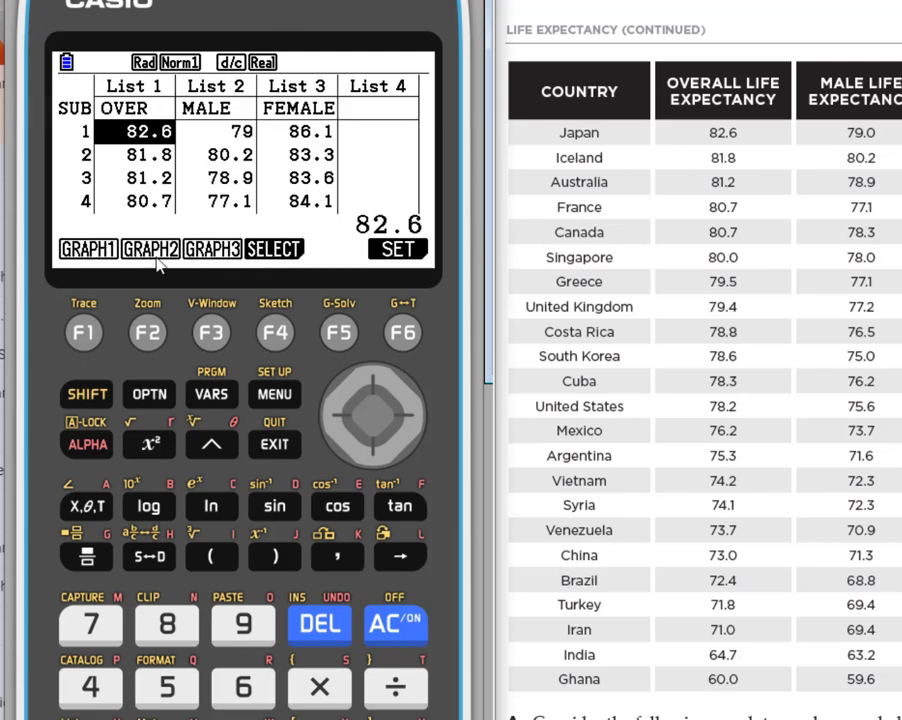
pyautogui.moveTo(83, 332)
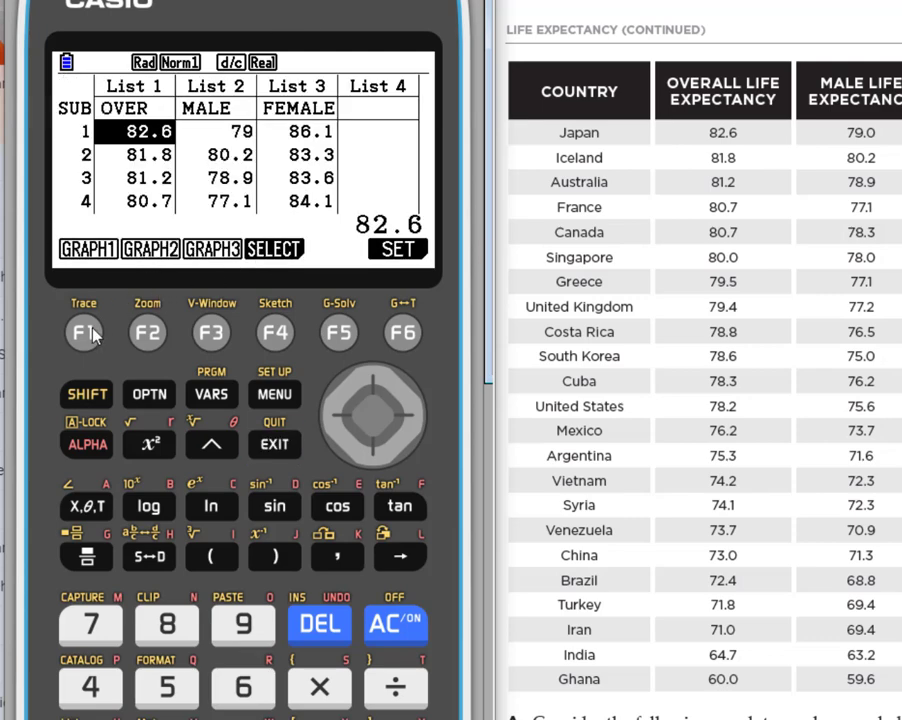
pyautogui.moveTo(285, 347)
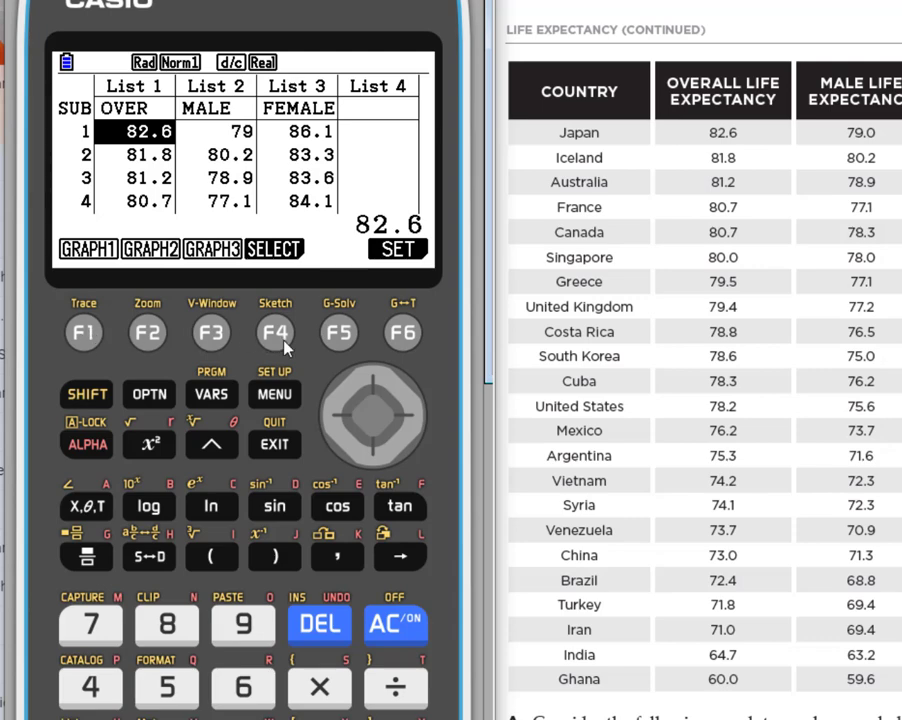
pyautogui.moveTo(152, 263)
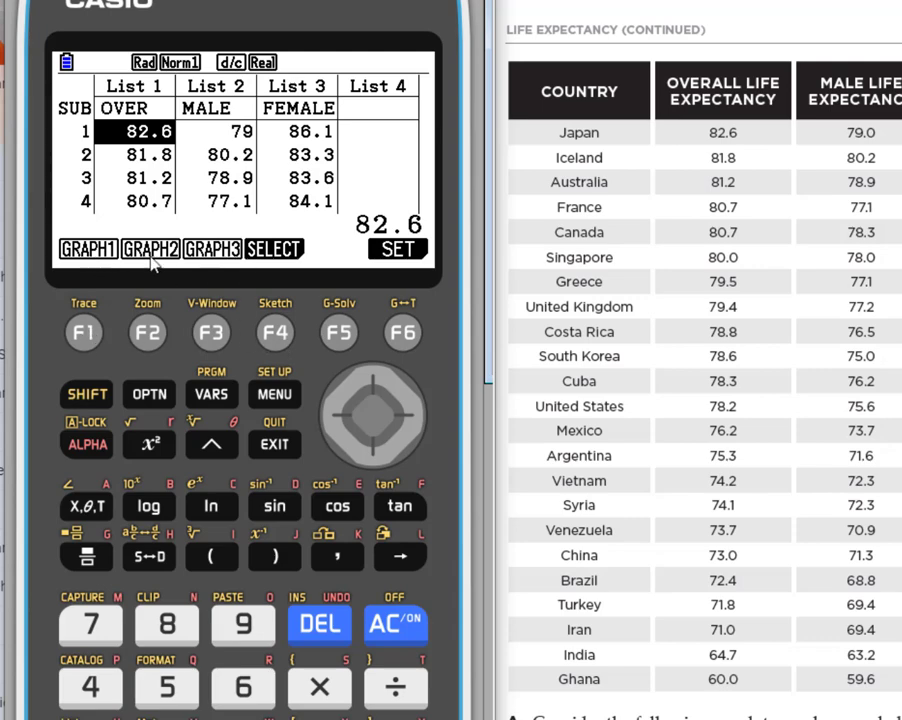
pyautogui.moveTo(293, 298)
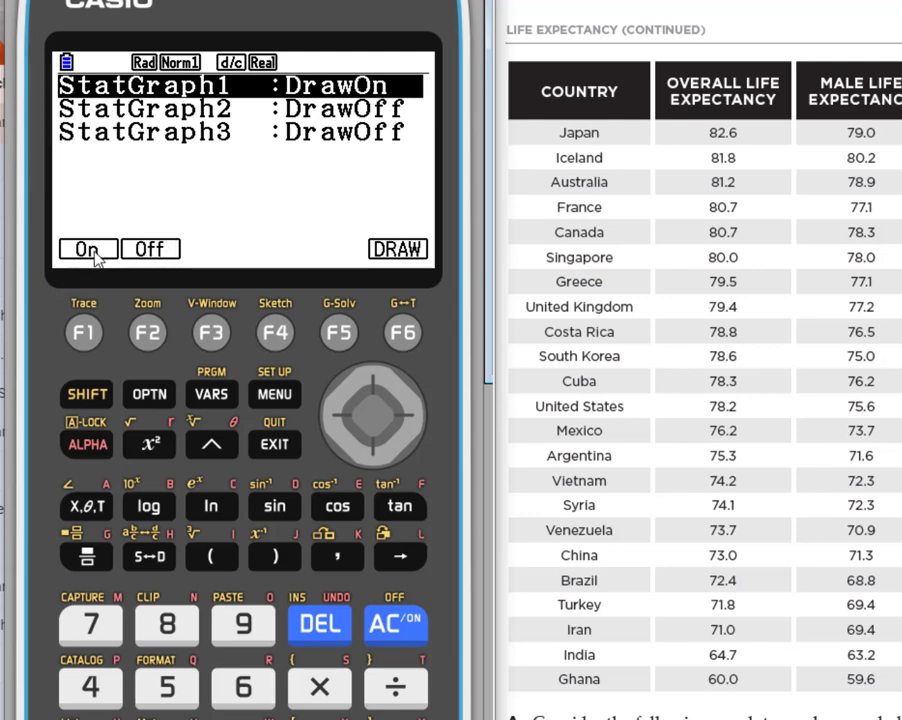
pyautogui.moveTo(84, 333)
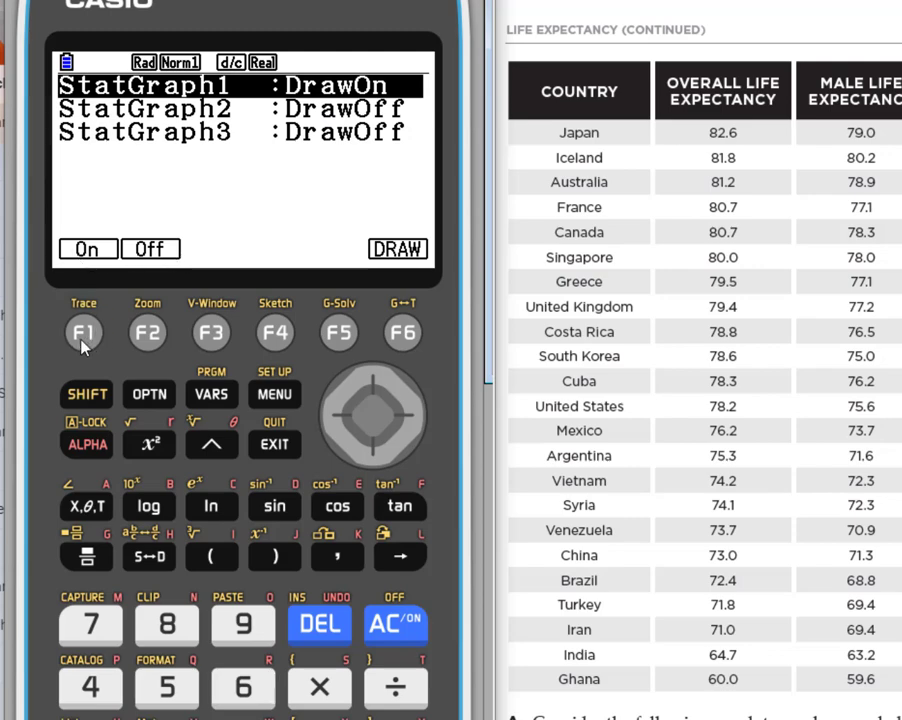
pyautogui.moveTo(86, 342)
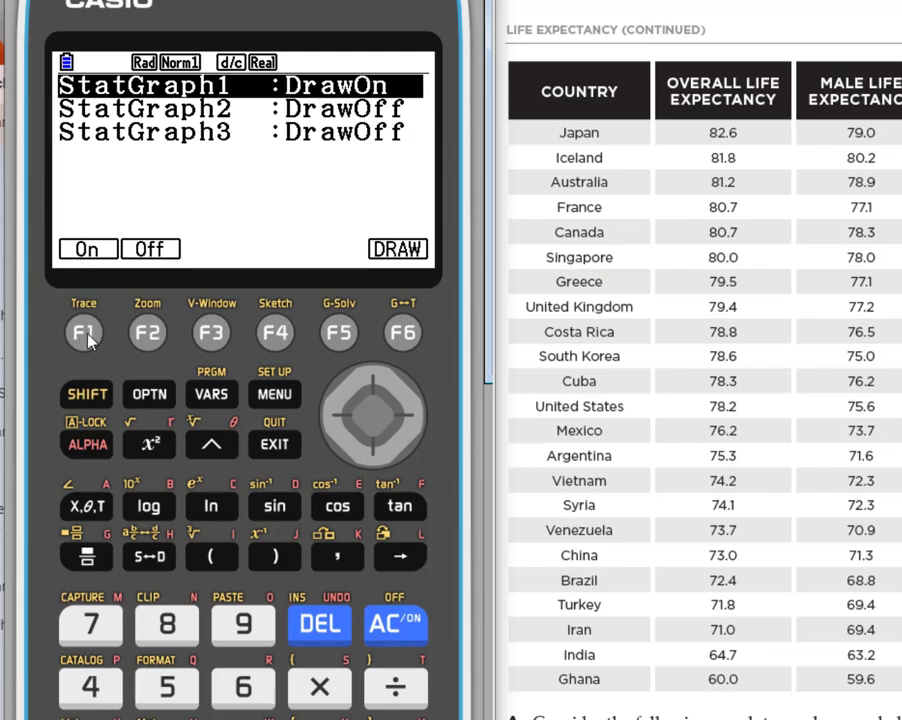
pyautogui.moveTo(285, 95)
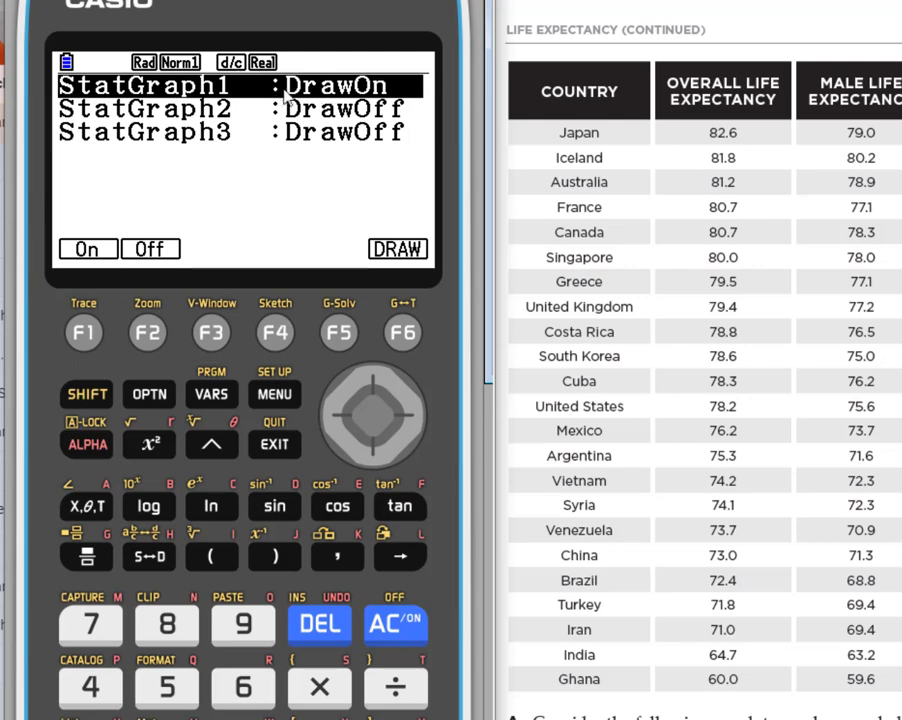
pyautogui.moveTo(358, 93)
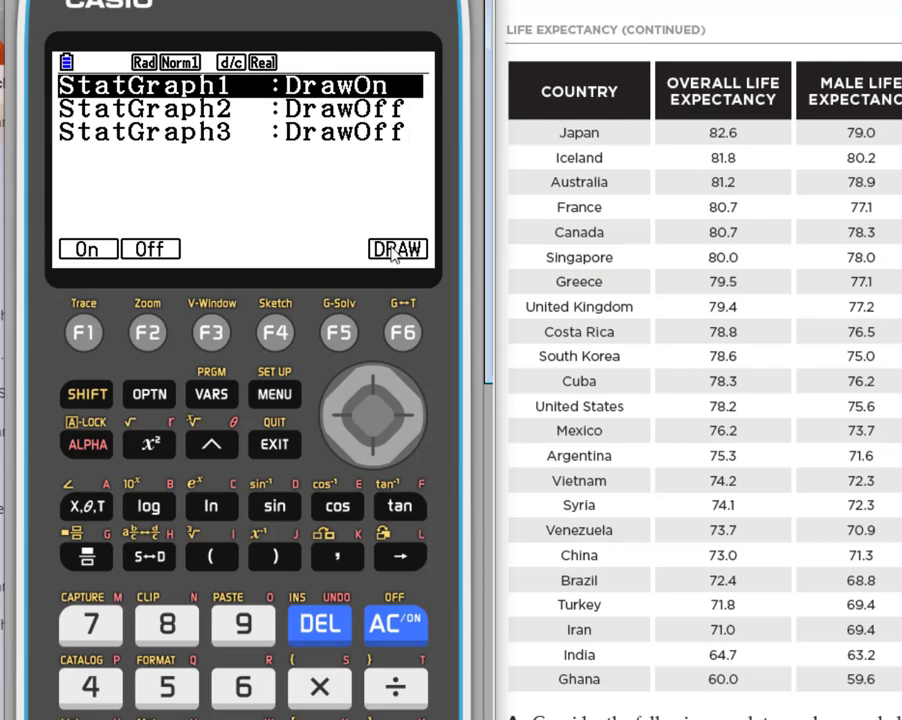
pyautogui.moveTo(402, 332)
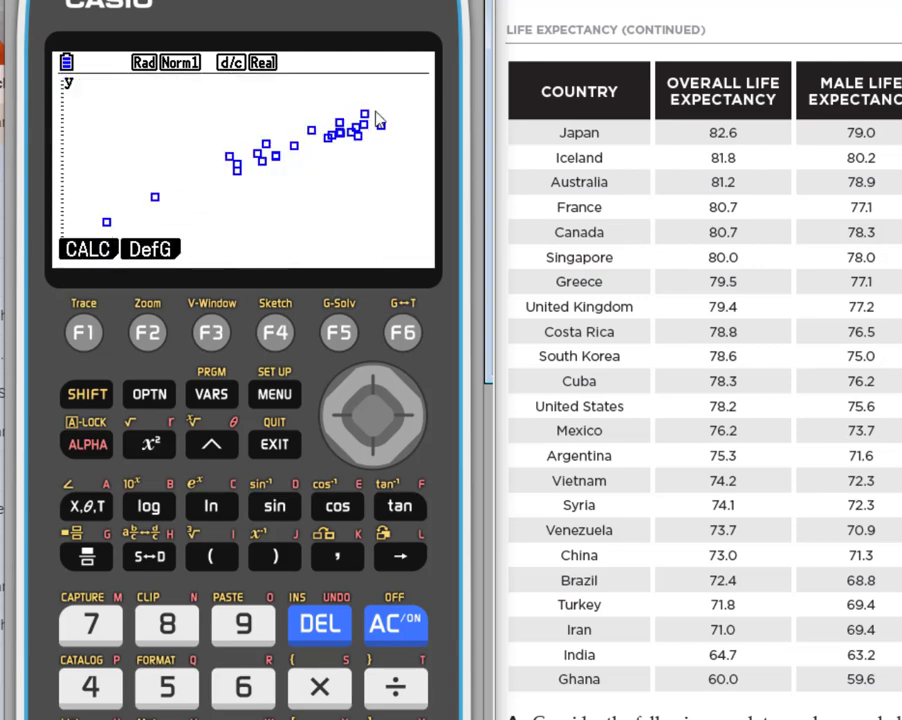
pyautogui.moveTo(219, 265)
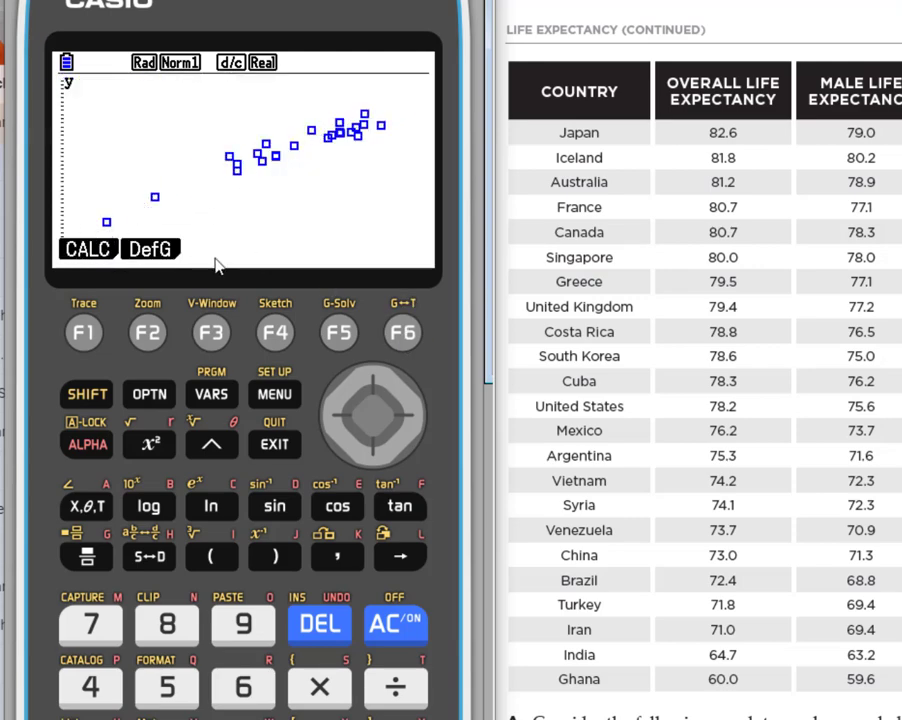
pyautogui.moveTo(250, 268)
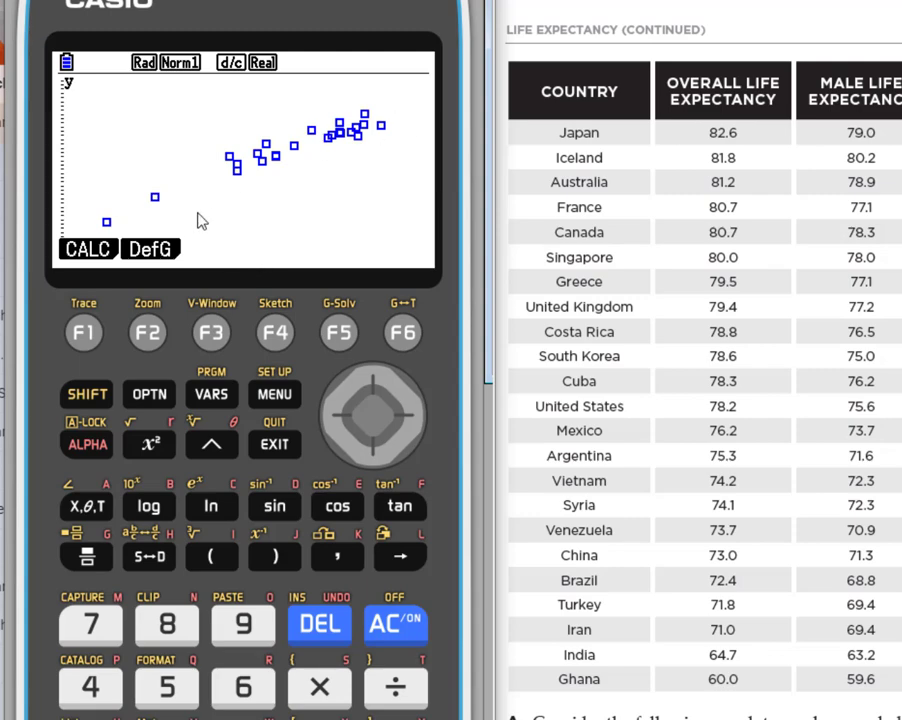
pyautogui.moveTo(350, 135)
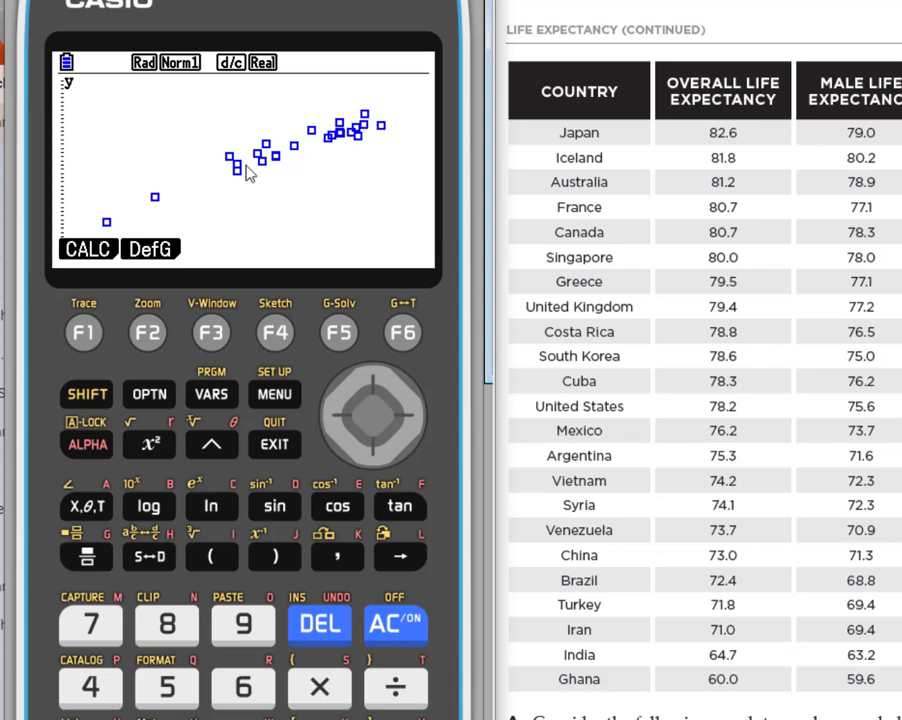
pyautogui.moveTo(380, 124)
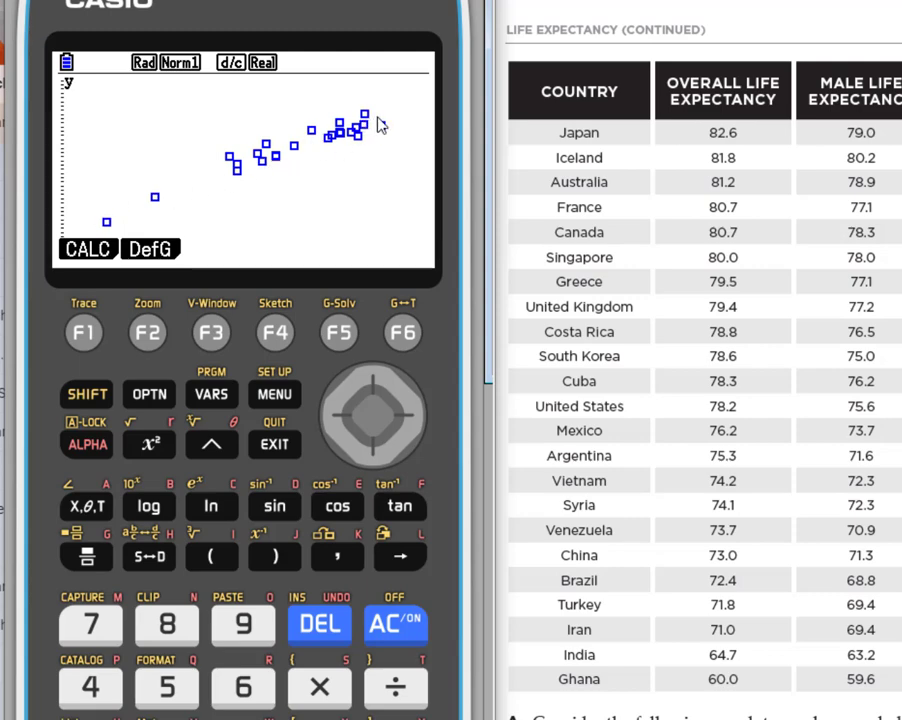
pyautogui.moveTo(120, 120)
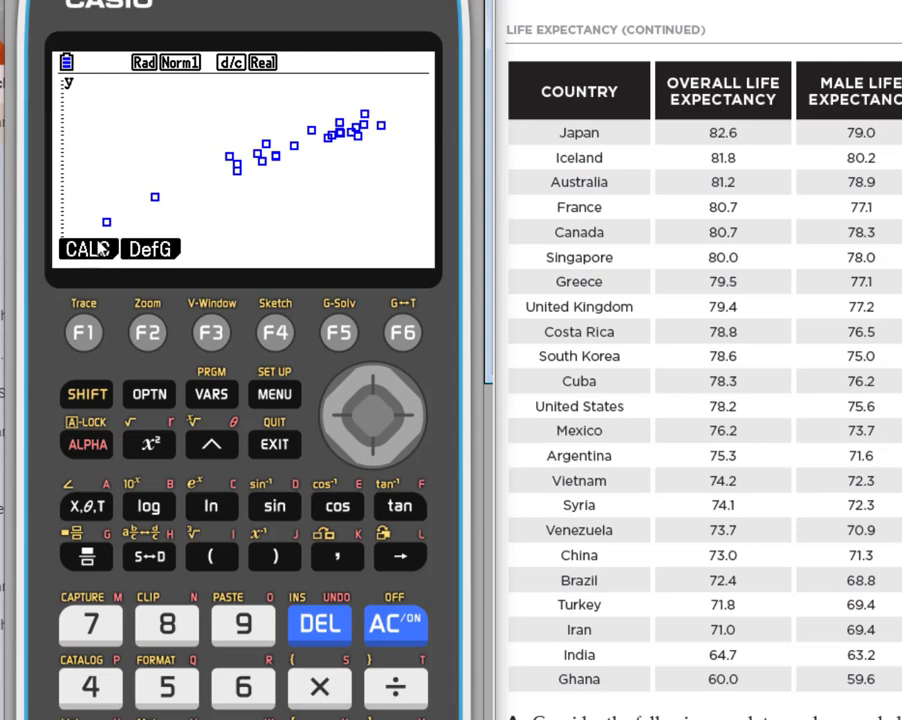
# - Compute LinearReg ax+b for MALE vs FEMALE: a=1.08982544, r=0.96080025
pyautogui.click(83, 332)
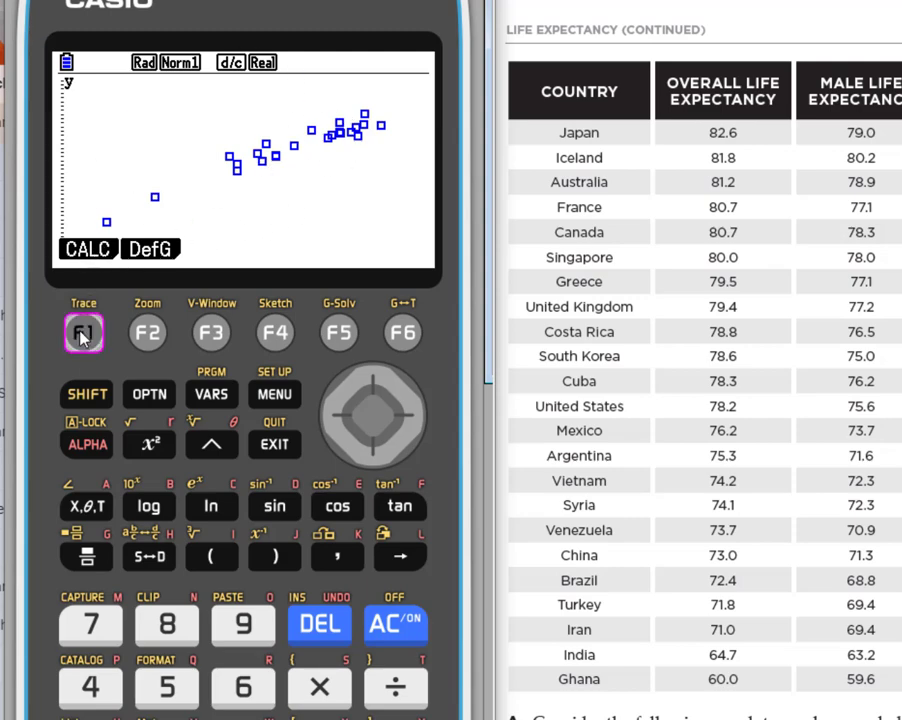
pyautogui.click(84, 333)
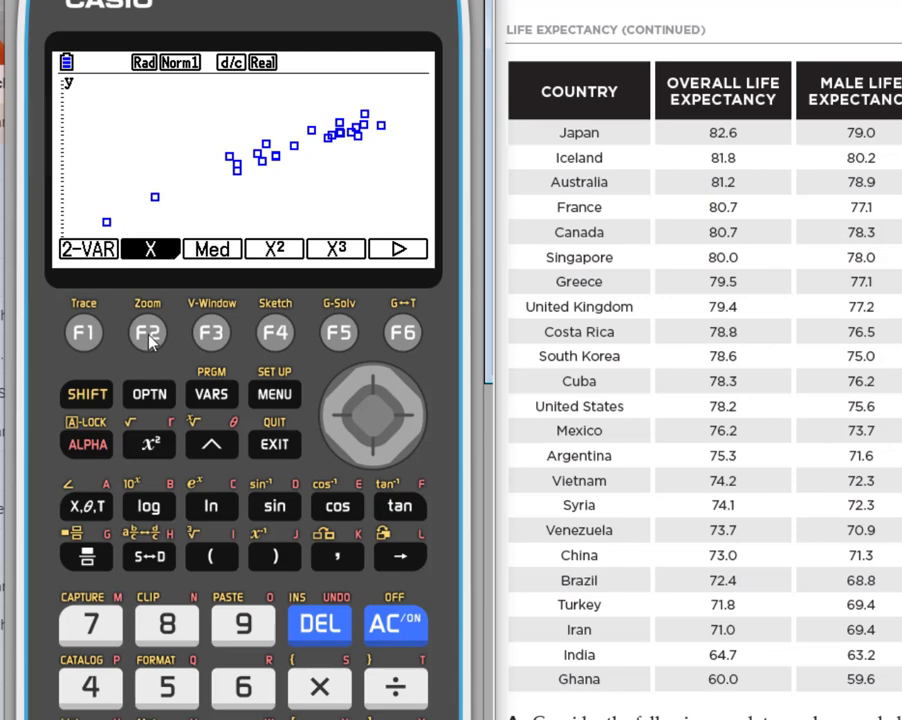
pyautogui.click(147, 332)
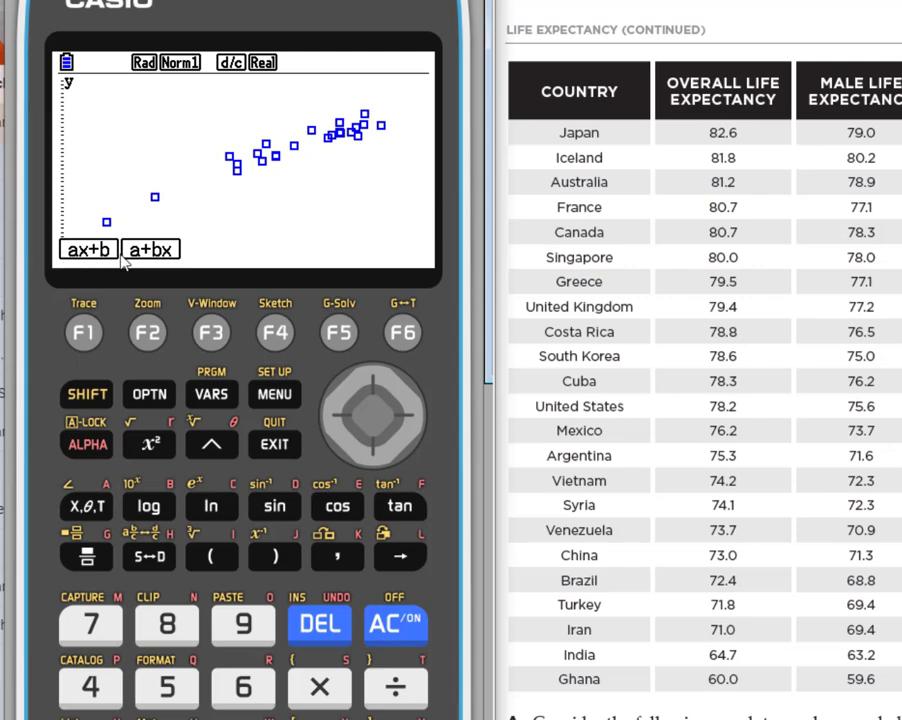
pyautogui.moveTo(167, 258)
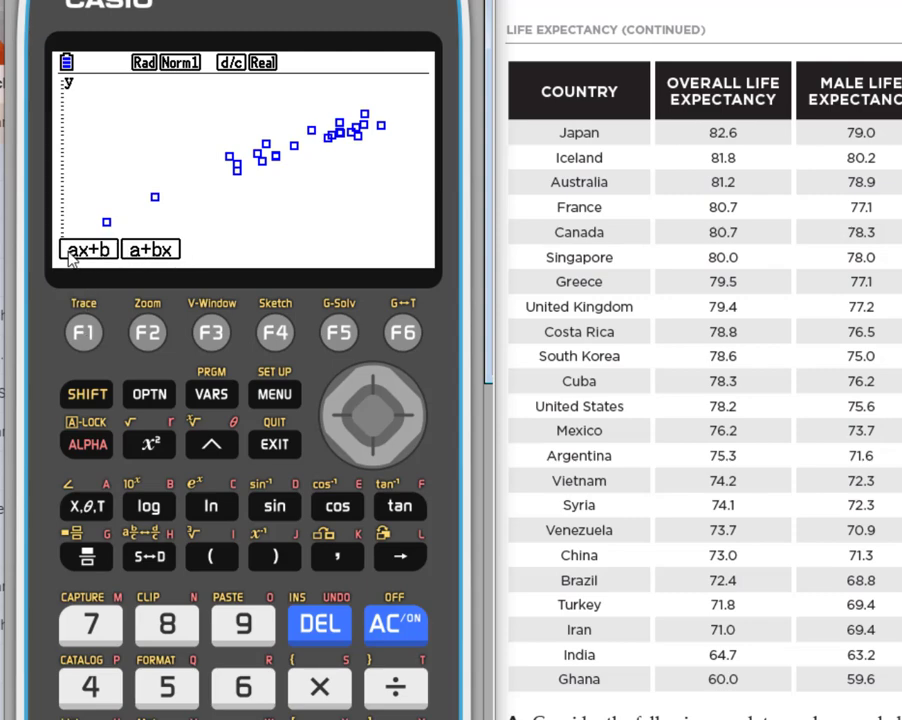
pyautogui.moveTo(84, 333)
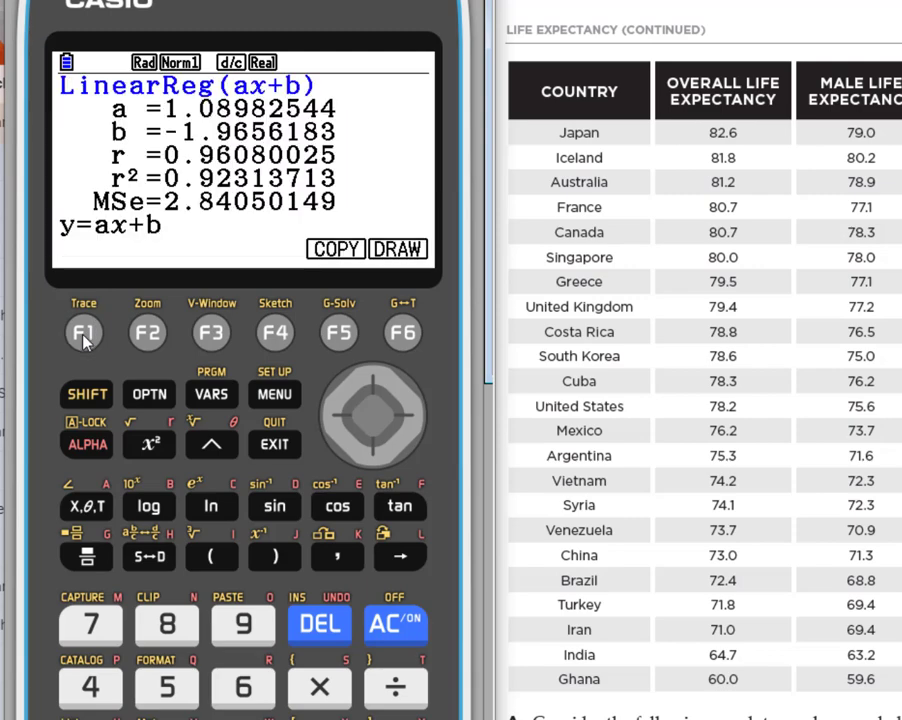
pyautogui.moveTo(98, 113)
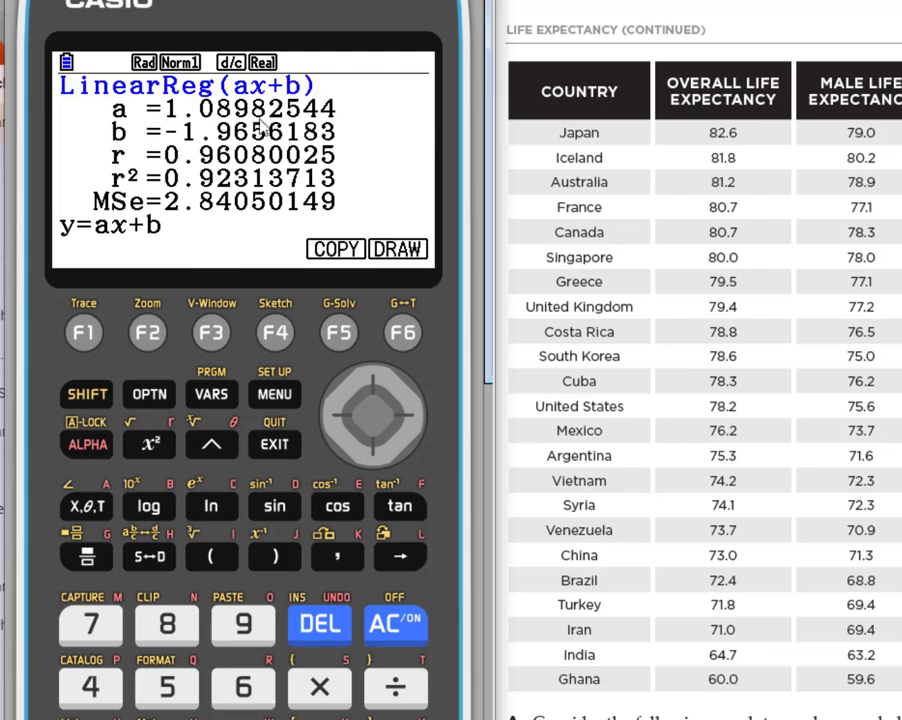
pyautogui.moveTo(357, 182)
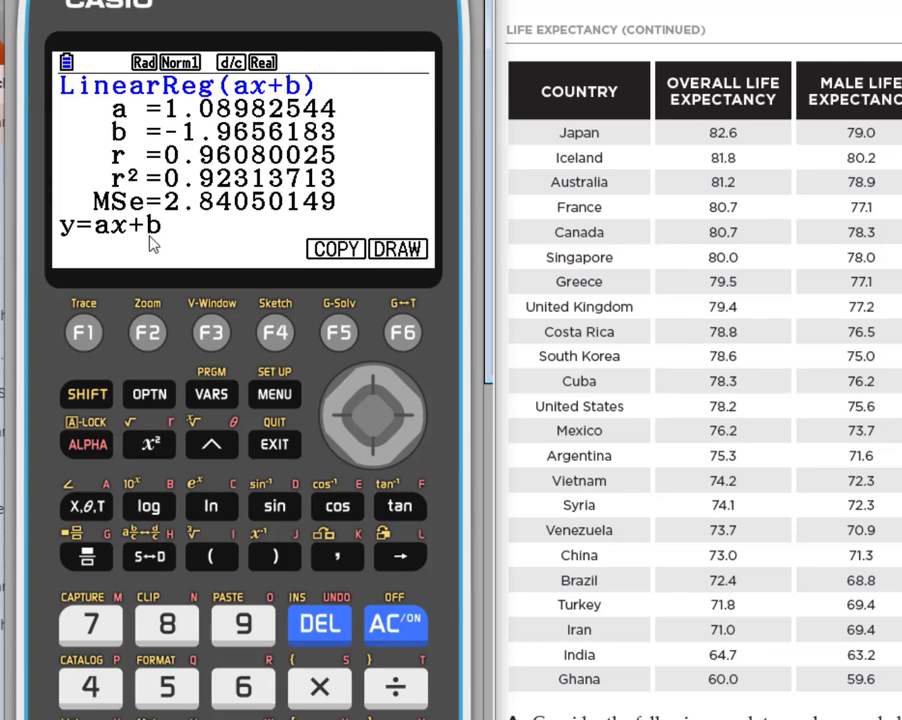
pyautogui.moveTo(397, 249)
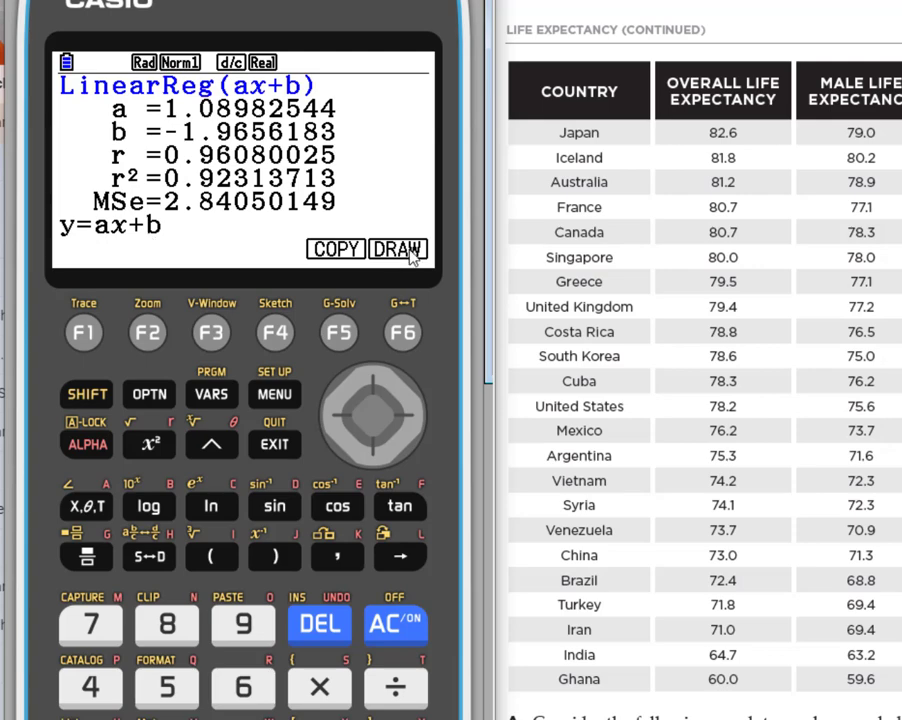
pyautogui.click(397, 249)
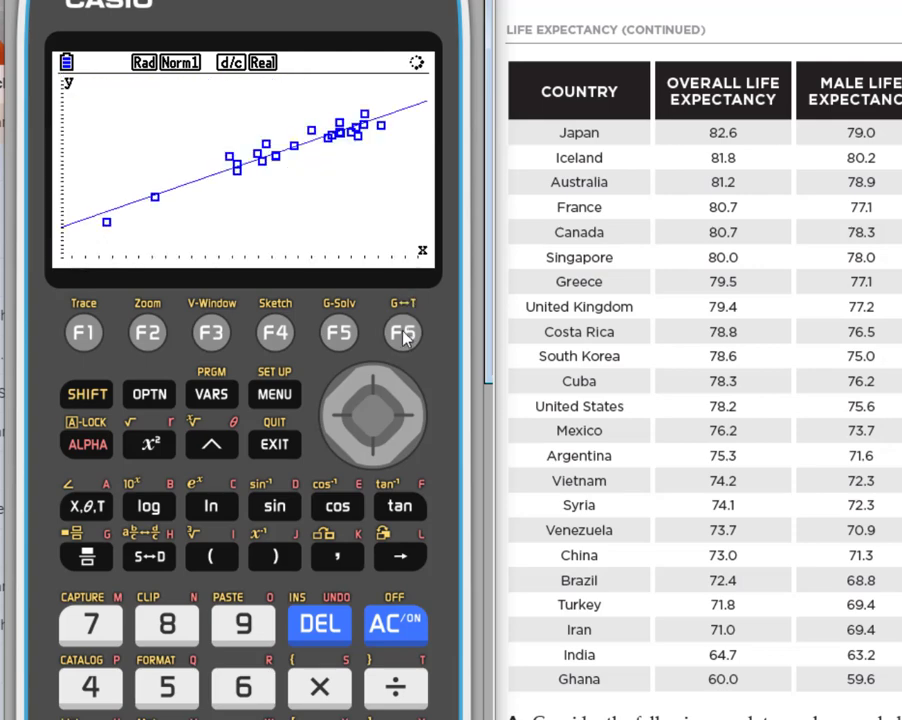
pyautogui.click(402, 332)
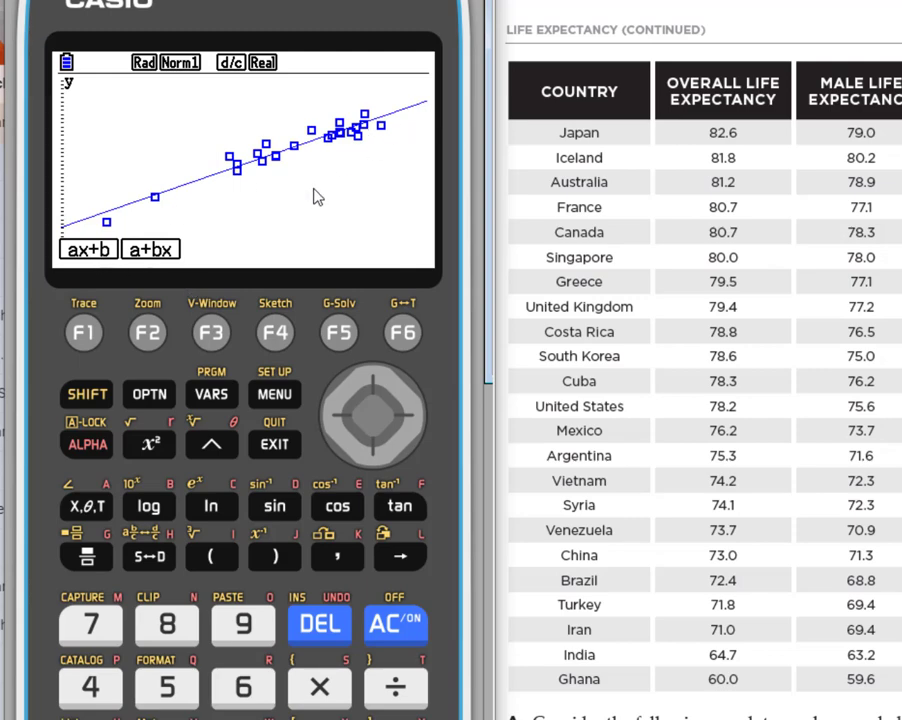
pyautogui.moveTo(95, 337)
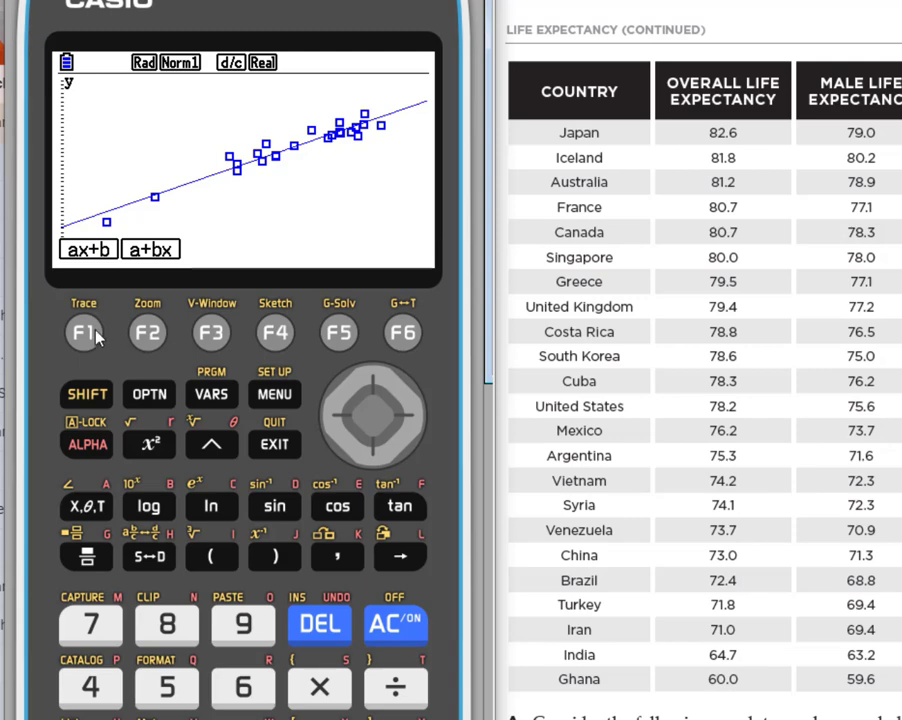
pyautogui.click(86, 249)
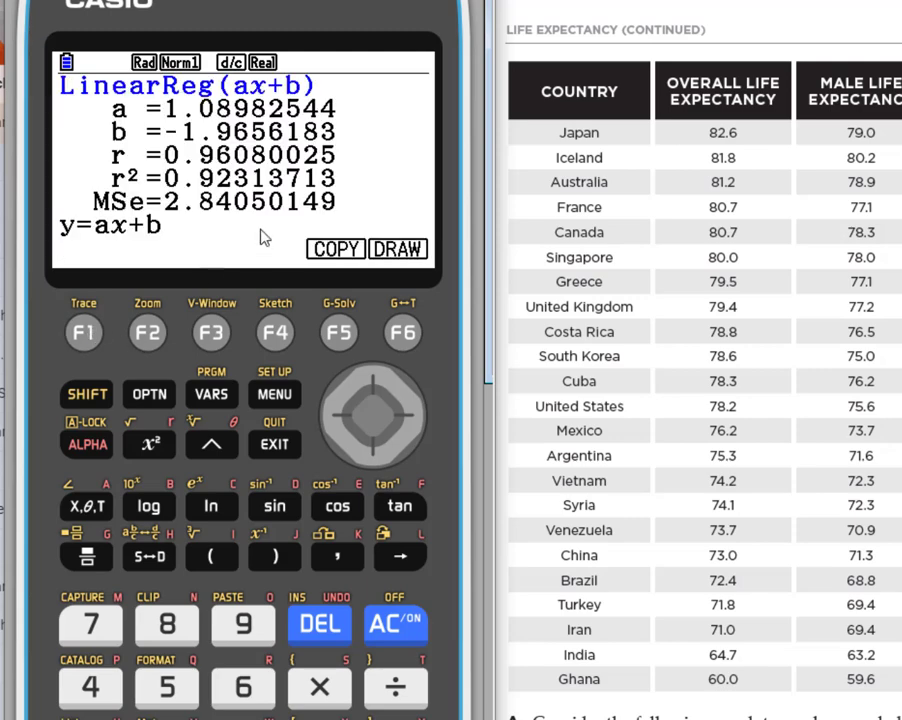
pyautogui.moveTo(178, 116)
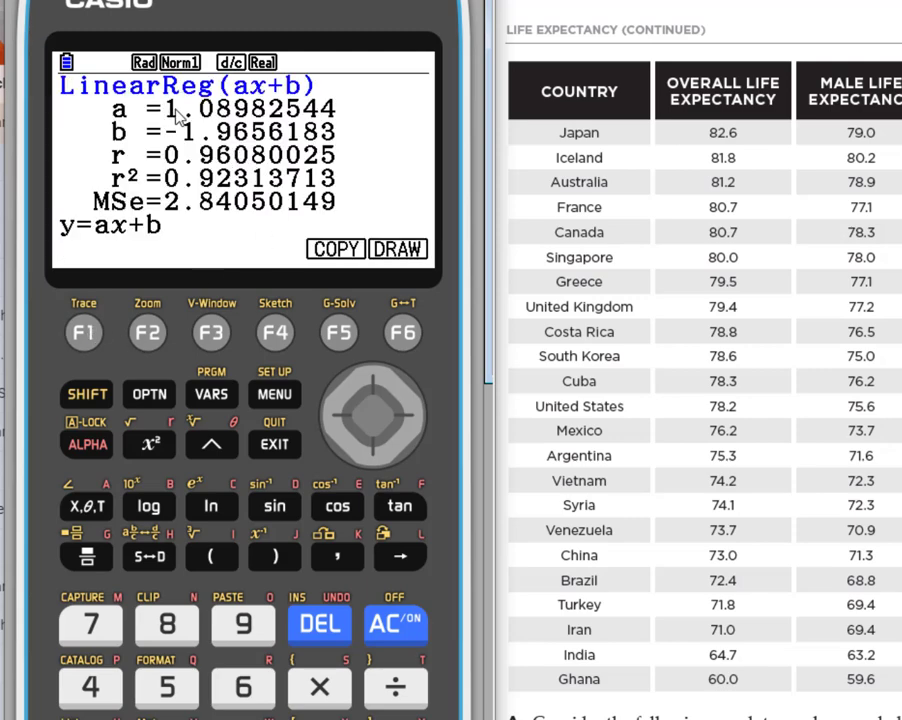
pyautogui.moveTo(105, 245)
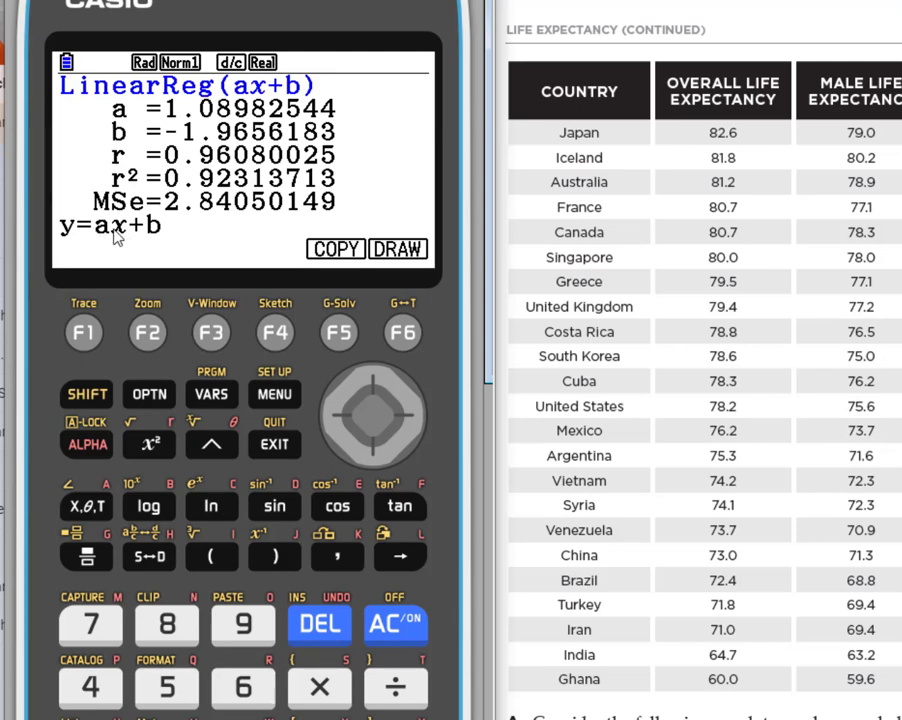
pyautogui.moveTo(150, 240)
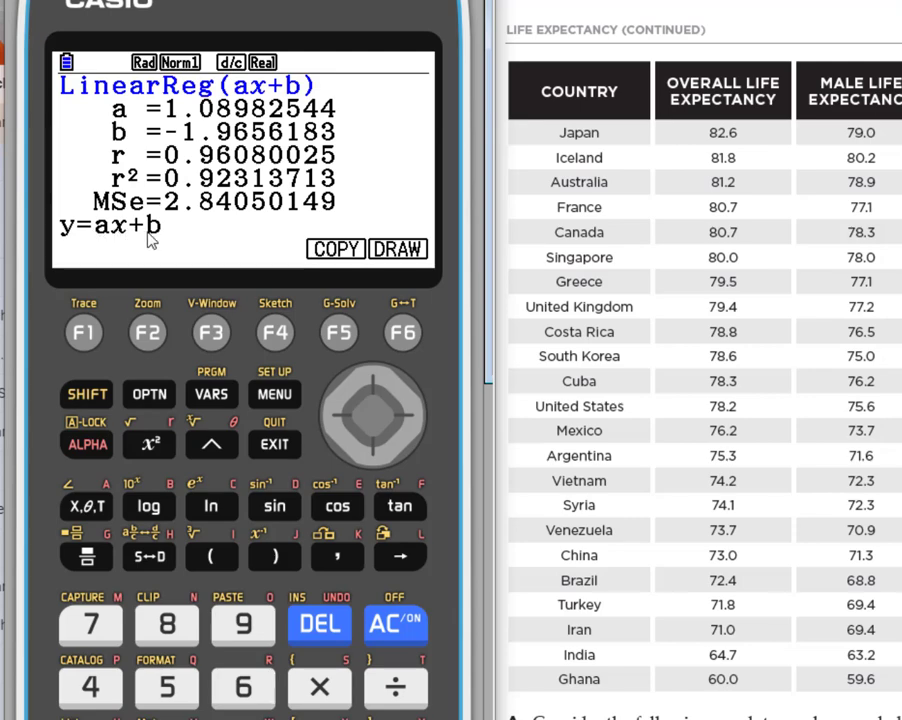
pyautogui.moveTo(140, 235)
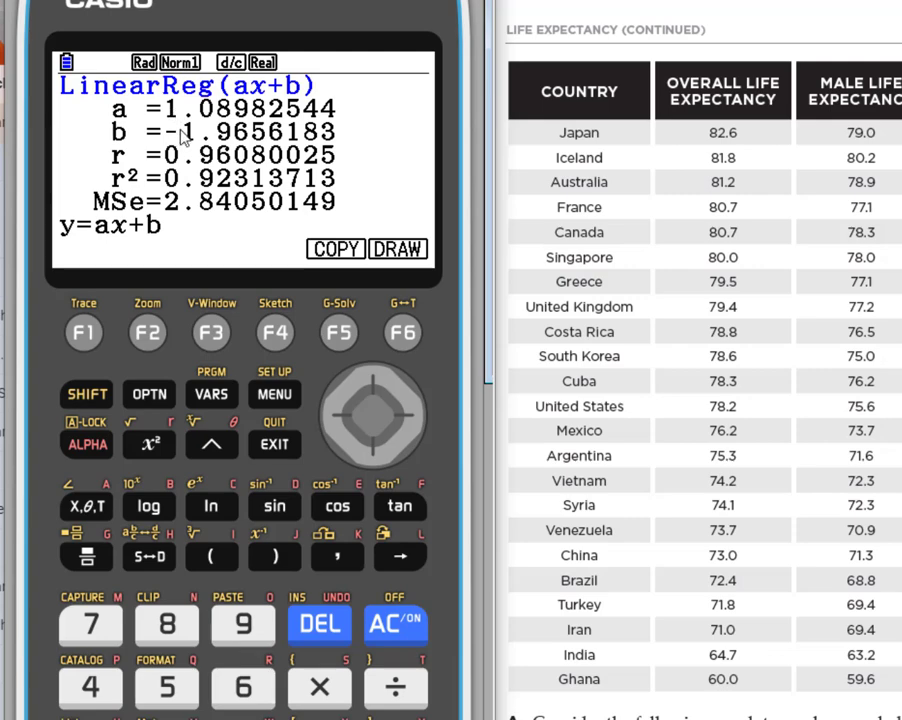
pyautogui.moveTo(155, 245)
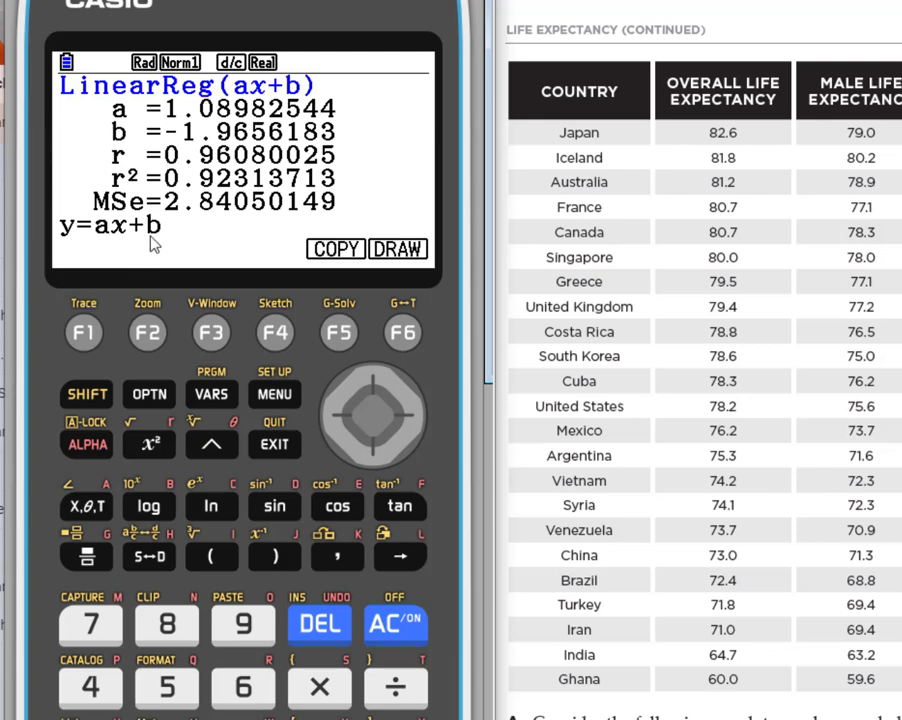
pyautogui.moveTo(185, 243)
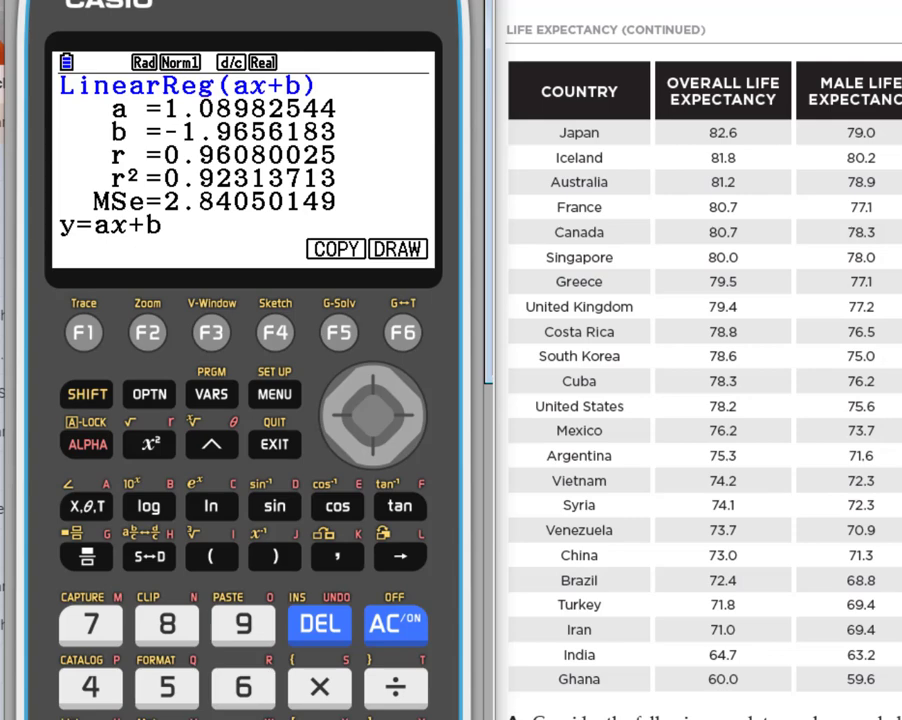
pyautogui.moveTo(280, 375)
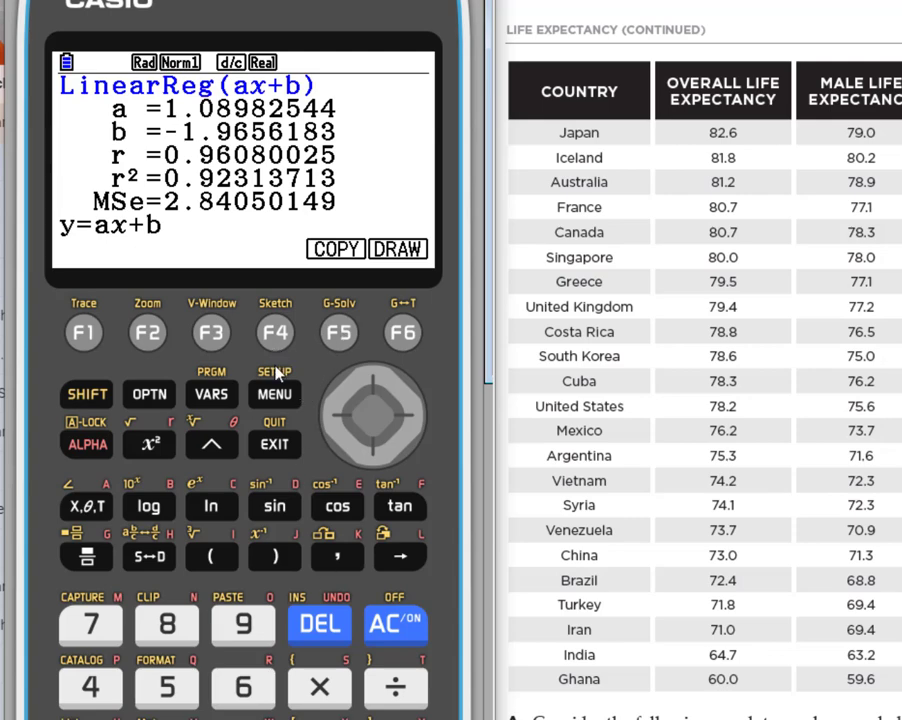
# - Redraw GRAPH1 and compute Med-Med: a=0.91758241, b=11.0567765
pyautogui.click(274, 444)
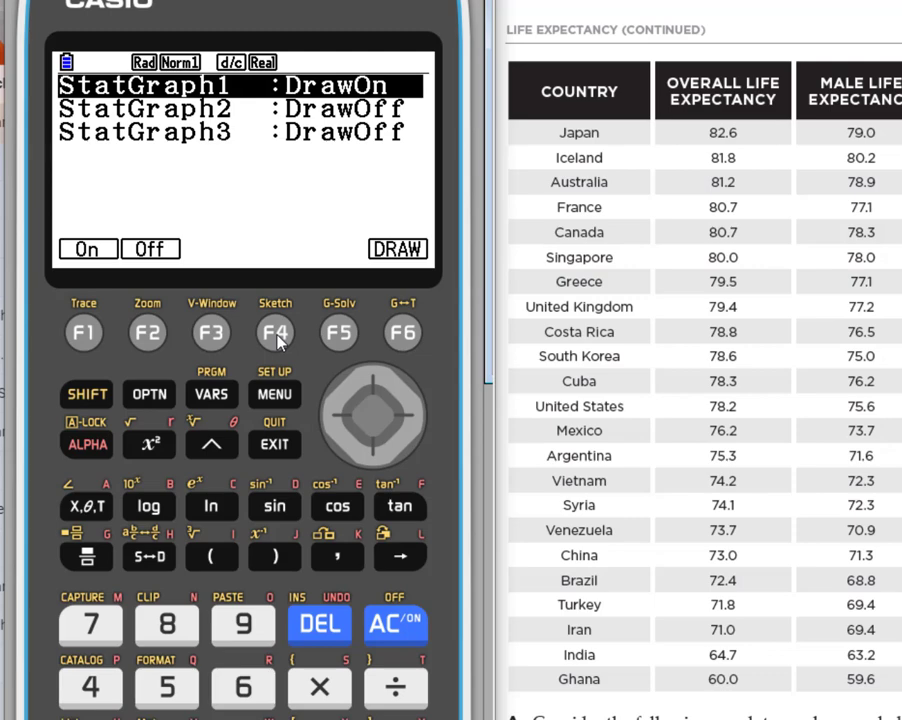
pyautogui.click(84, 332)
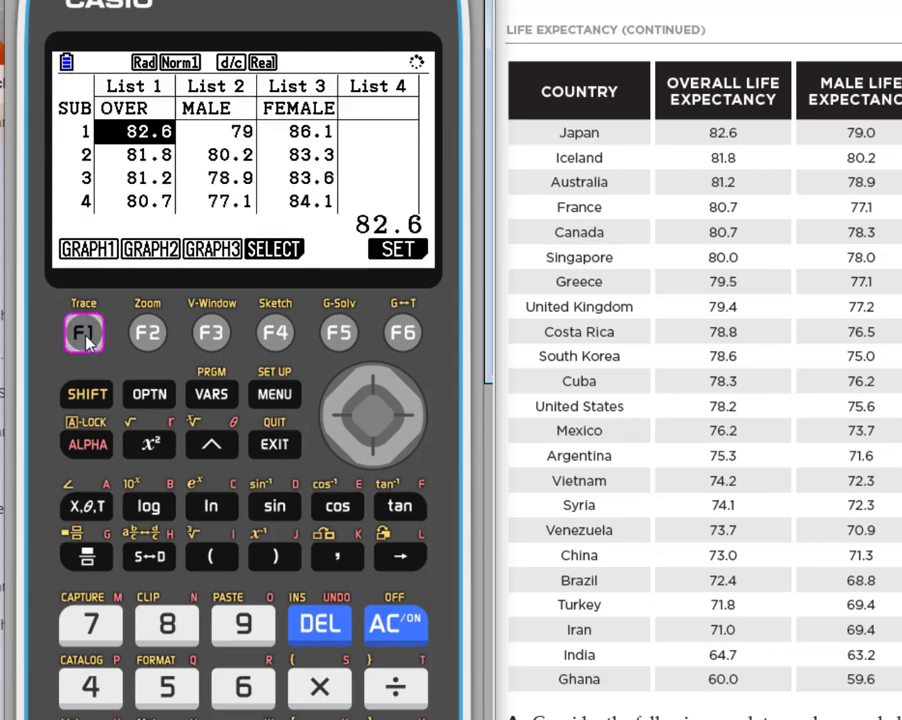
pyautogui.click(83, 332)
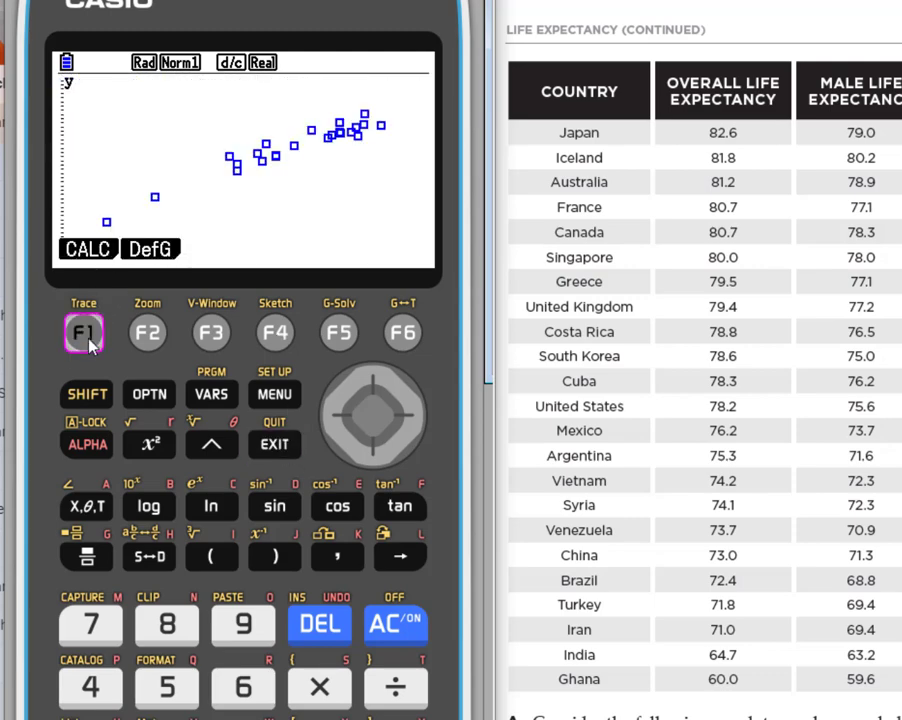
pyautogui.click(84, 332)
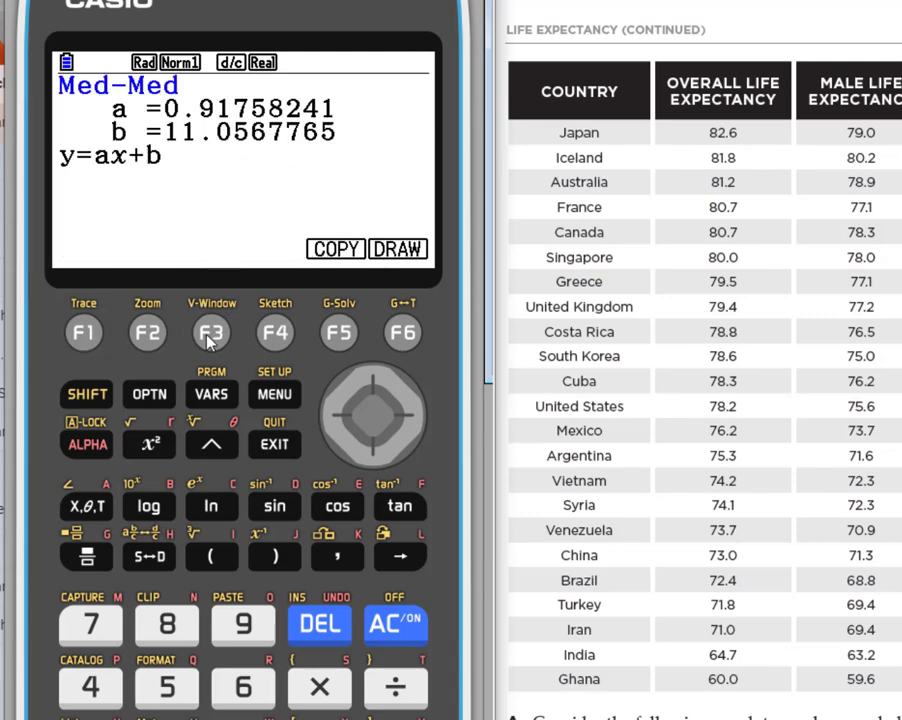
pyautogui.moveTo(163, 140)
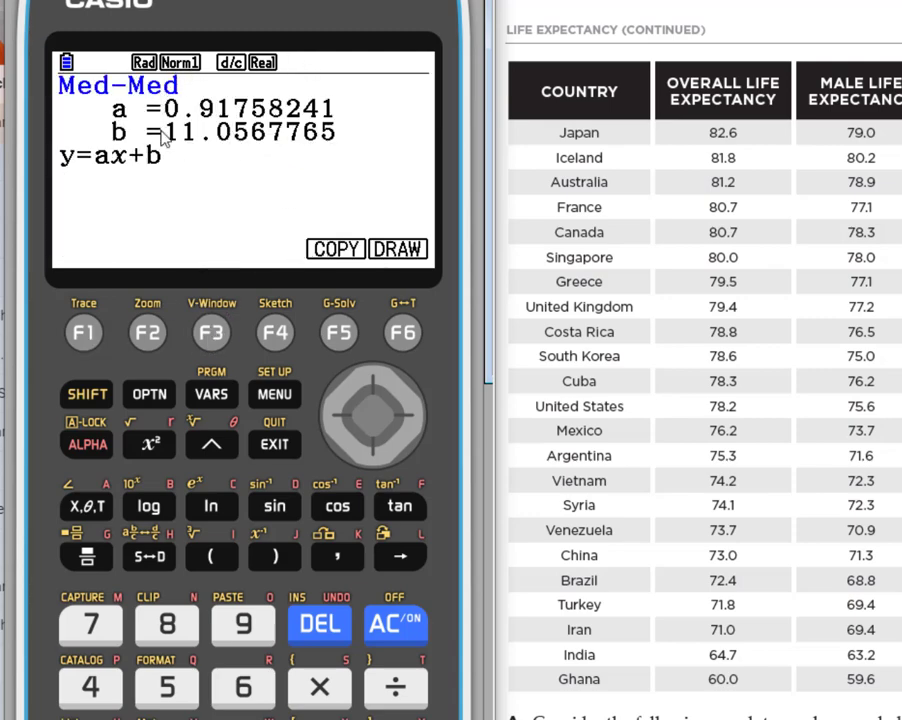
pyautogui.moveTo(110, 173)
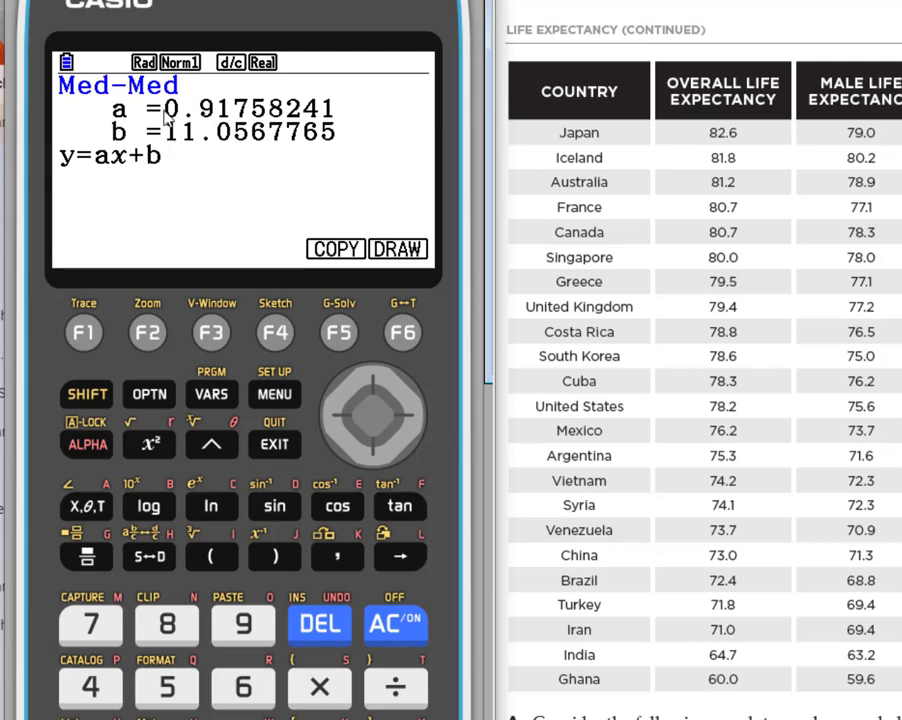
pyautogui.moveTo(179, 157)
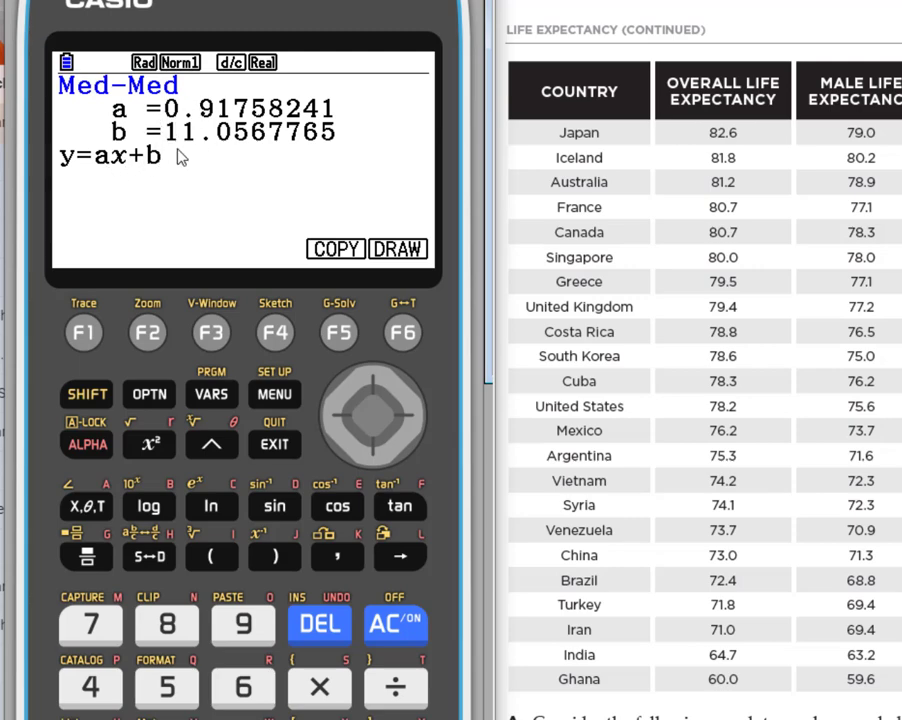
pyautogui.moveTo(240, 167)
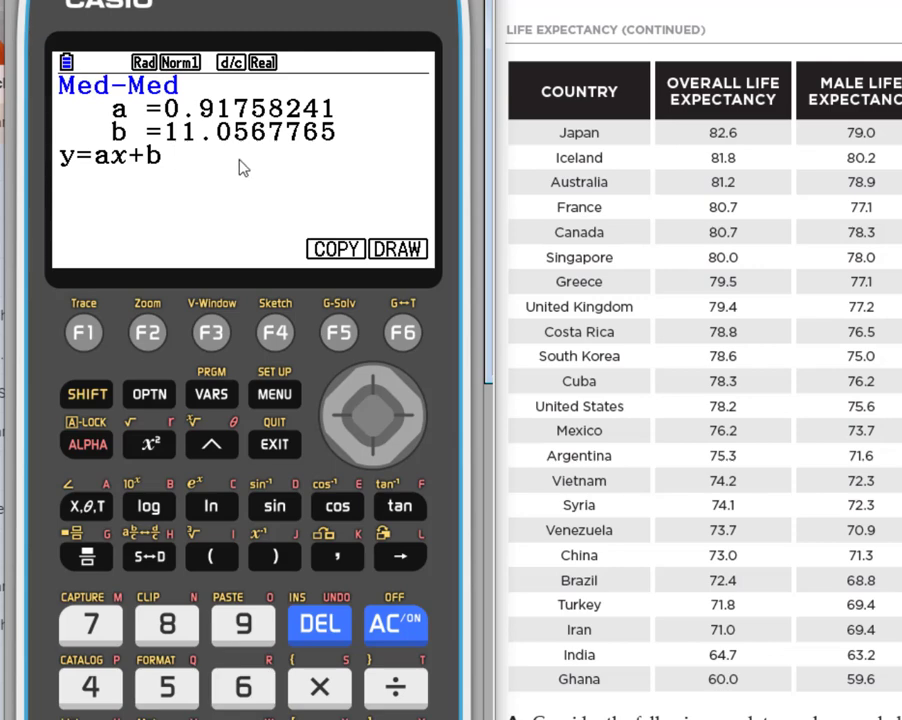
pyautogui.moveTo(188, 160)
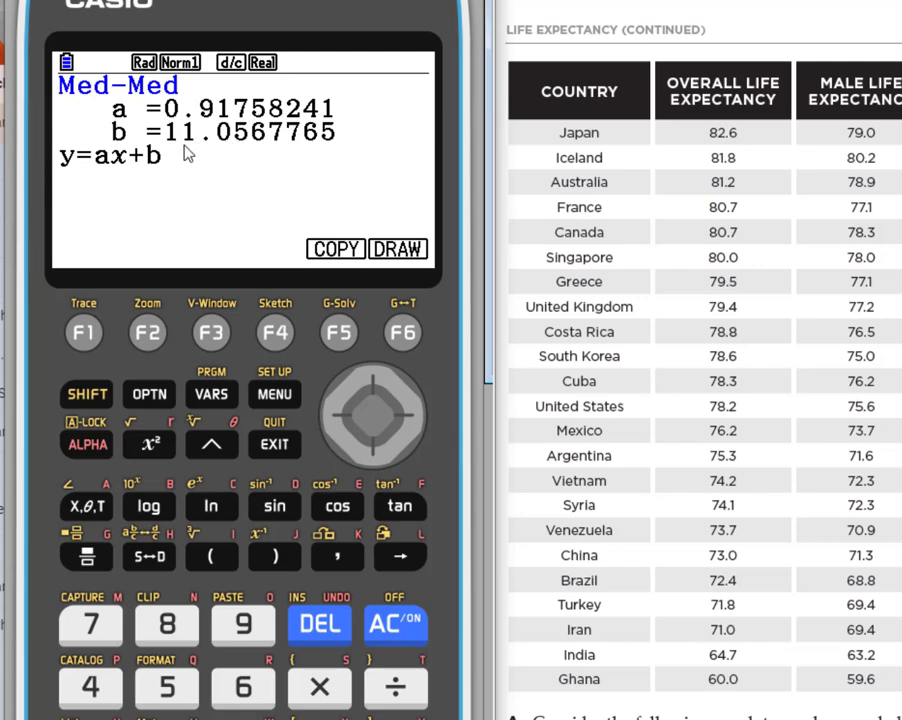
pyautogui.moveTo(295, 410)
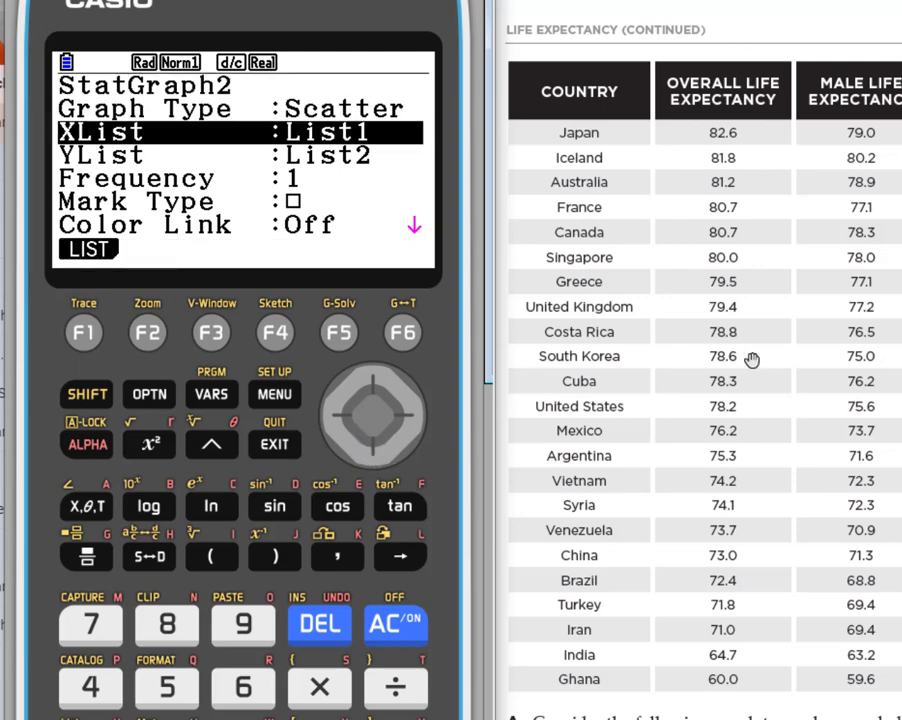
pyautogui.moveTo(713, 110)
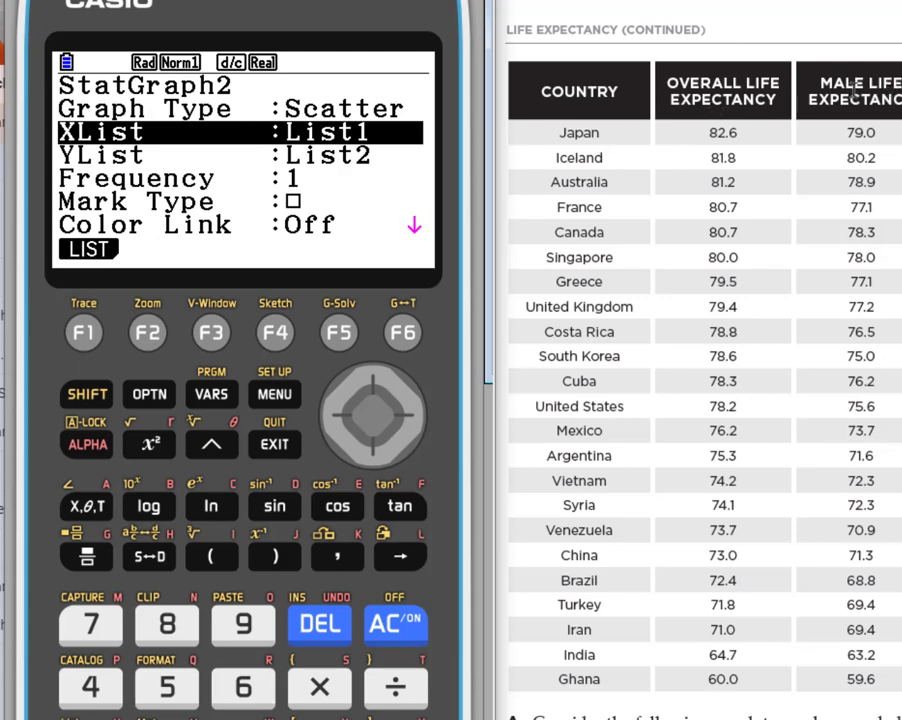
pyautogui.moveTo(402, 372)
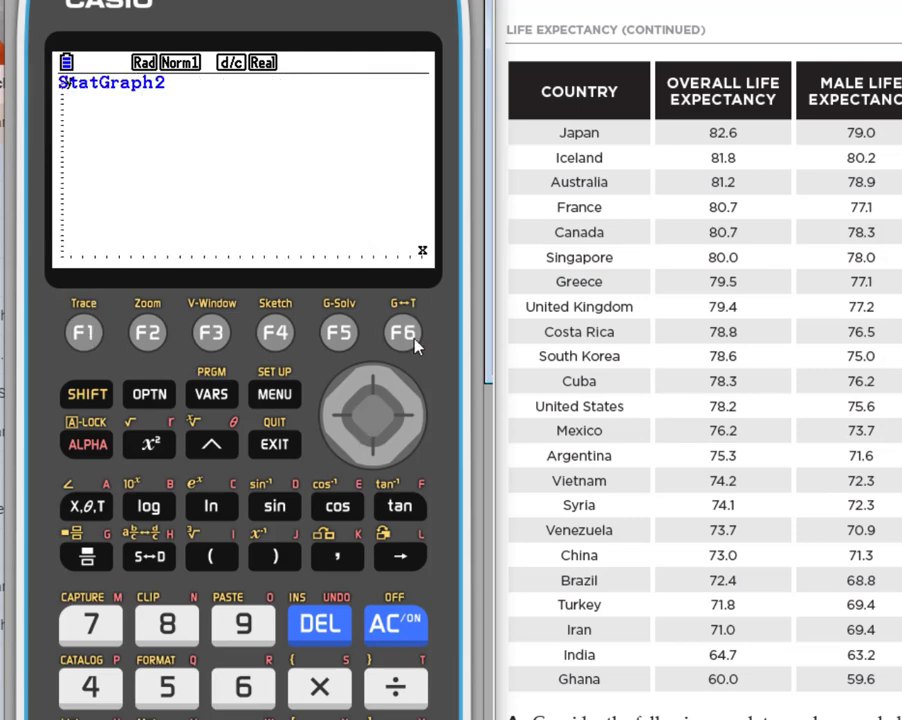
# - Compute LinearReg ax+b for OVER vs MALE: a=0.93137797, b=2.96207723, r=0.98437303
pyautogui.click(402, 332)
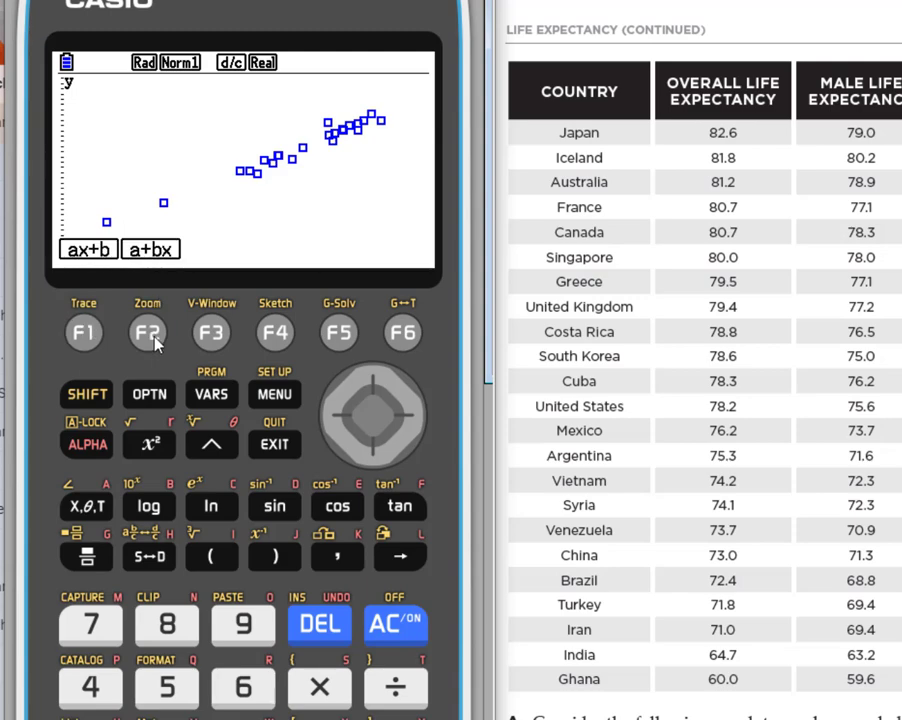
pyautogui.click(87, 249)
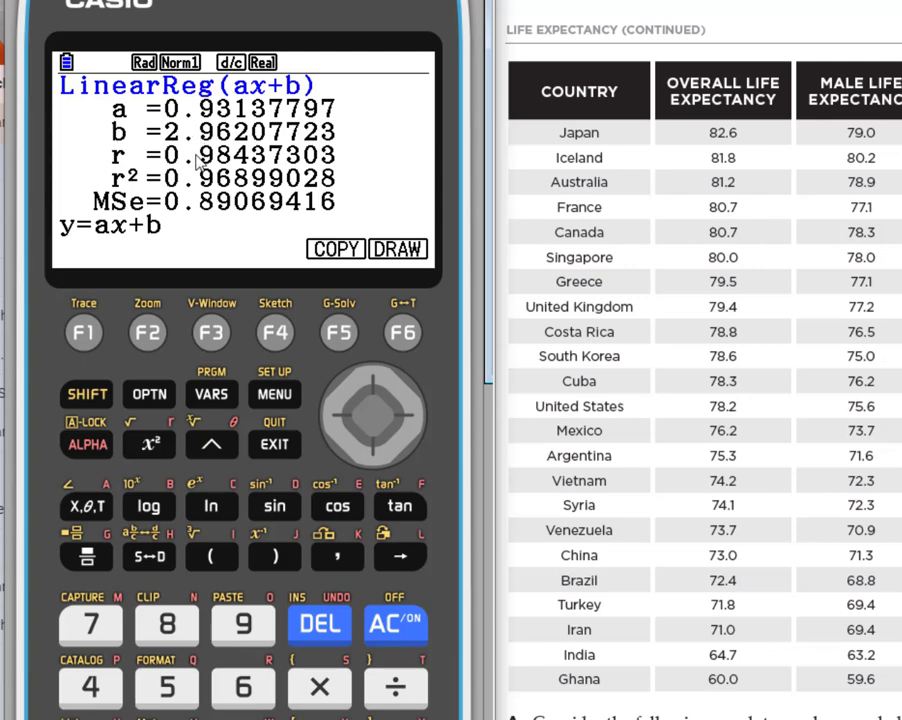
pyautogui.moveTo(145, 315)
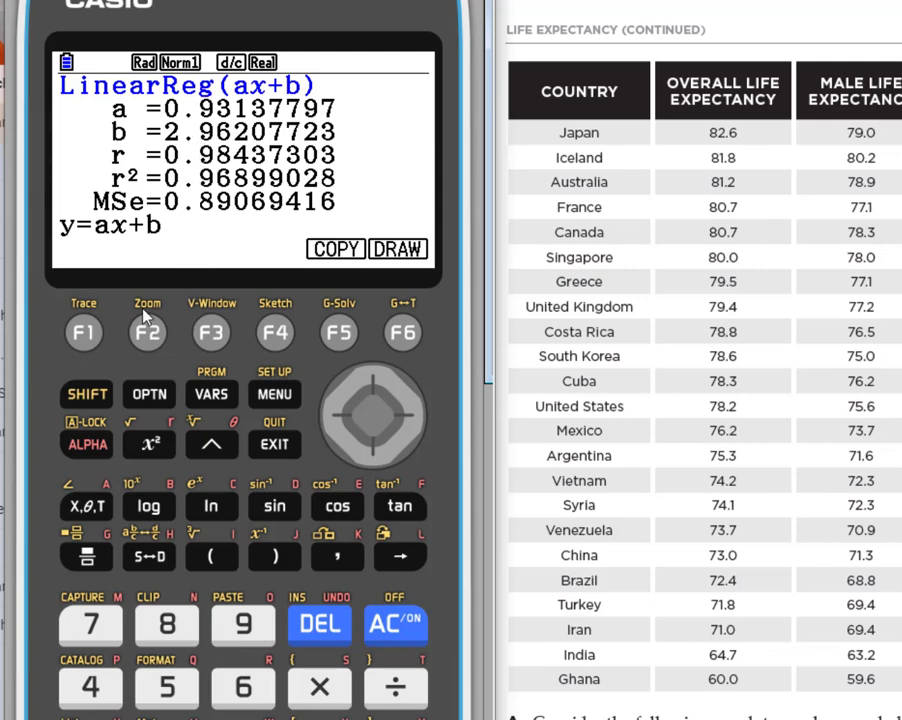
# - Compute Med-Med for GRAPH2: a=1.01744186, b=−4.1596899
pyautogui.click(274, 444)
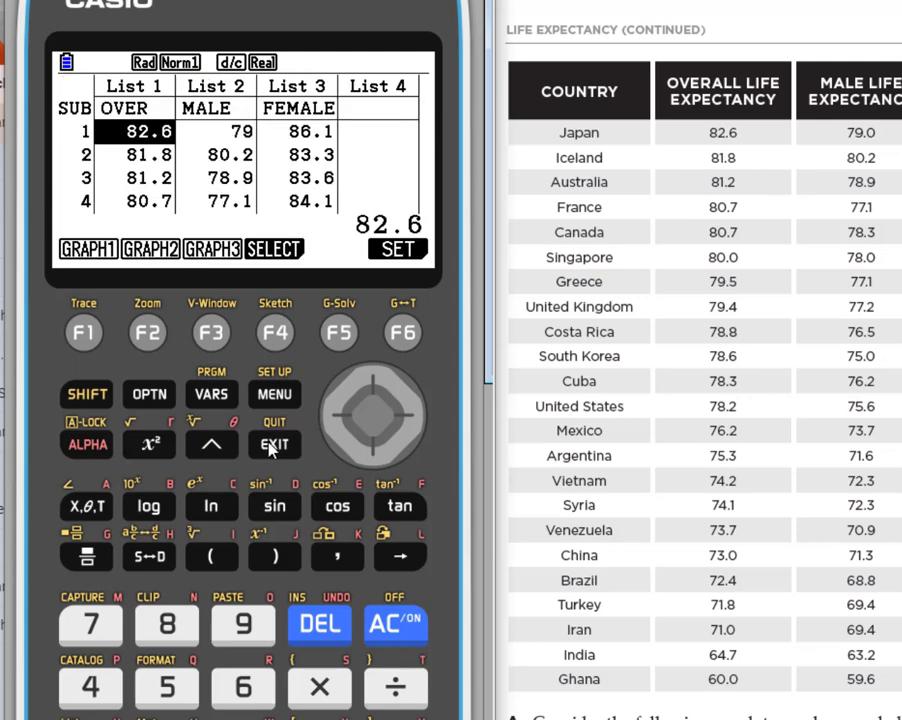
pyautogui.moveTo(148, 346)
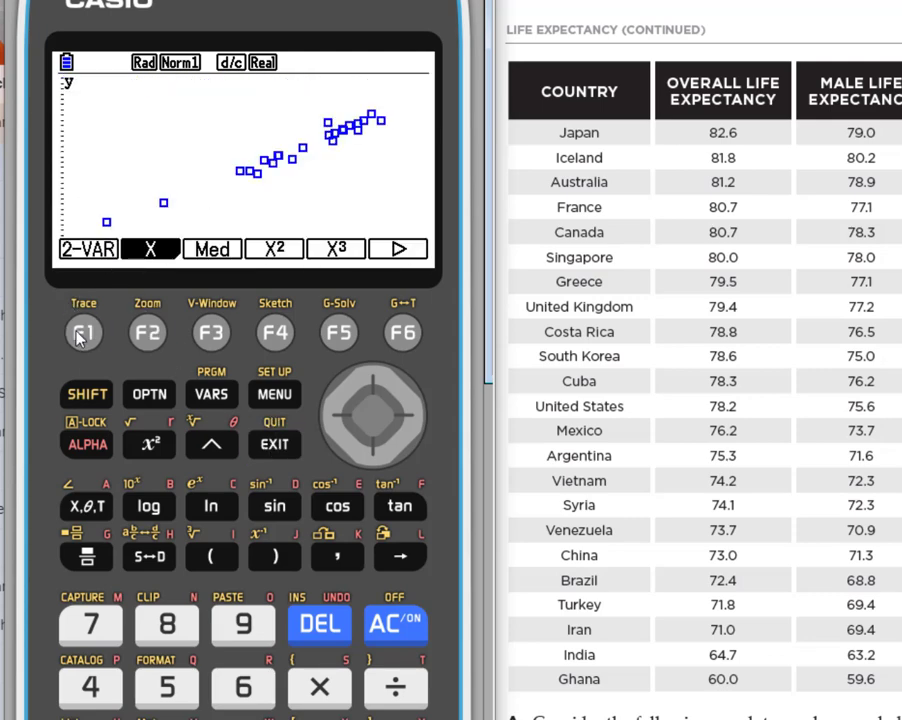
pyautogui.click(211, 248)
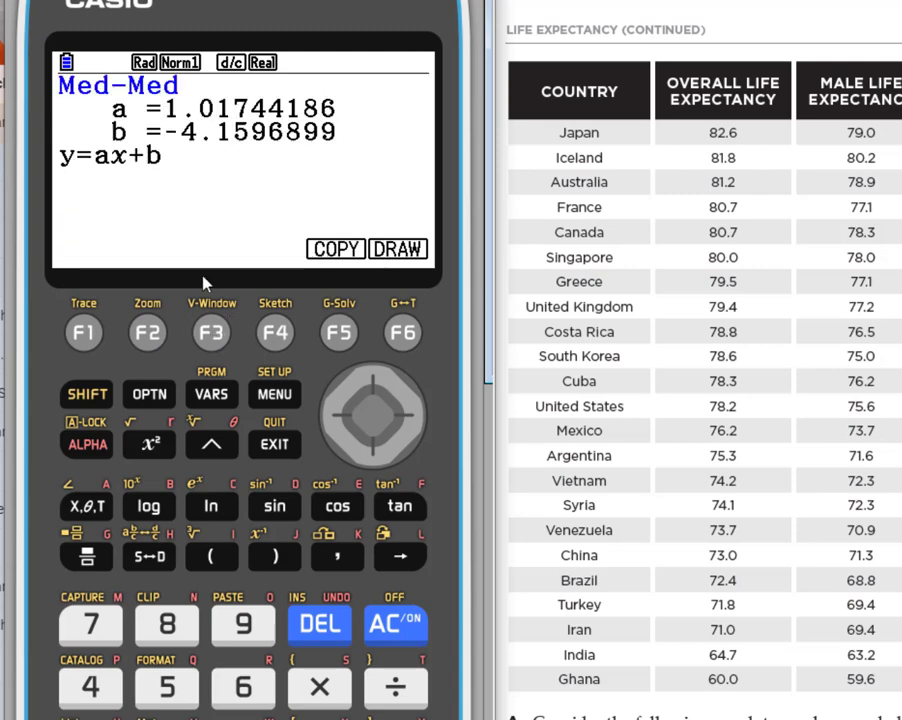
pyautogui.moveTo(229, 197)
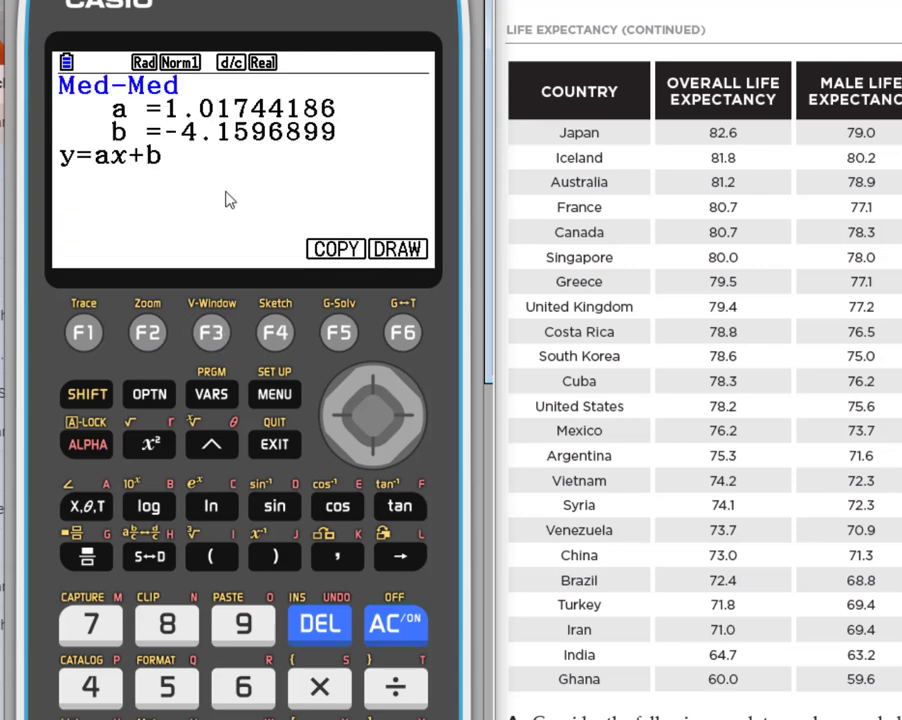